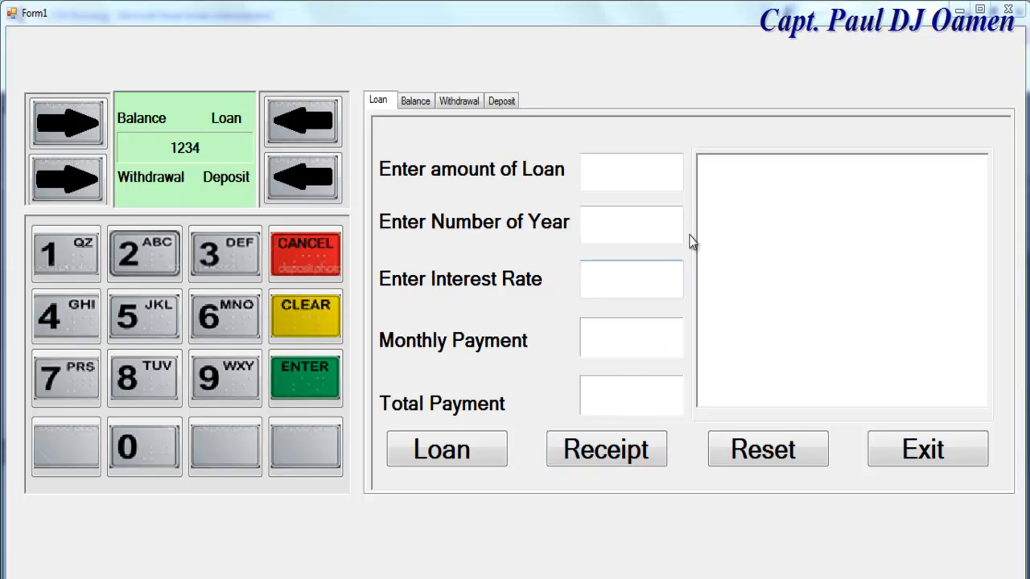
# - Enter a test loan amount (465, fghfg) in the running form and clear it again
pyautogui.click(631, 171)
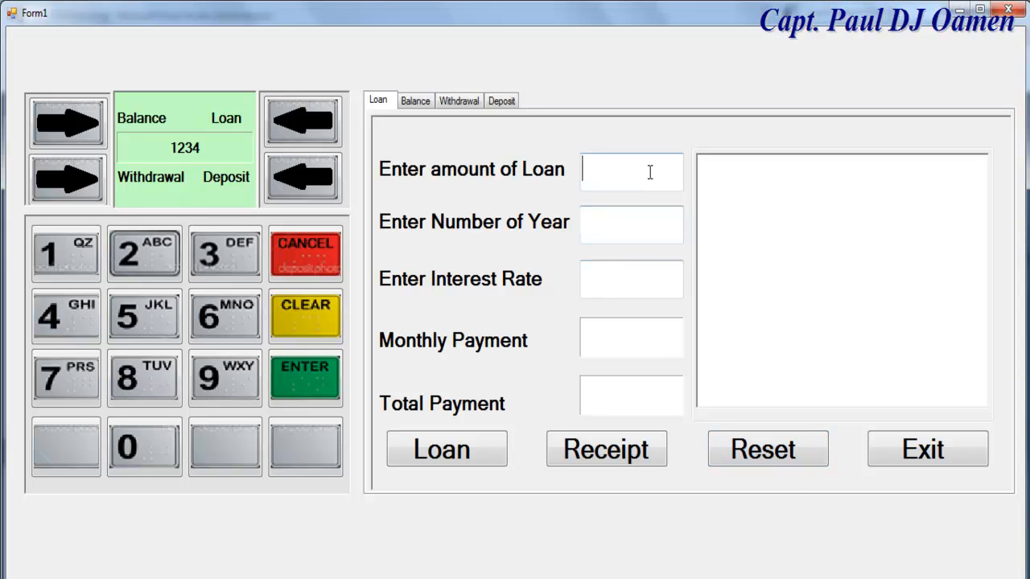
pyautogui.write('465')
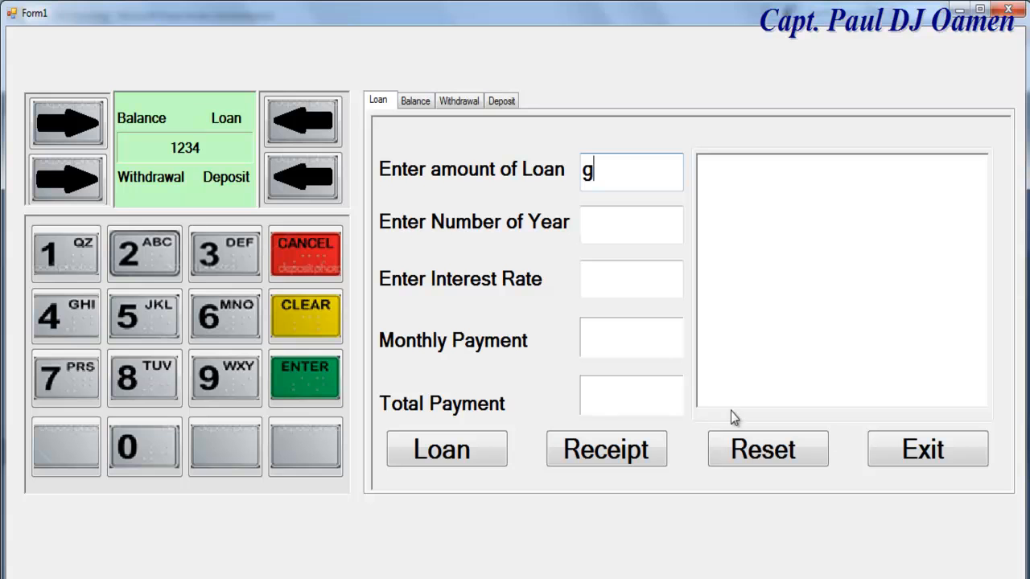
pyautogui.write('fghfg')
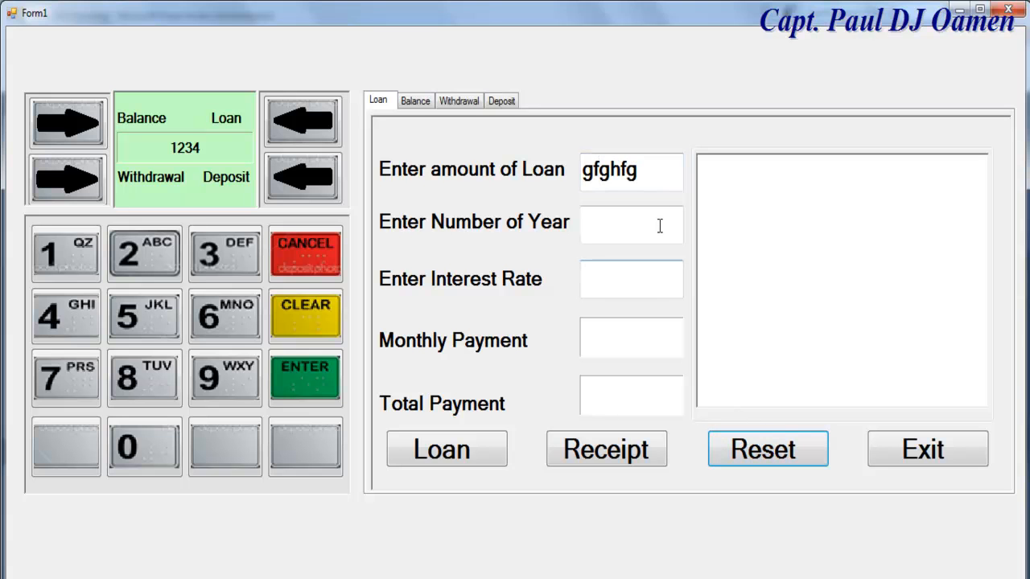
pyautogui.tripleClick(631, 170)
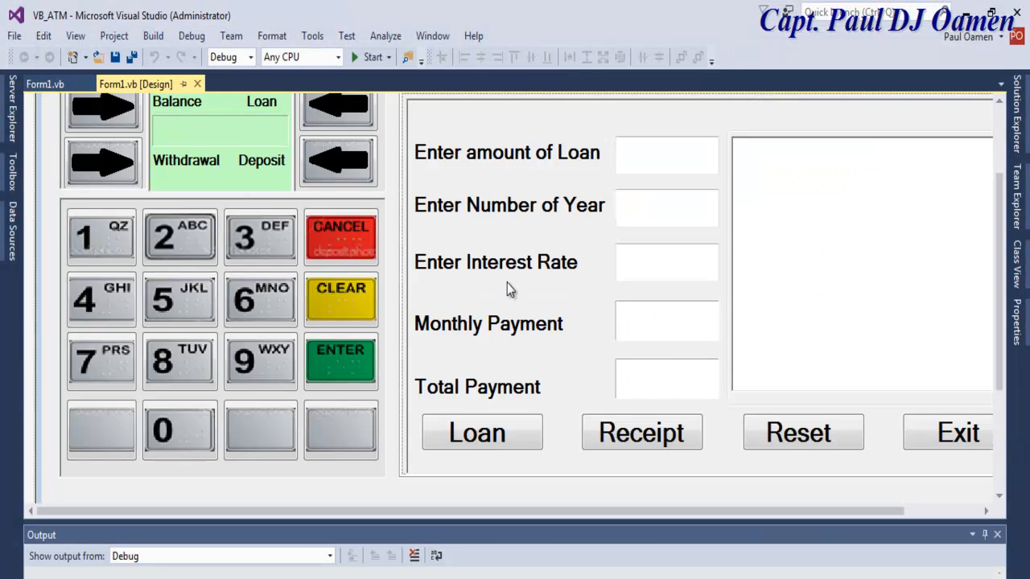
# - Add txtAmountOfLoan.Clear() to the Reset button's click handler
pyautogui.click(666, 155)
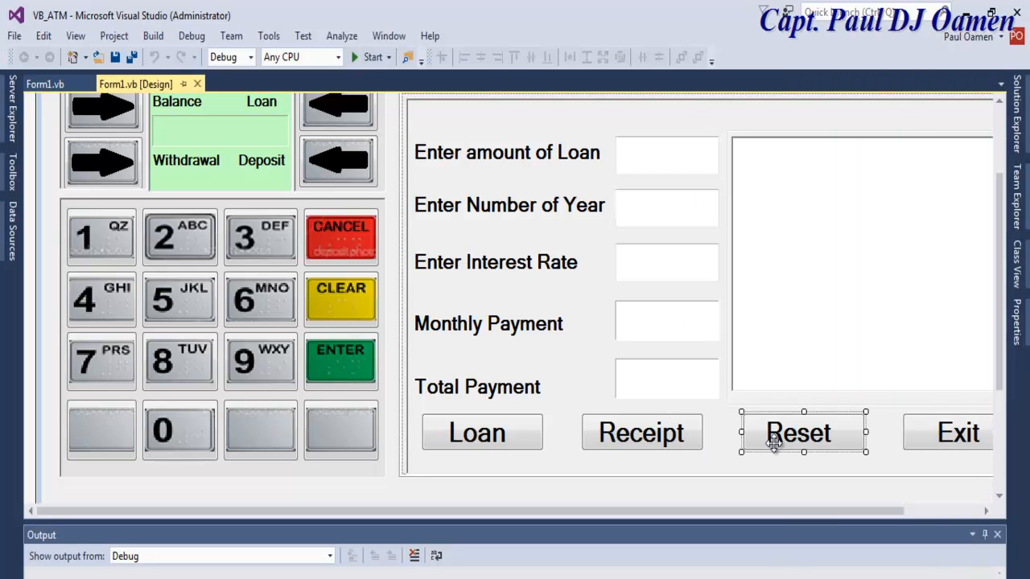
pyautogui.click(798, 433)
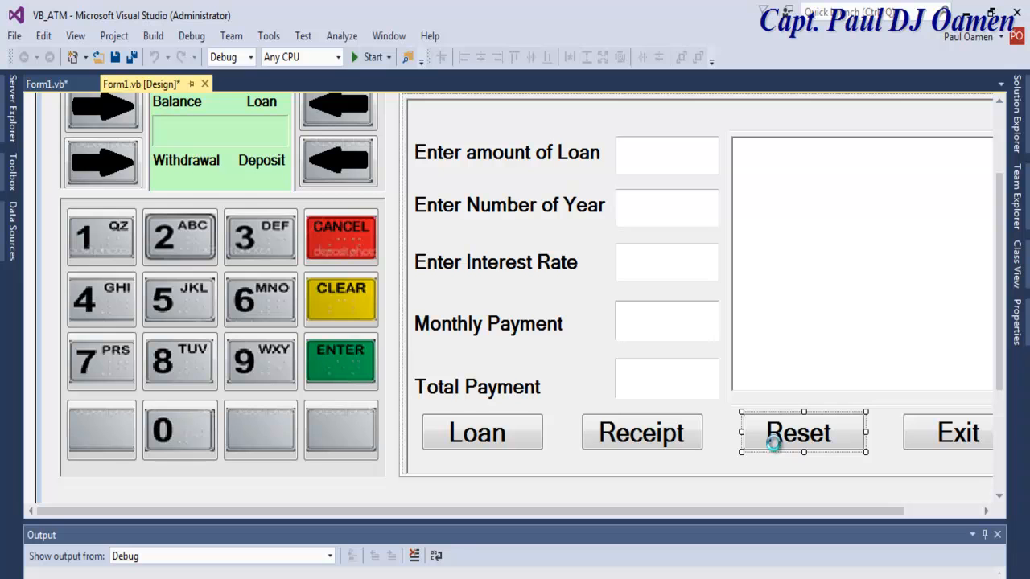
pyautogui.doubleClick(799, 433)
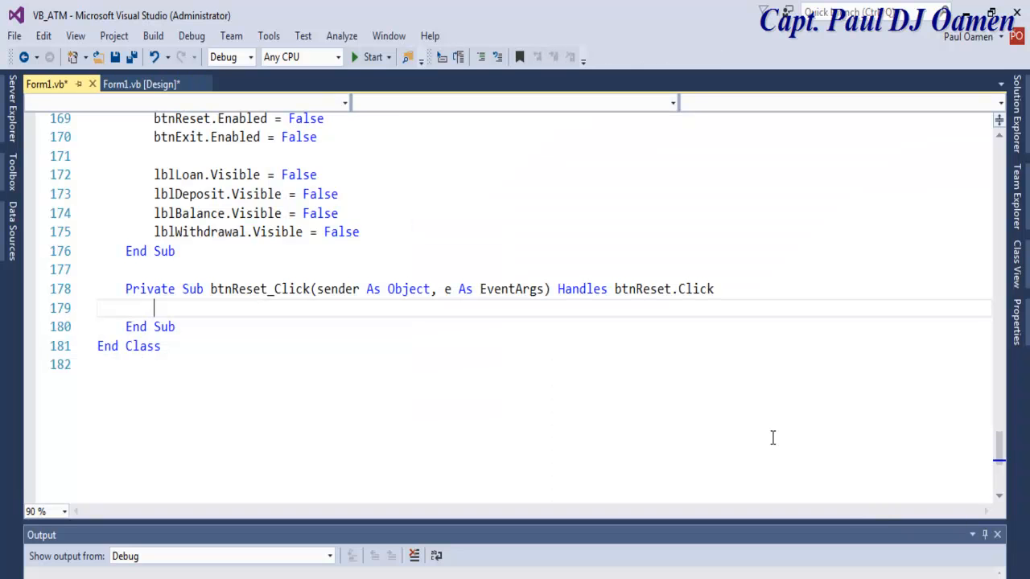
pyautogui.write('txtAmountOfLoan')
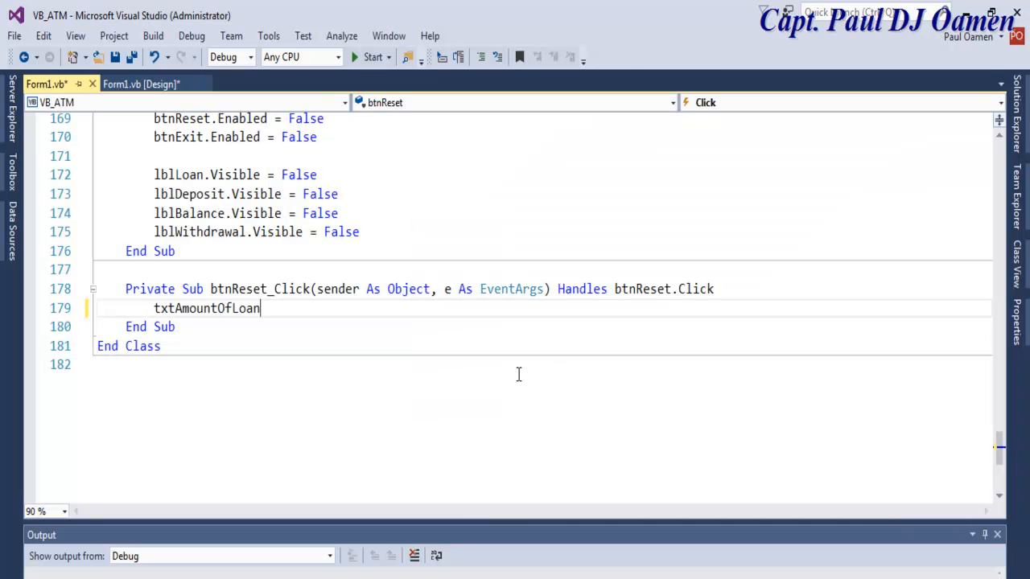
pyautogui.write('.cl')
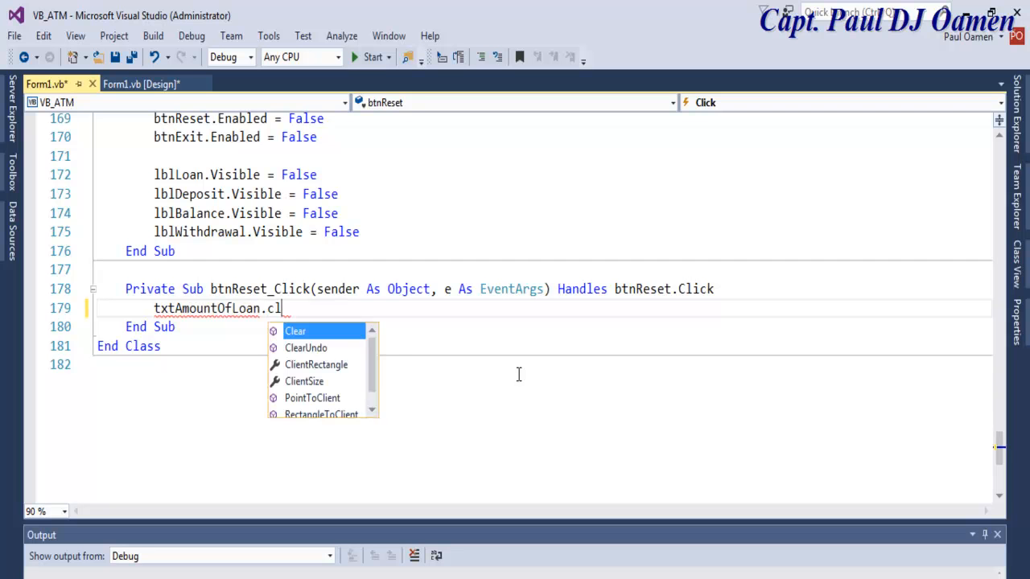
pyautogui.write('Clear')
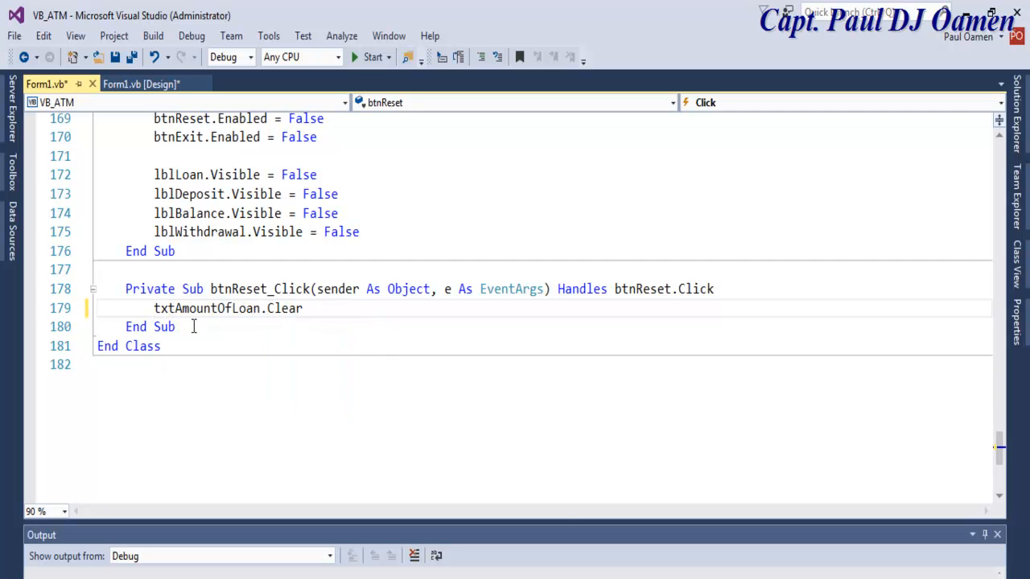
# - Check the years box name in the designer and add txtNumberOfYears.Clear()
pyautogui.click(141, 83)
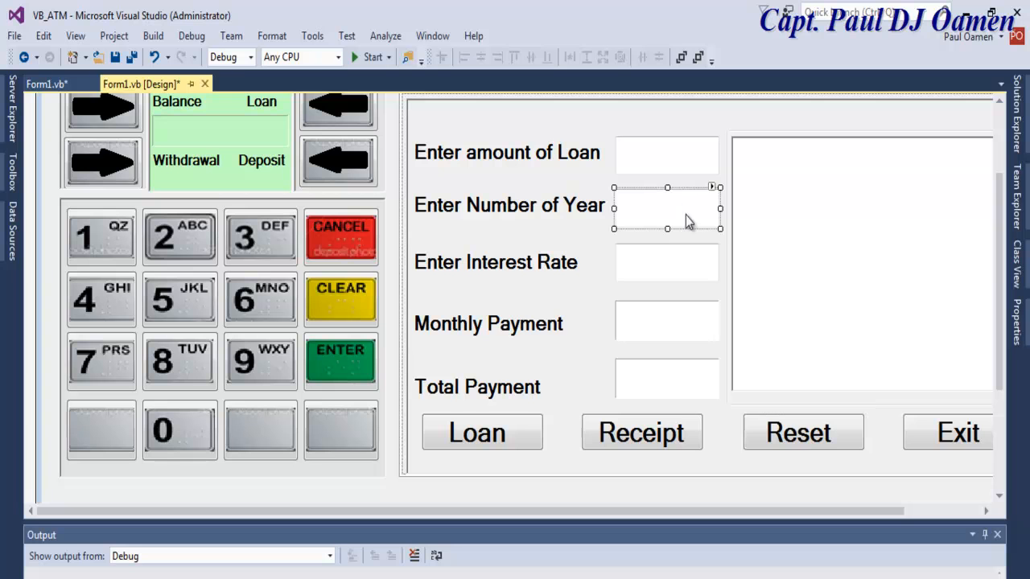
pyautogui.click(666, 207)
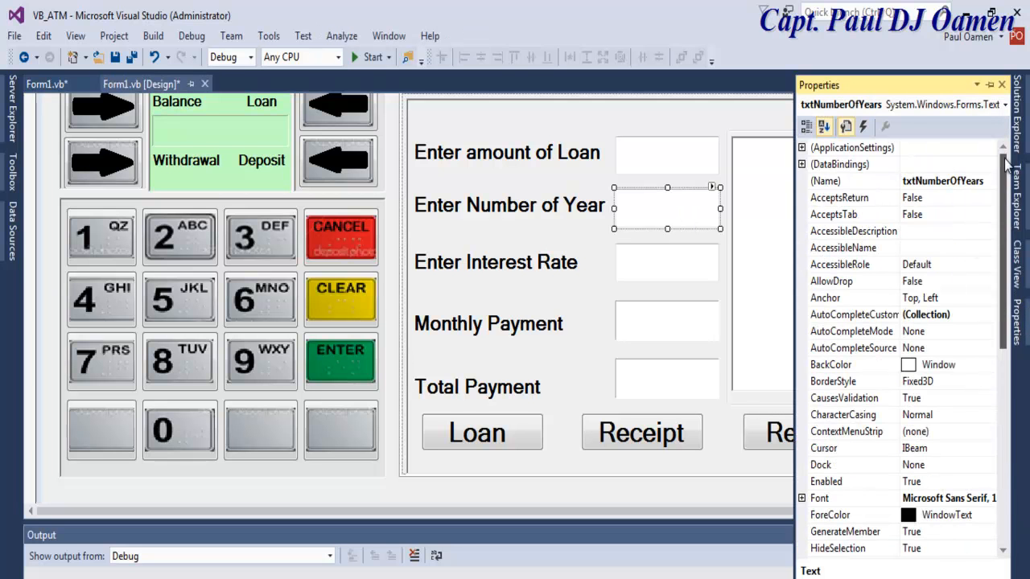
pyautogui.click(850, 180)
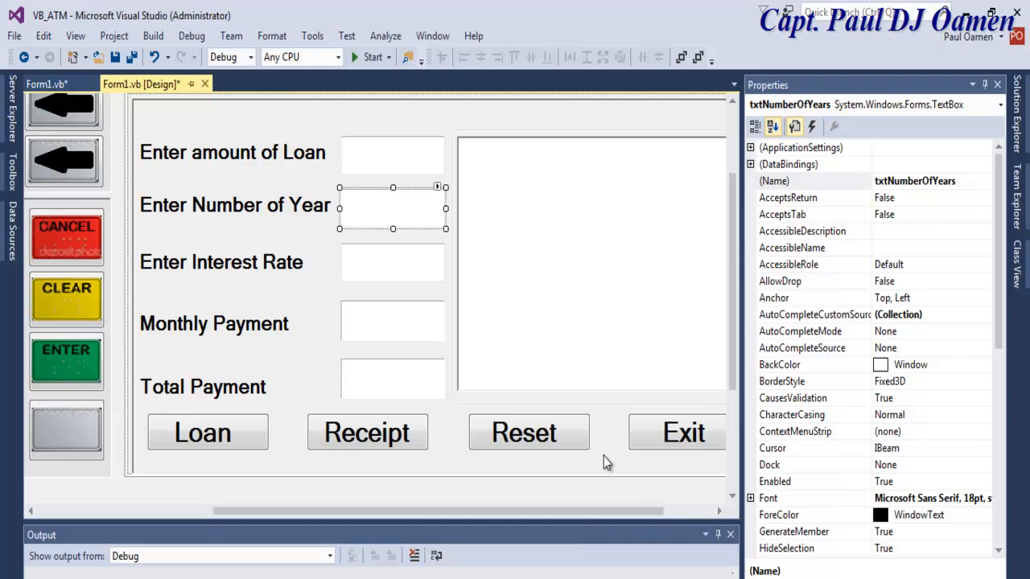
pyautogui.click(45, 84)
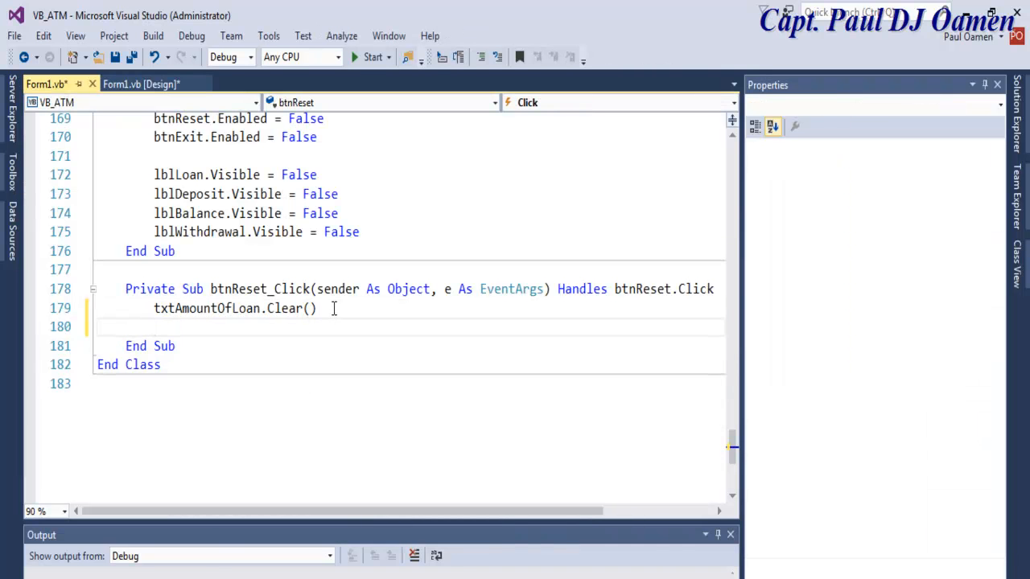
pyautogui.write('txtNumberOfYears.cl')
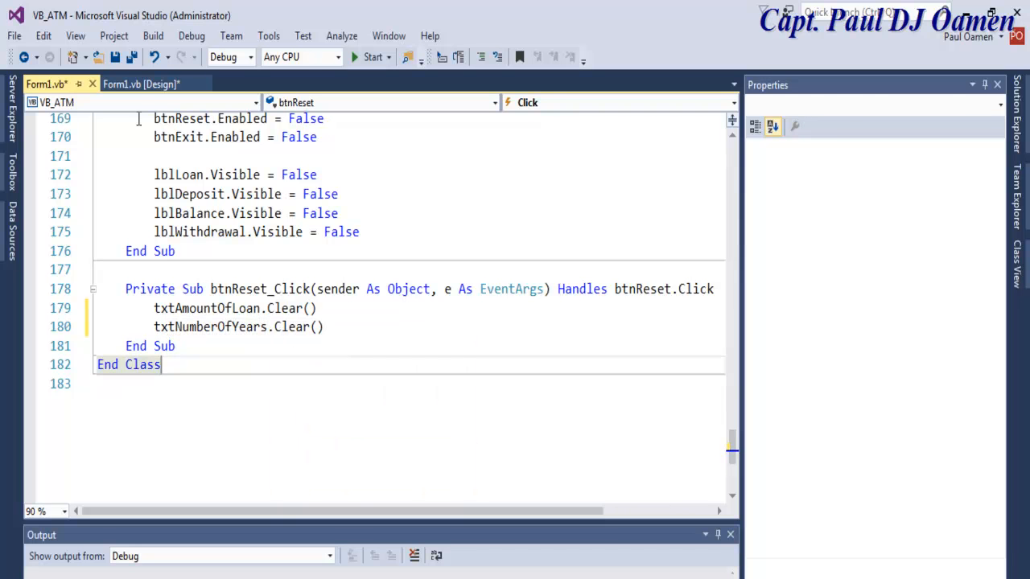
# - Add txtInterestRate.Clear() to the Reset handler
pyautogui.click(142, 84)
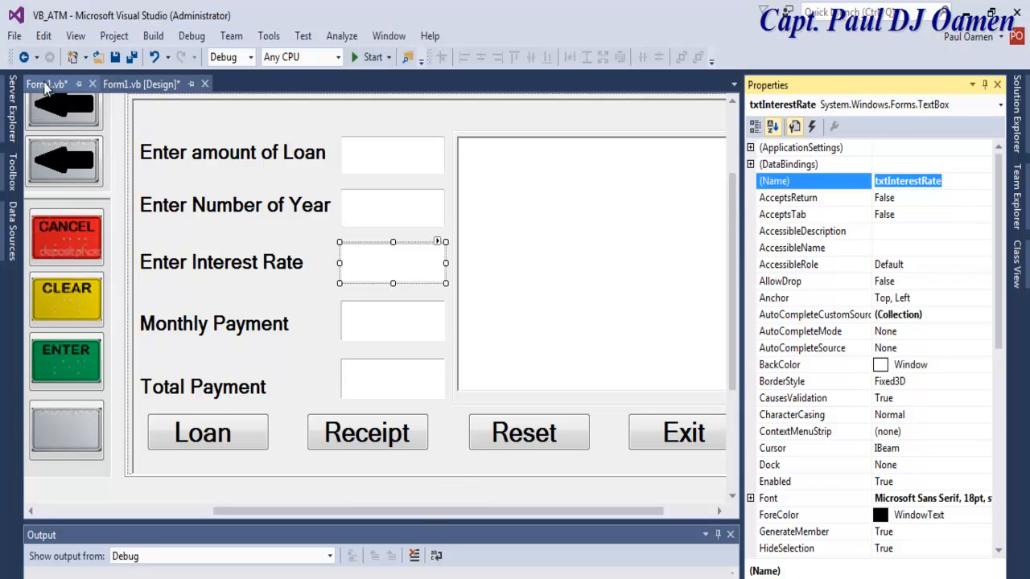
pyautogui.click(45, 83)
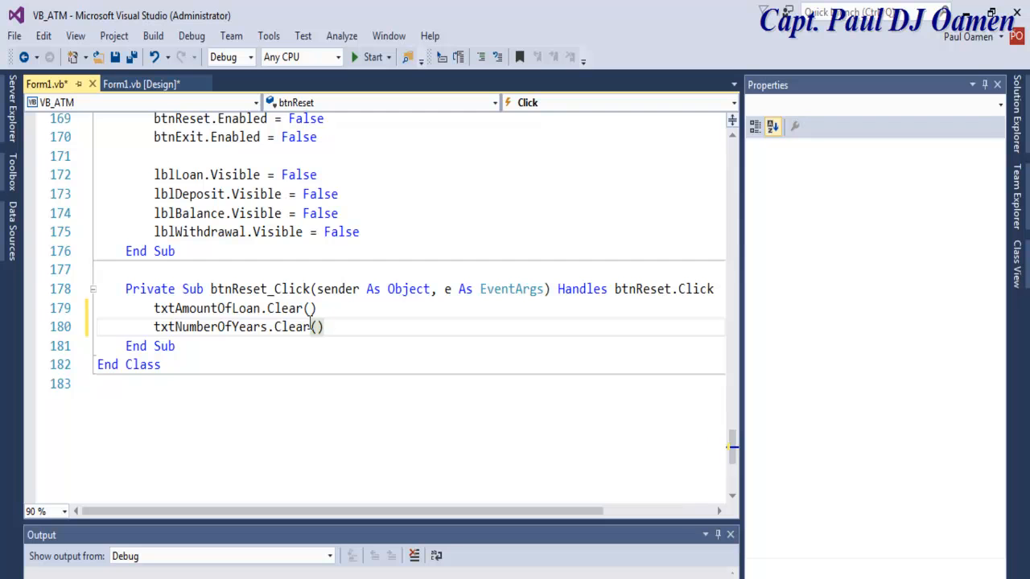
pyautogui.write('txtInterestRate.')
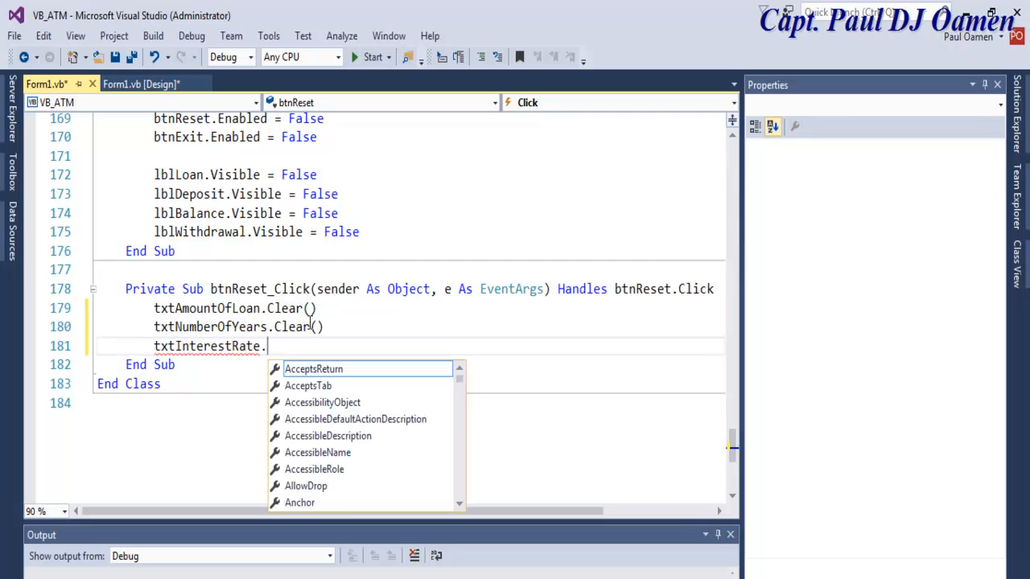
pyautogui.write('Clear')
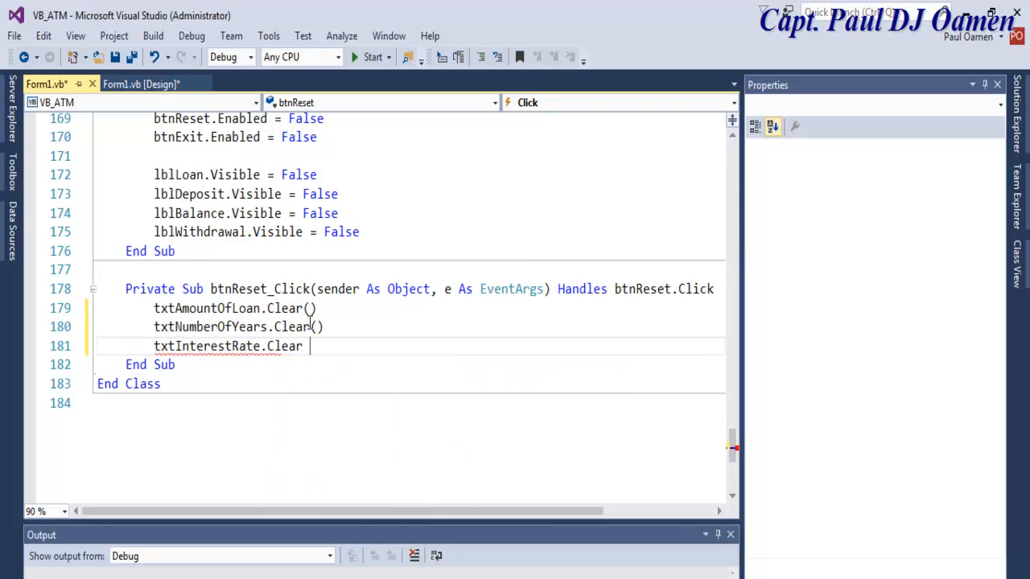
pyautogui.write('()')
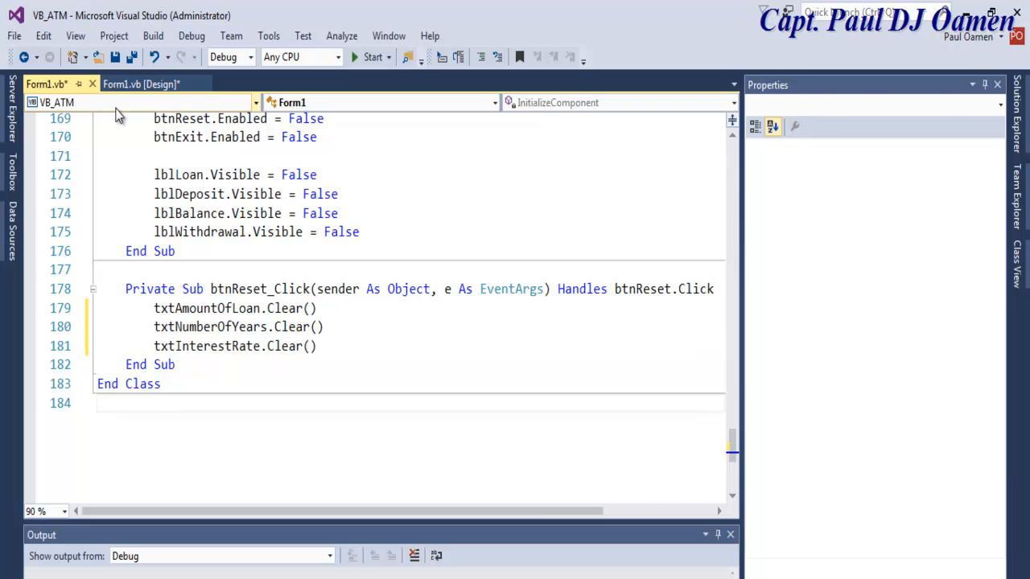
# - Look up the monthly payment label and set lblMonthlyPayment.Text = "" in Reset
pyautogui.click(142, 84)
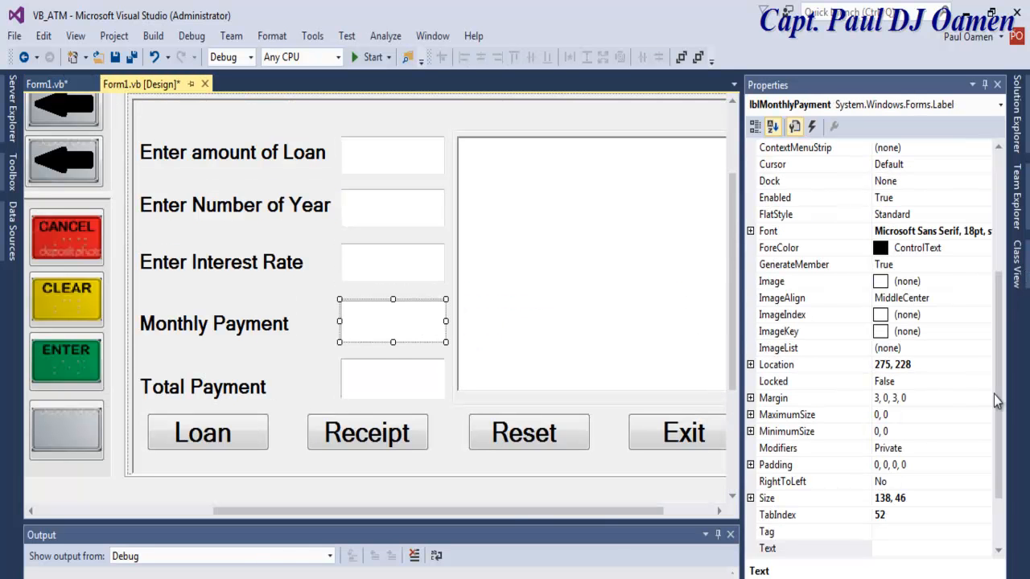
pyautogui.click(771, 126)
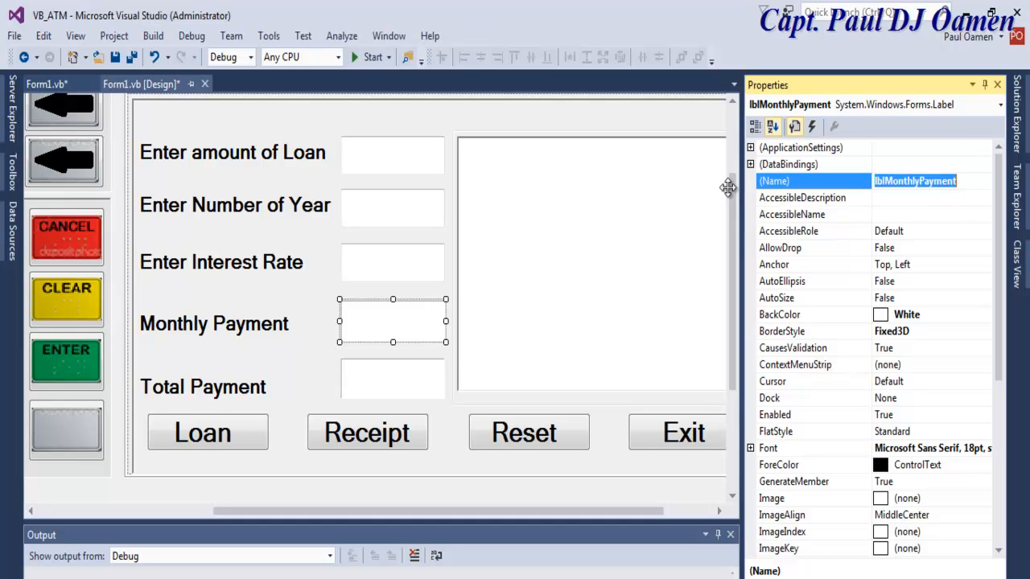
pyautogui.click(393, 379)
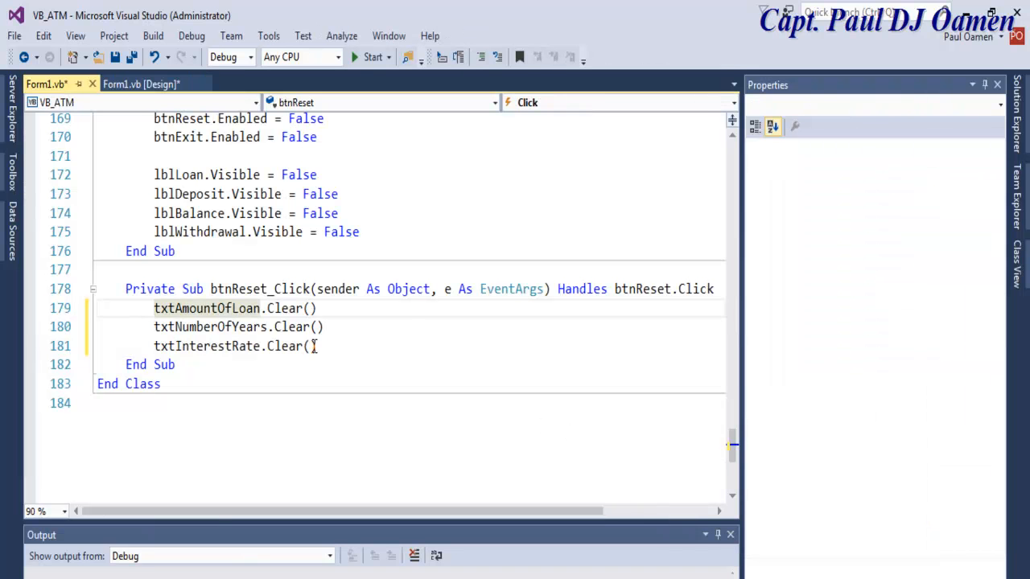
pyautogui.write('lblMonthlyPayment')
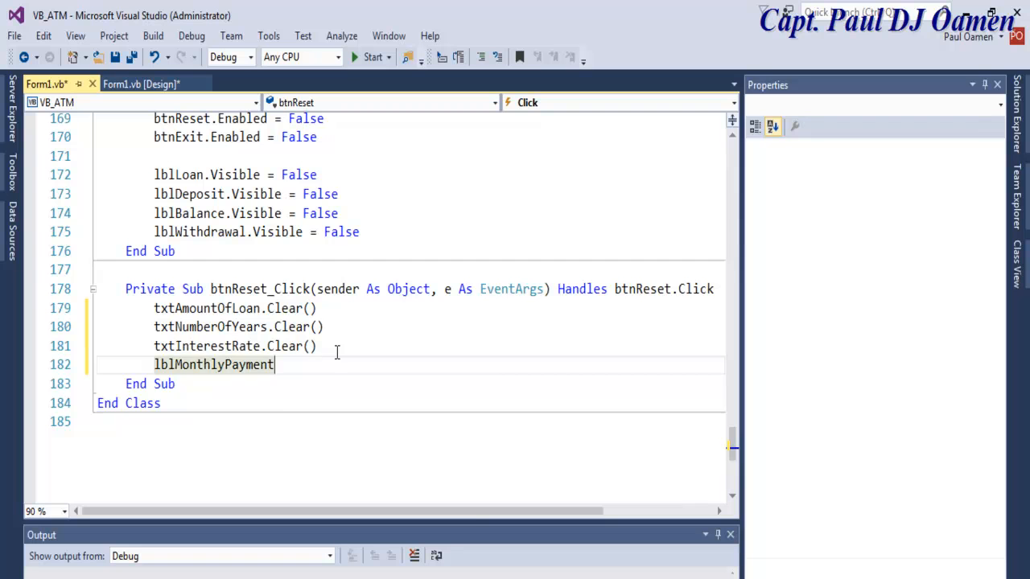
pyautogui.write('.Text')
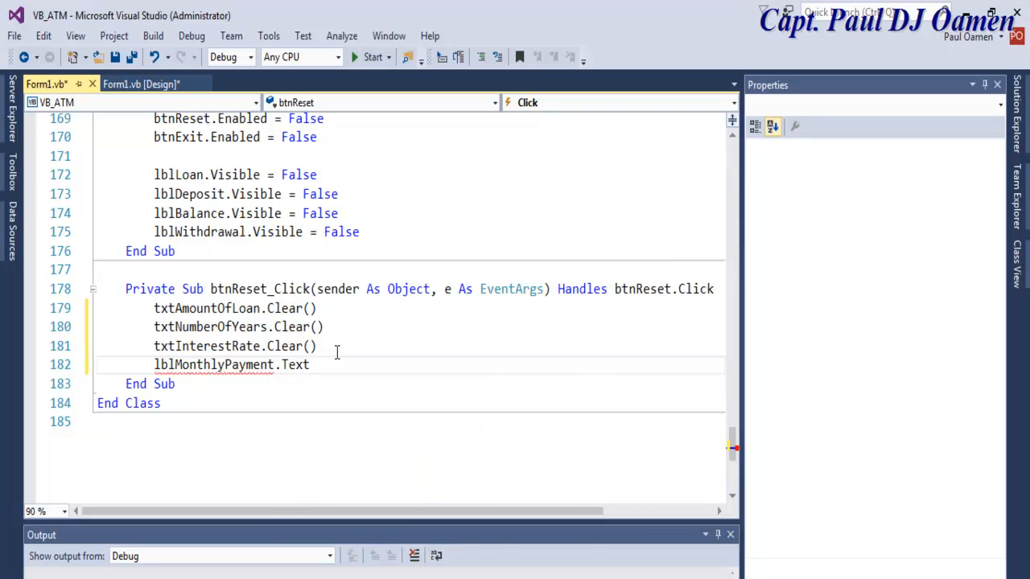
pyautogui.write('= ""')
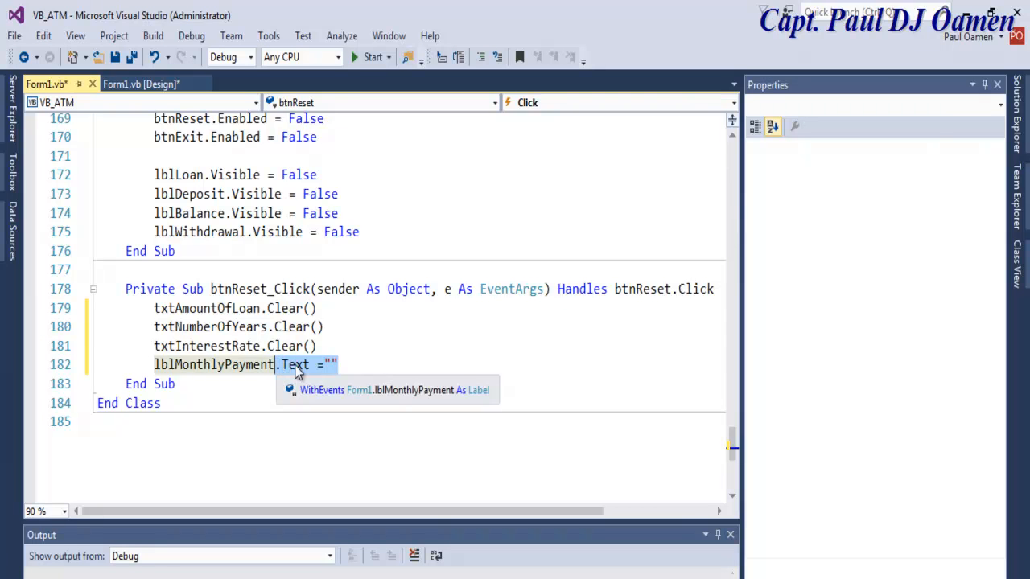
pyautogui.press('enter')
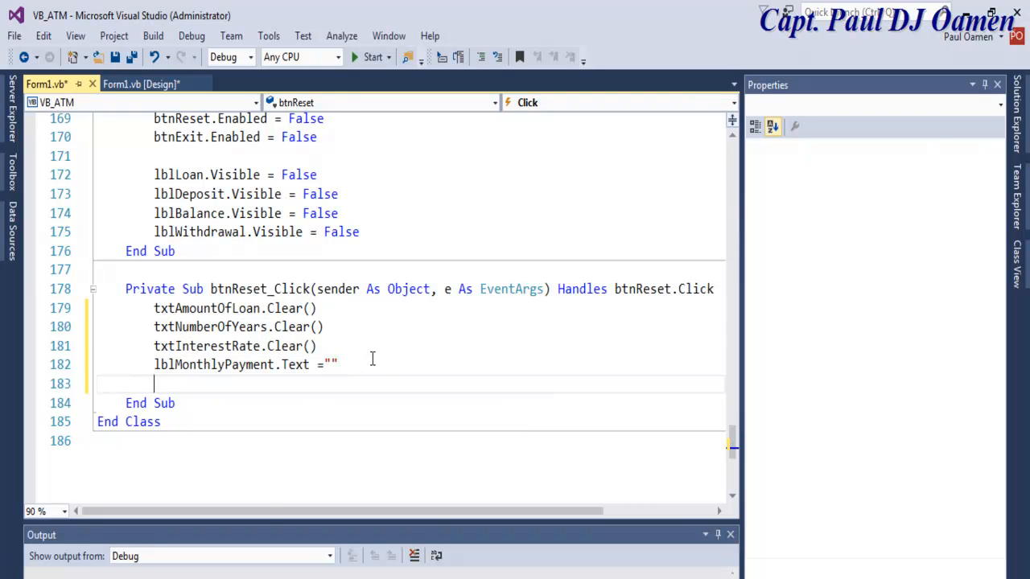
# - Blank the total payment label with lblPay.Text = ""
pyautogui.write('lbl')
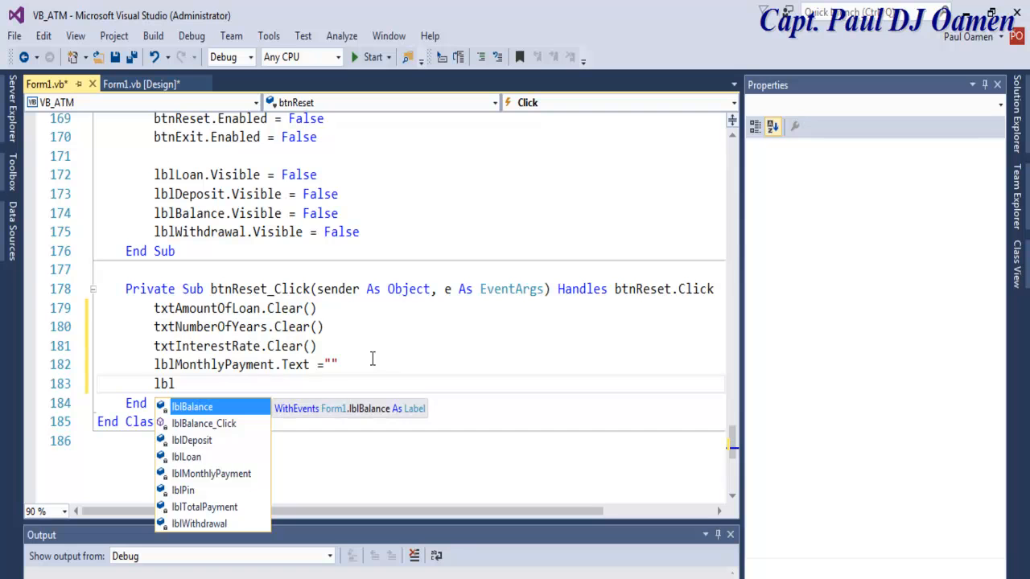
pyautogui.write('Payment')
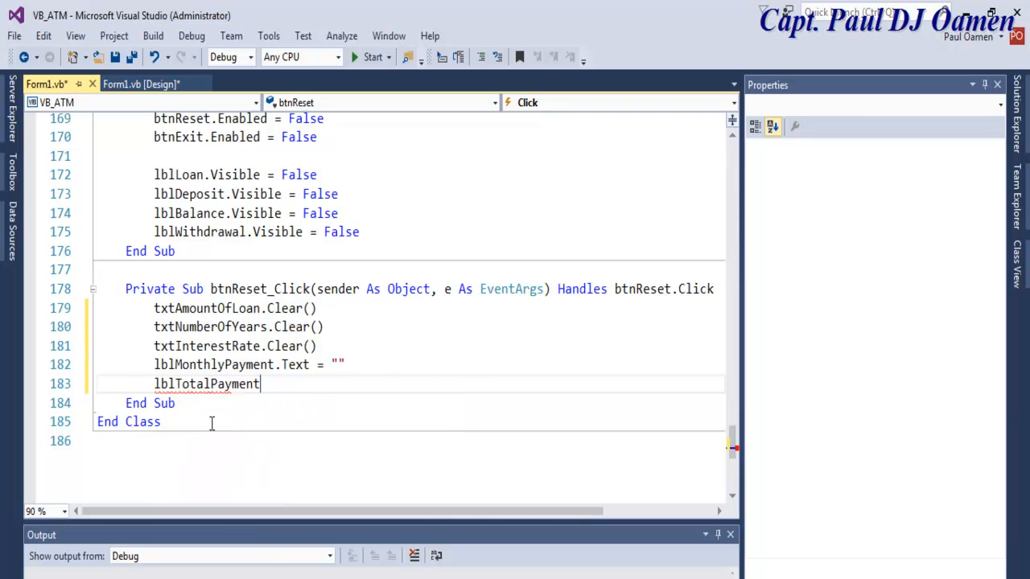
pyautogui.write('.Text =""')
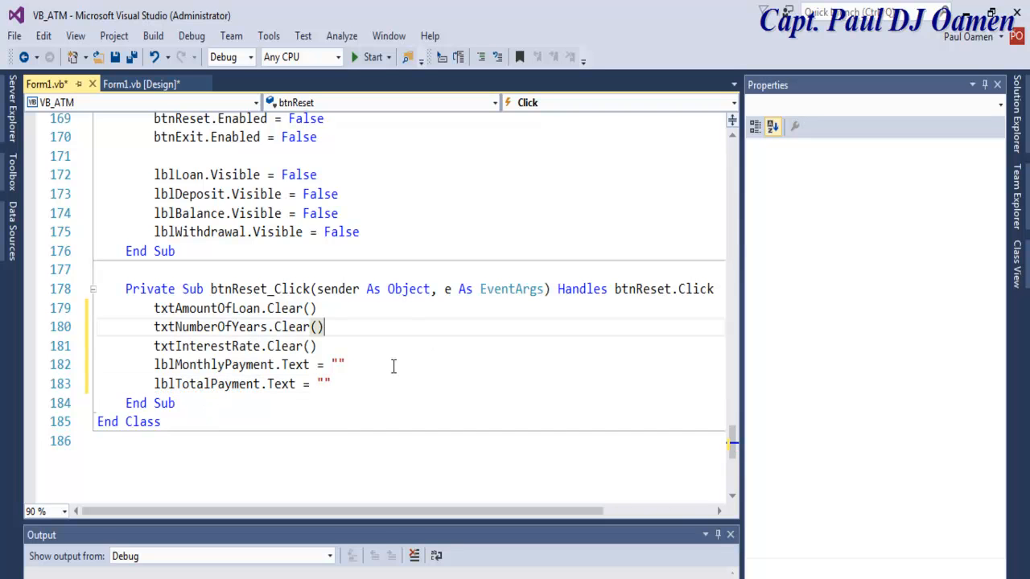
# - Reopen the Reset handler from the designer and add rtfReceipt.Clear
pyautogui.click(142, 83)
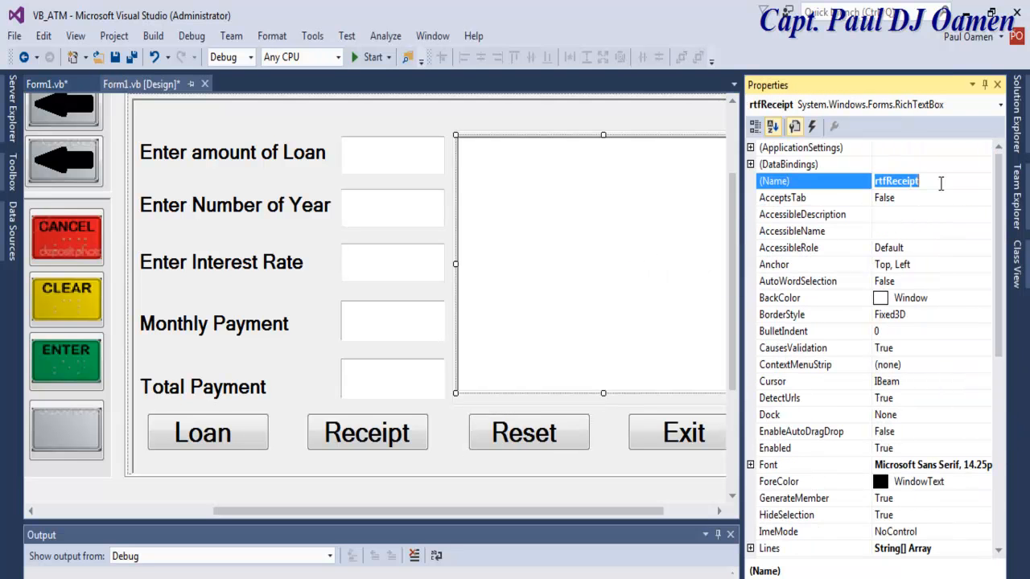
pyautogui.click(523, 432)
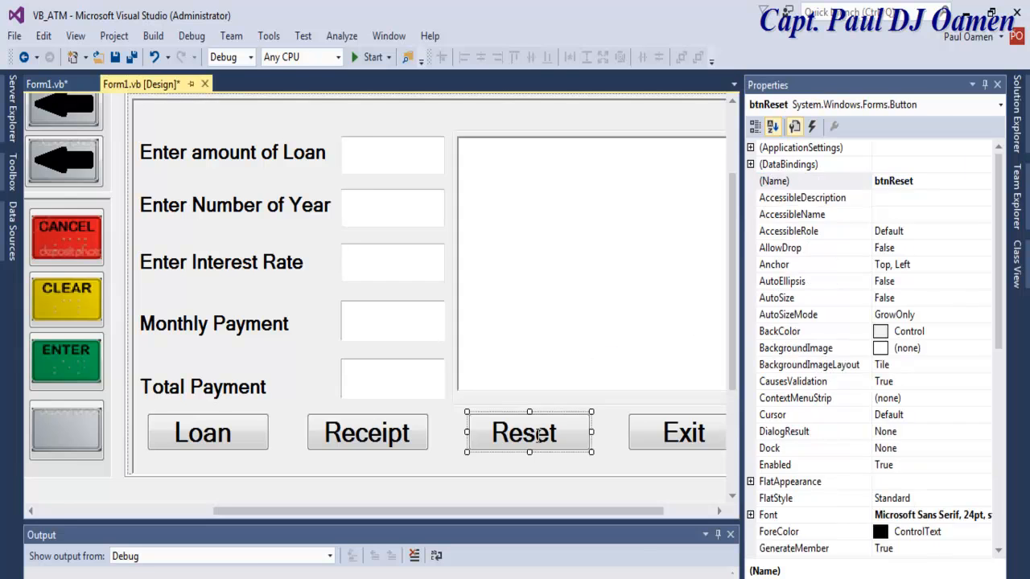
pyautogui.doubleClick(528, 431)
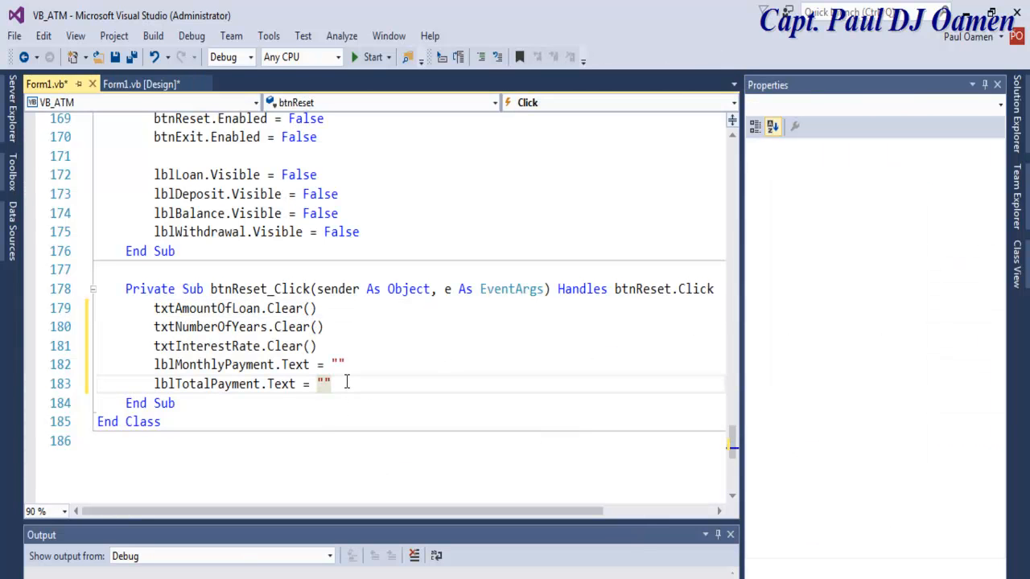
pyautogui.write('rtfReceipt')
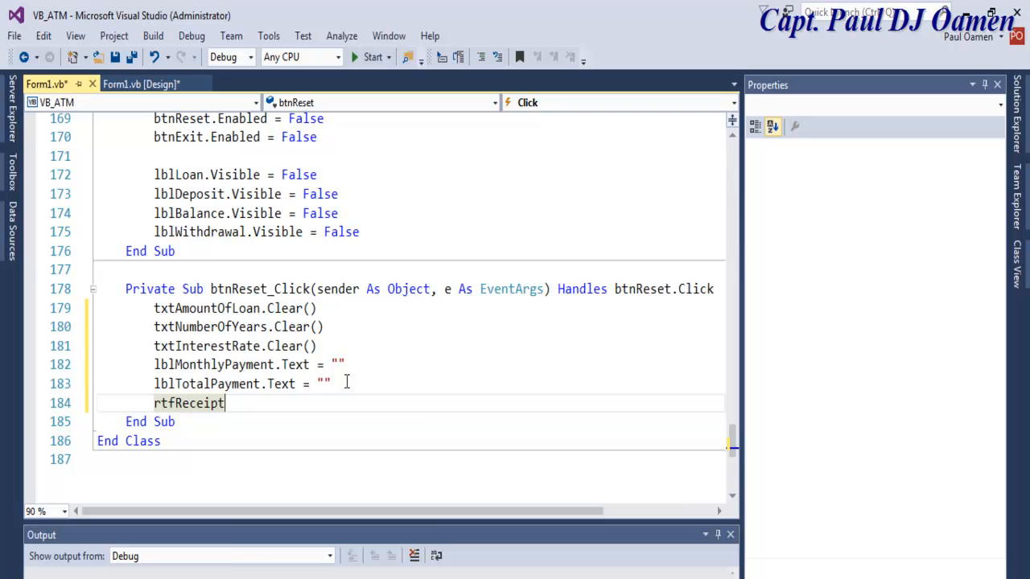
pyautogui.write('.Clear(')
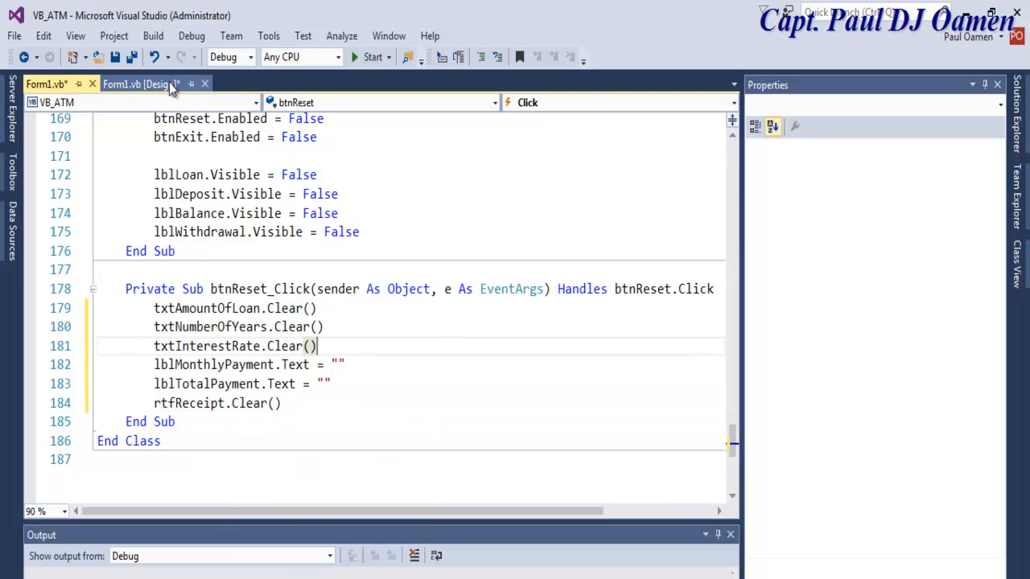
# - Name the entry boxes' KeyPress event handler Numbers_Only in the Properties events list
pyautogui.click(142, 84)
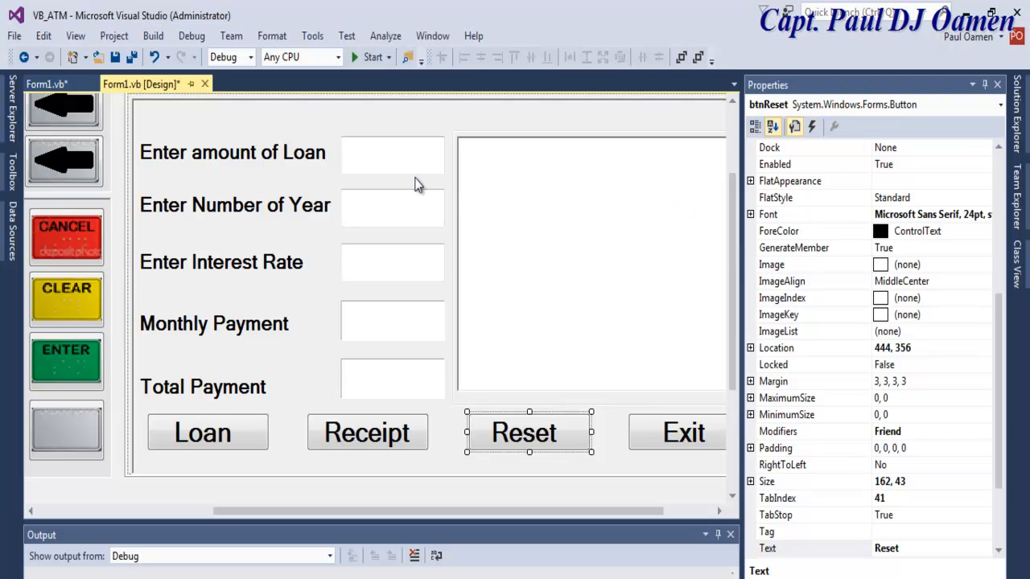
pyautogui.click(393, 153)
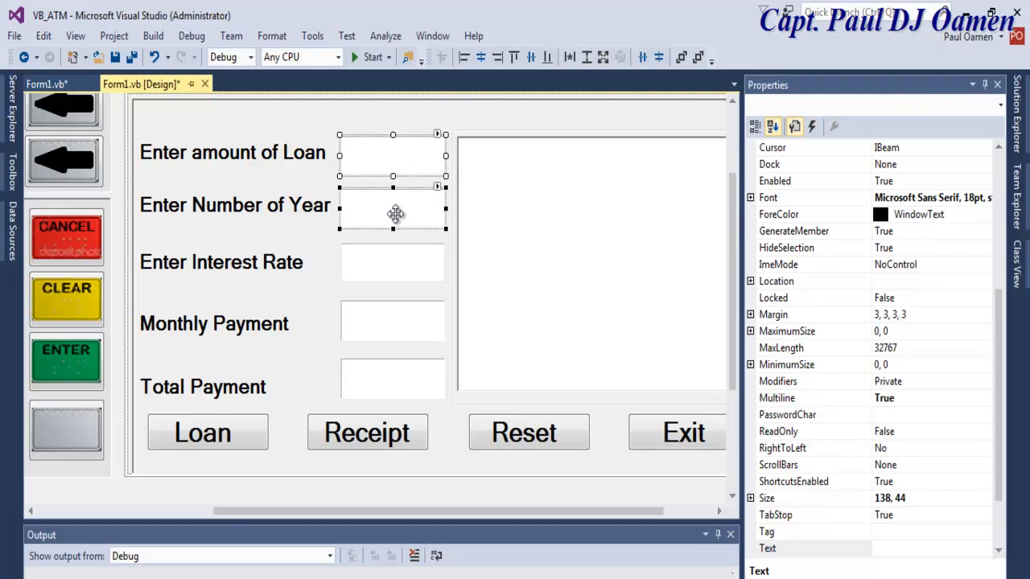
pyautogui.click(811, 125)
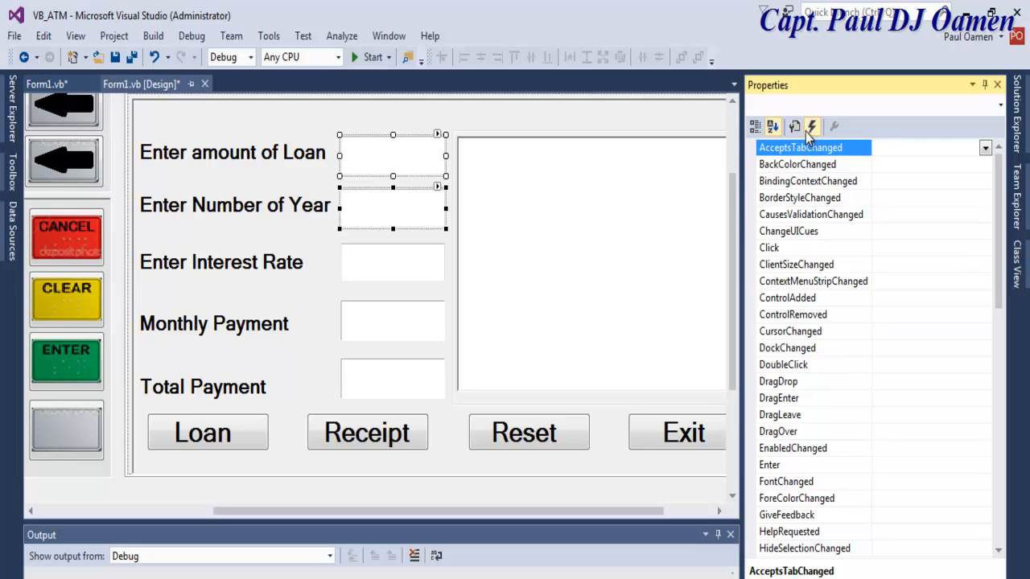
pyautogui.moveTo(813, 127)
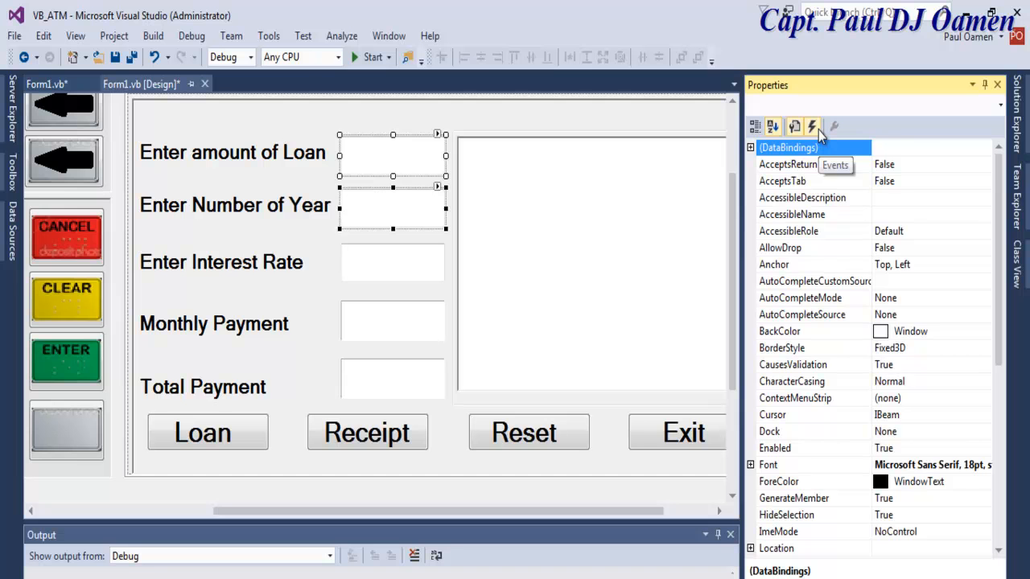
pyautogui.click(812, 126)
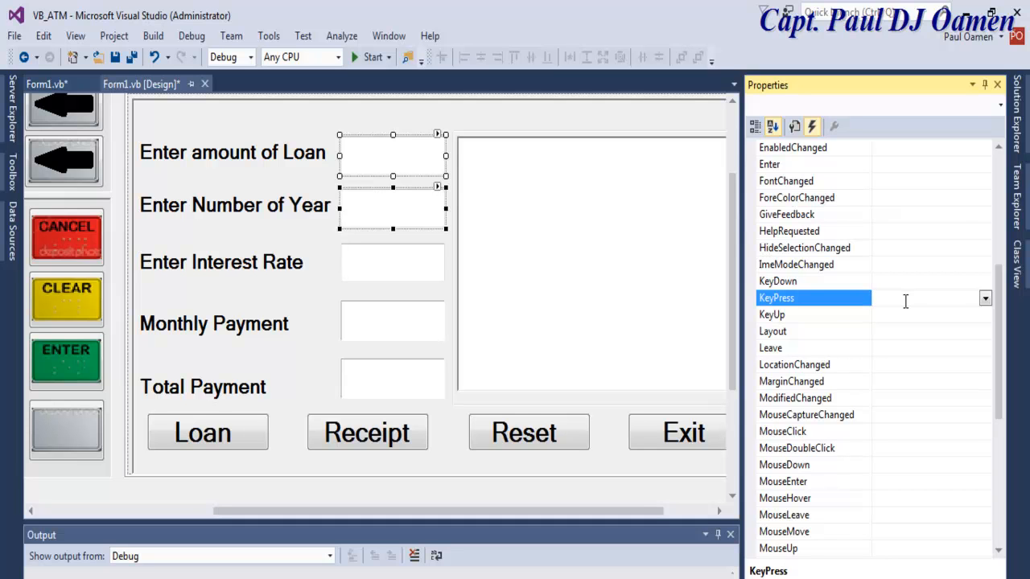
pyautogui.write('Num')
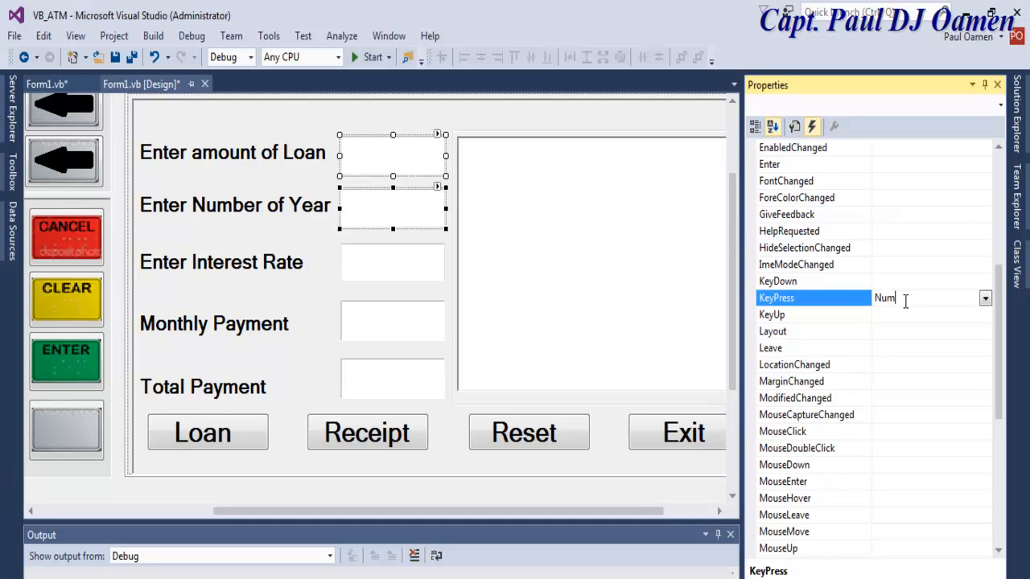
pyautogui.write('ber')
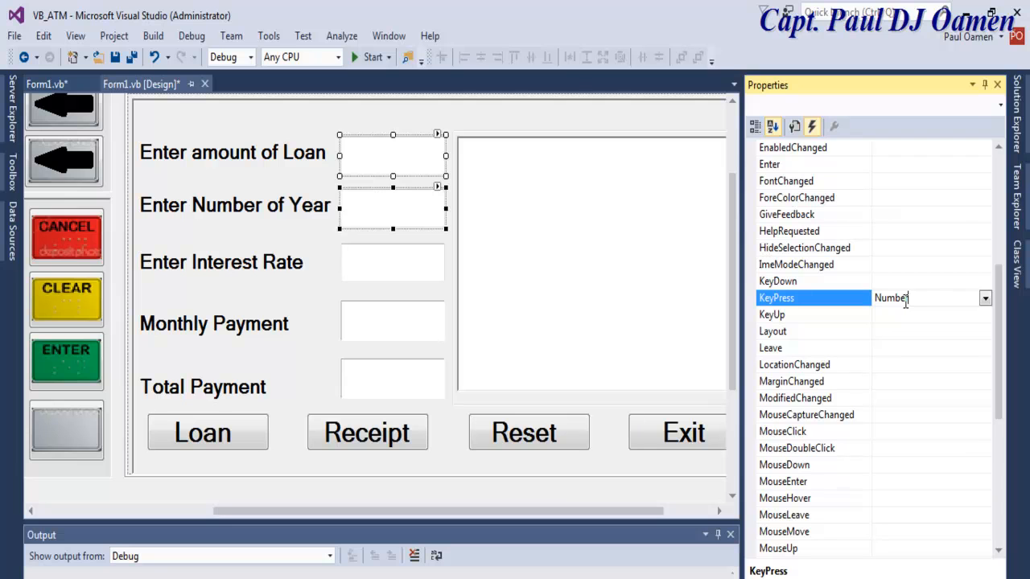
pyautogui.write('s_O')
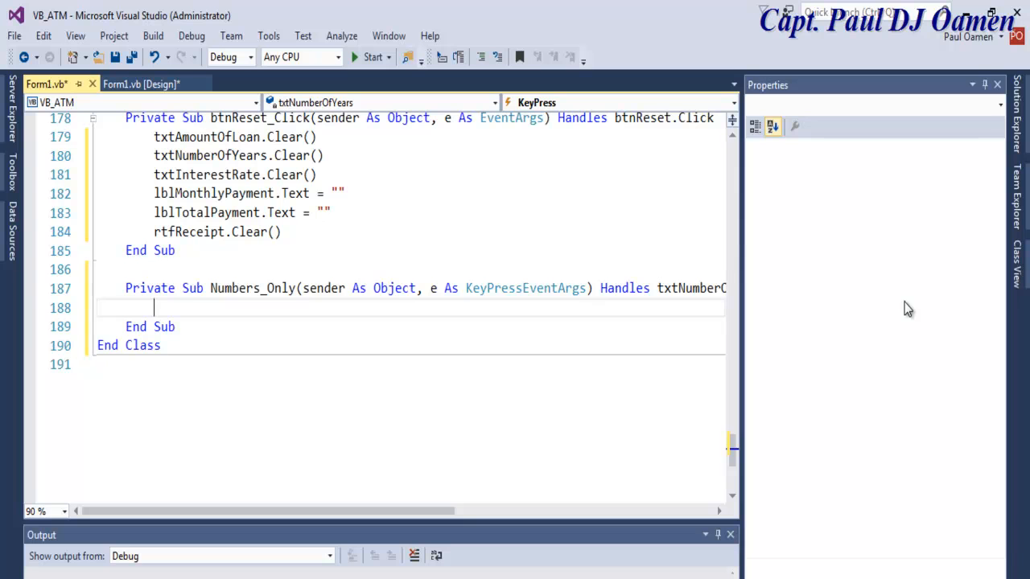
# - Write the outer condition If Asc(e.KeyChar) <> 8 Then to allow backspace
pyautogui.write('If')
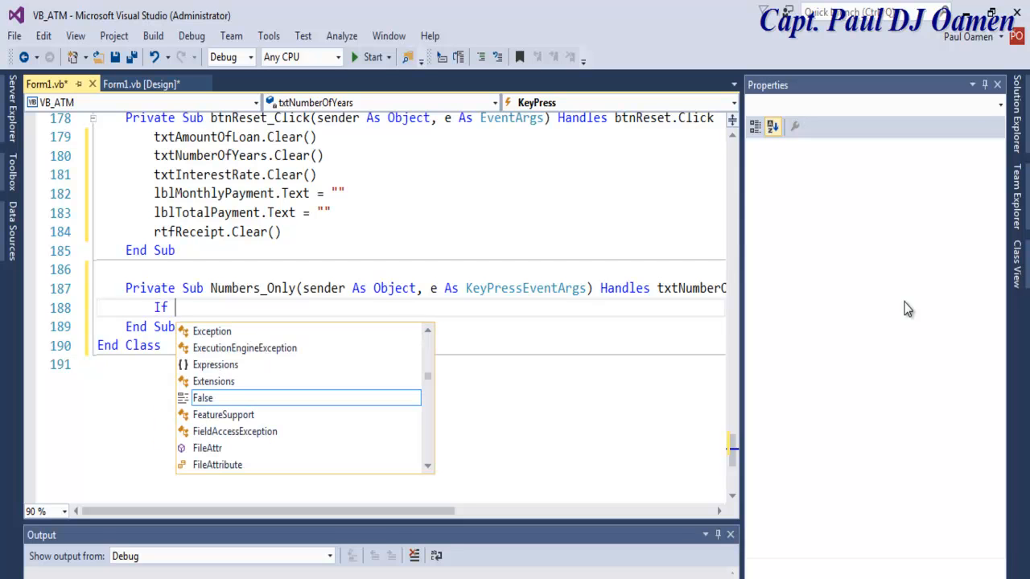
pyautogui.write('Asc')
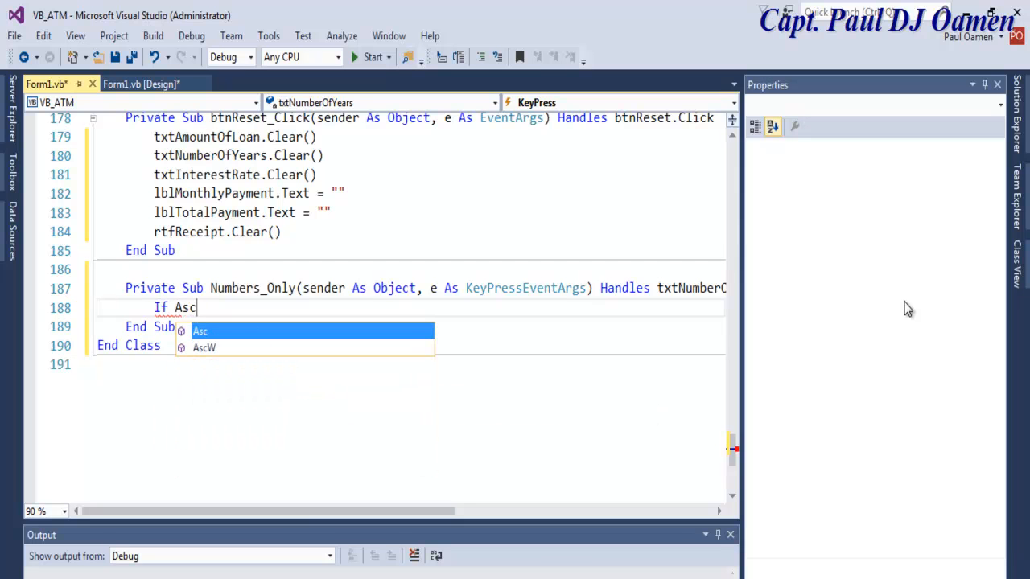
pyautogui.write('(e.')
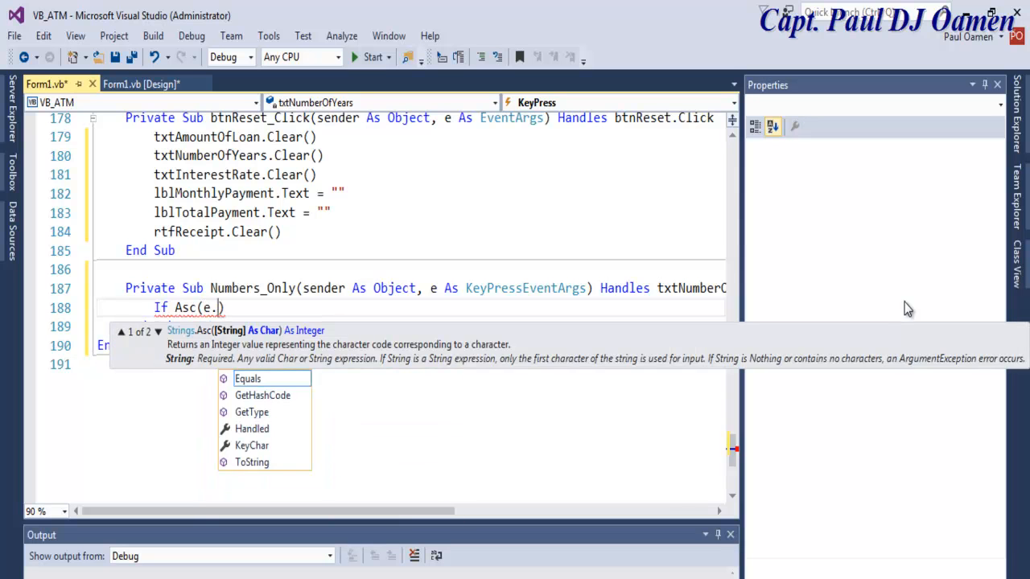
pyautogui.write('KeyChar')
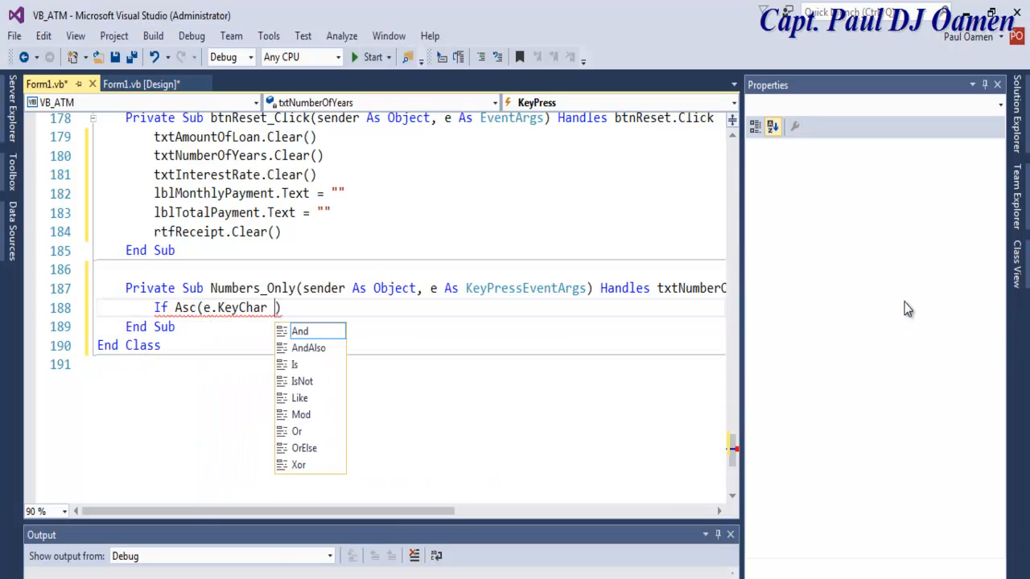
pyautogui.write('<')
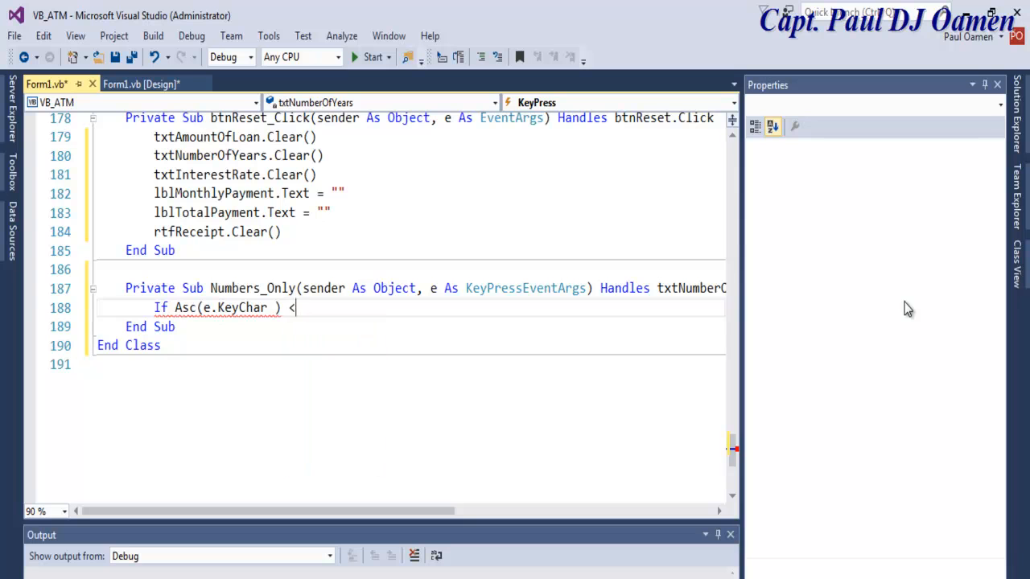
pyautogui.write('> 8')
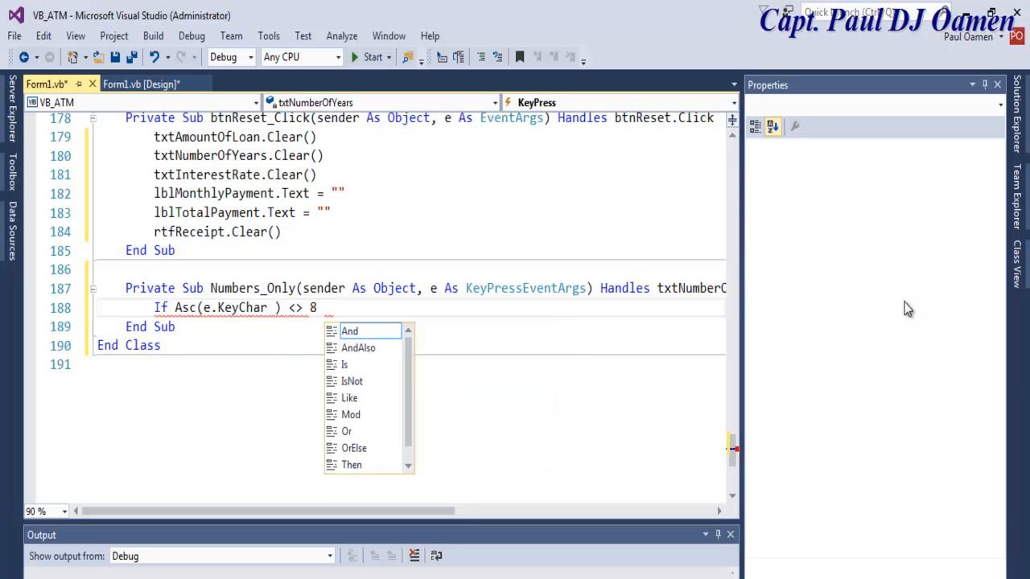
pyautogui.write('Then')
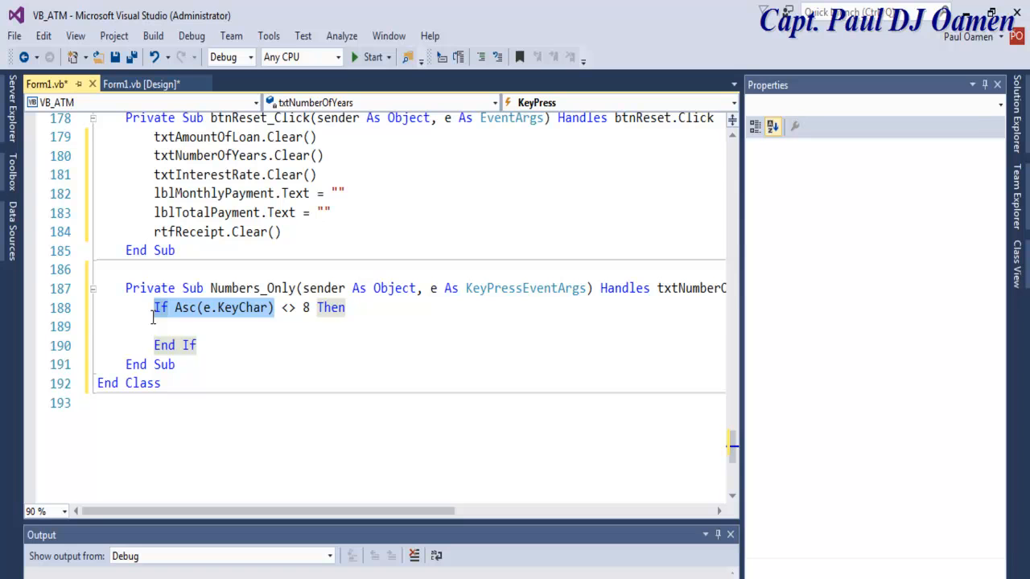
# - Write the inner check for keys < 48 Or > 57 and set e.Handled = True
pyautogui.write('If Asc(e.KeyChar)')
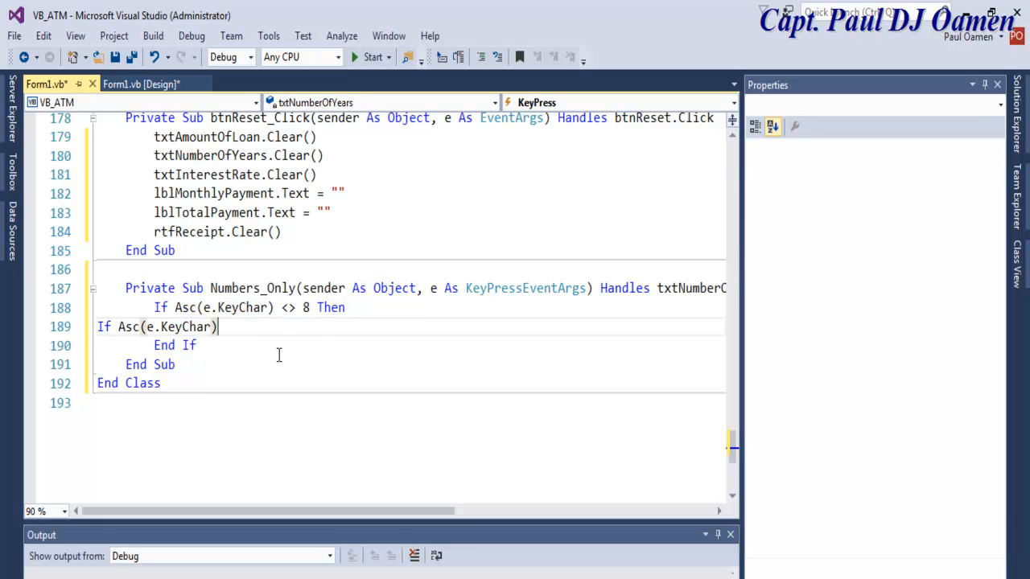
pyautogui.write(',')
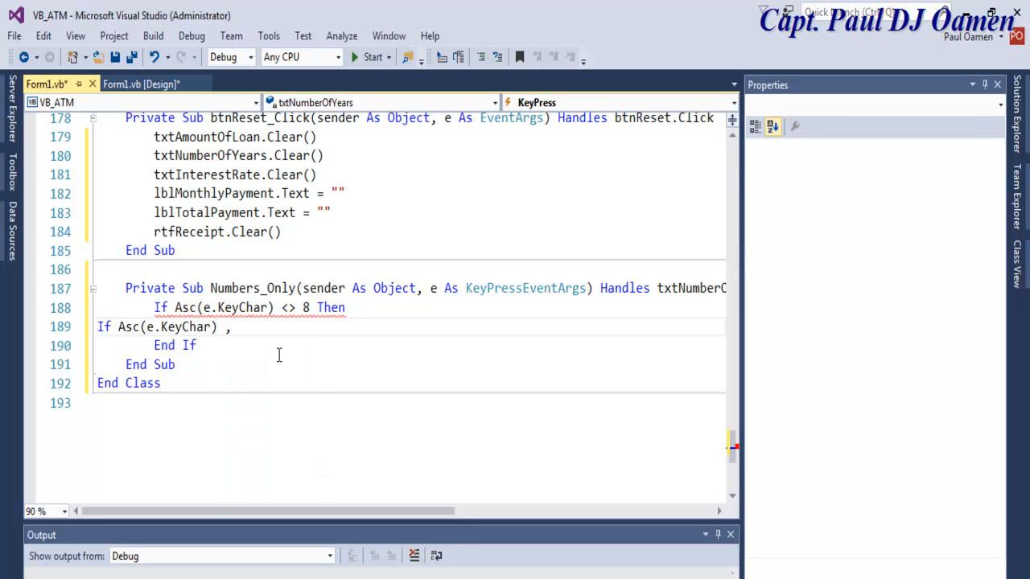
pyautogui.write('< 48 o')
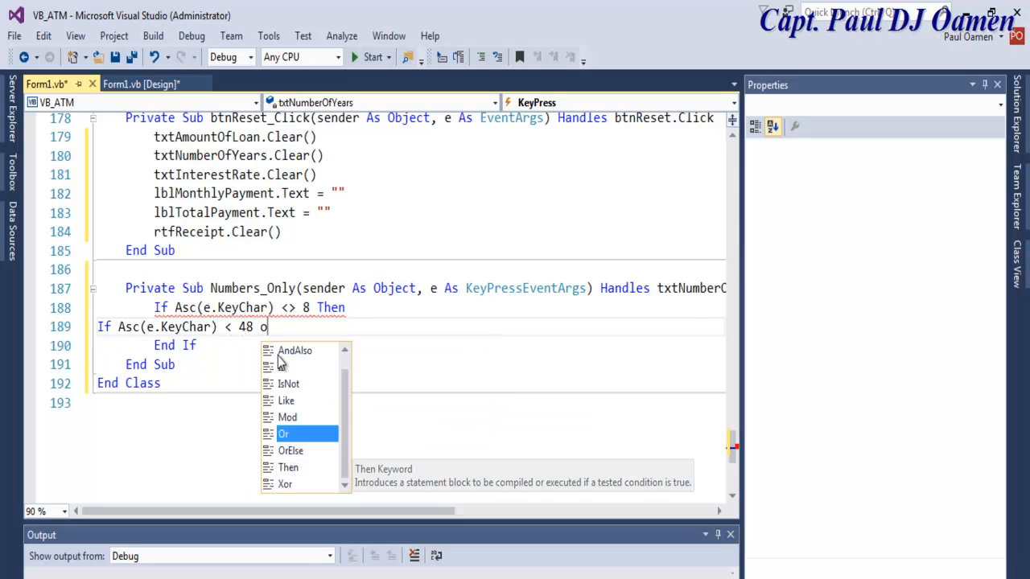
pyautogui.write('r Asc(e.KeyChar')
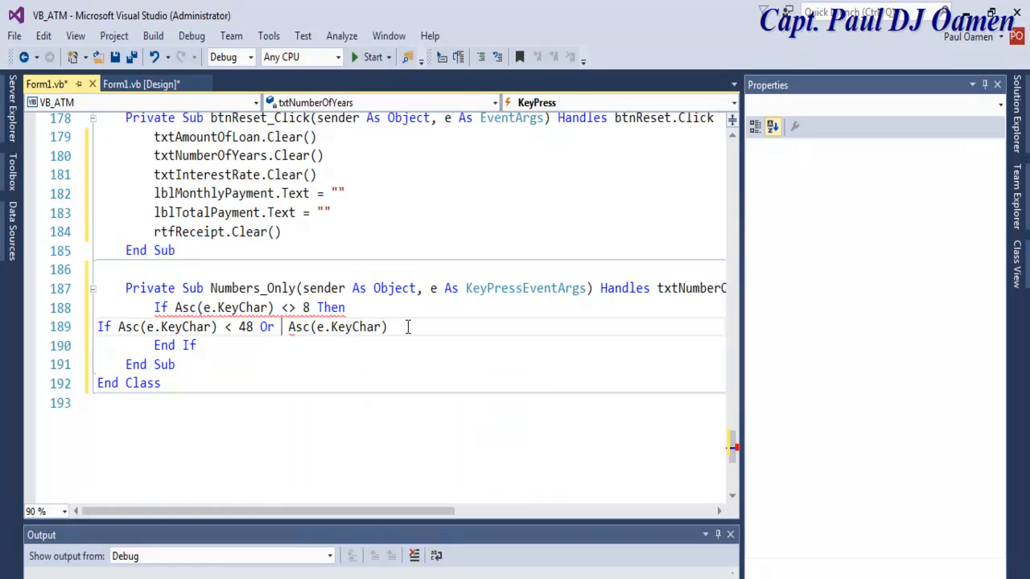
pyautogui.write('>')
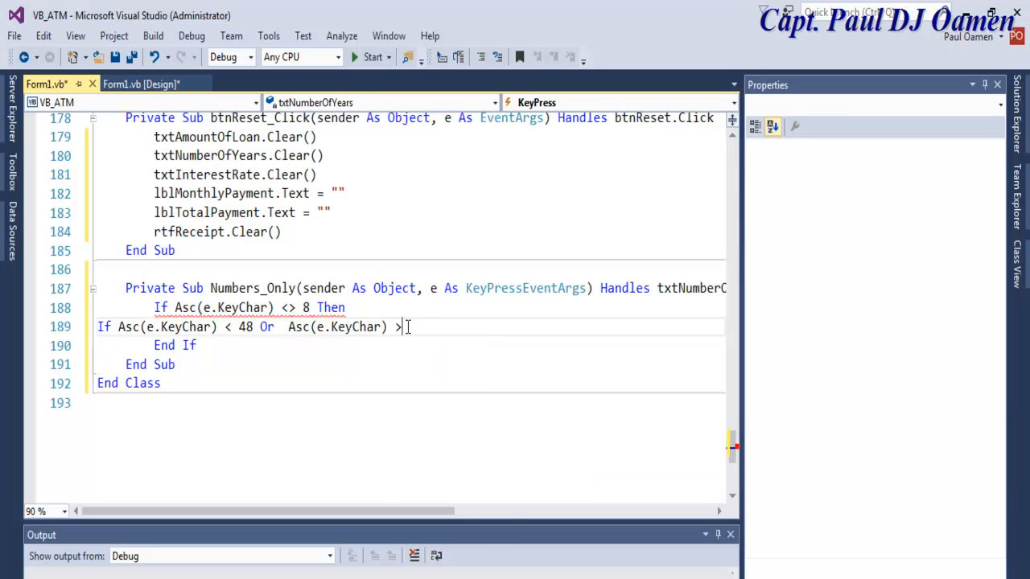
pyautogui.write('e')
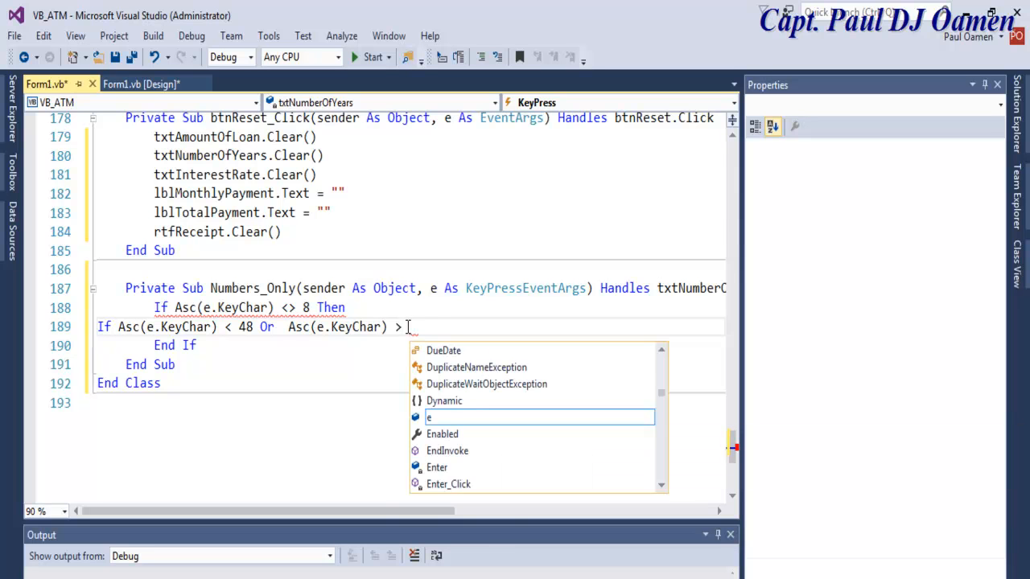
pyautogui.write('57 the')
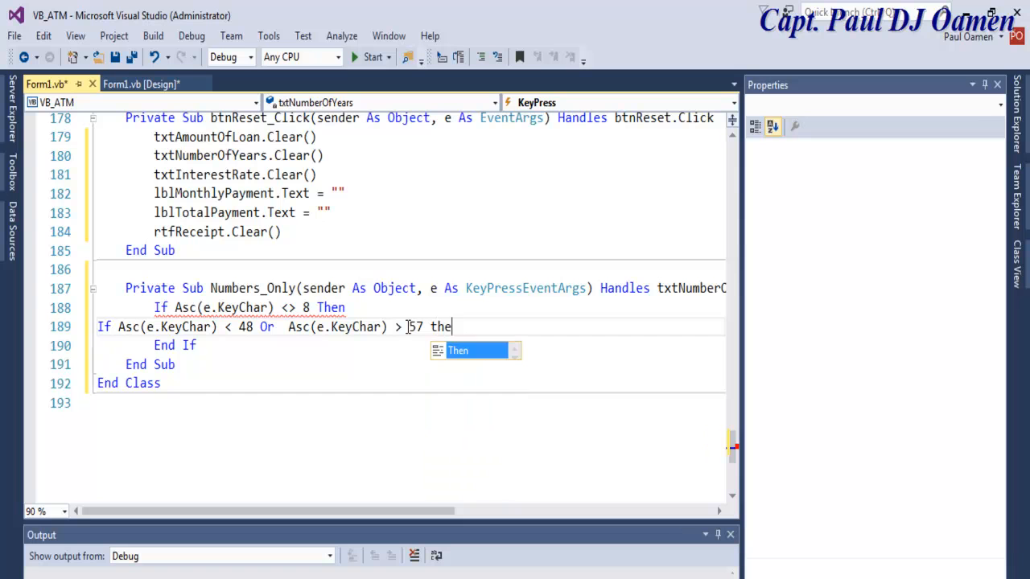
pyautogui.press('Enter')
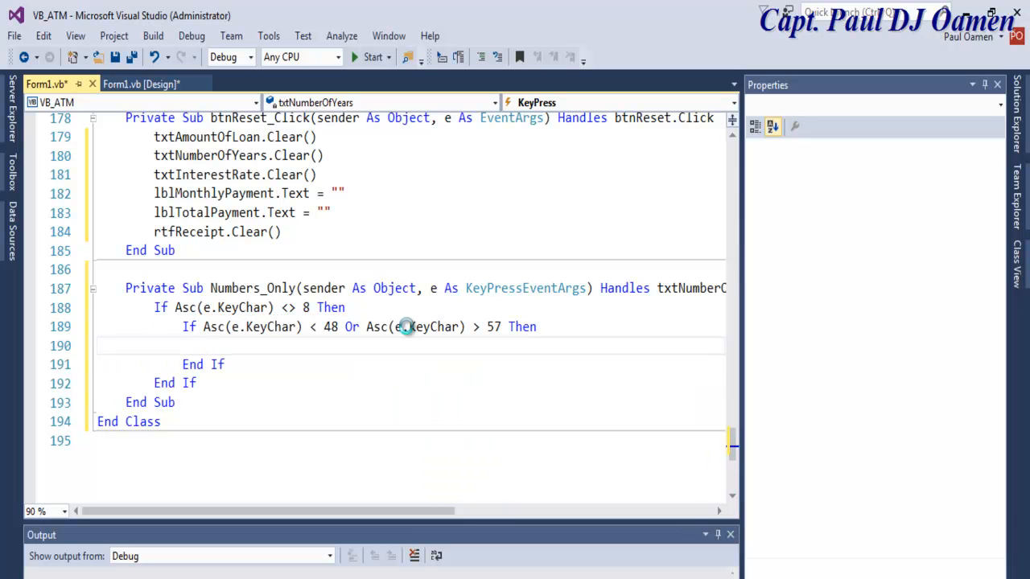
pyautogui.write('e.handled =')
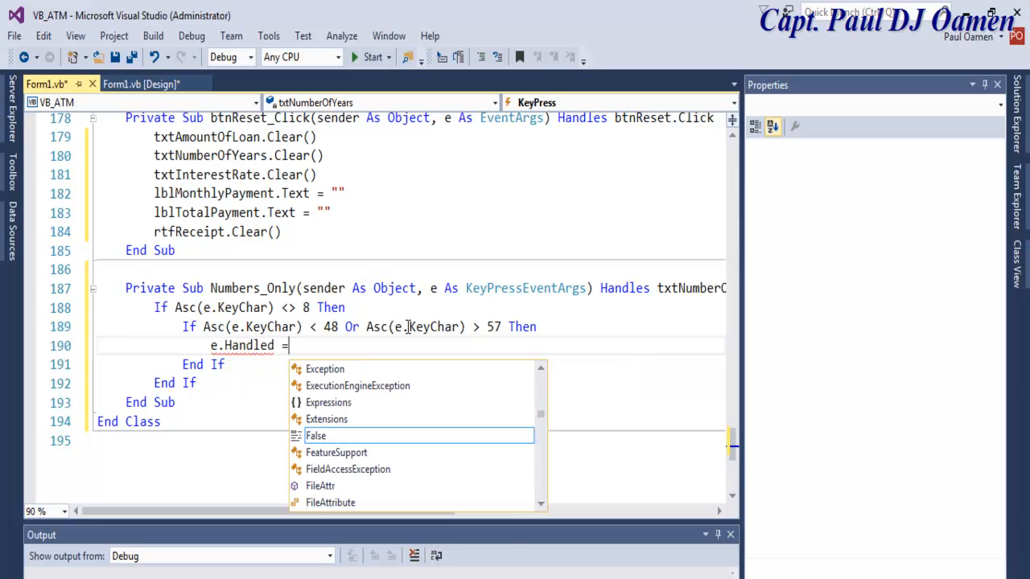
pyautogui.write('True')
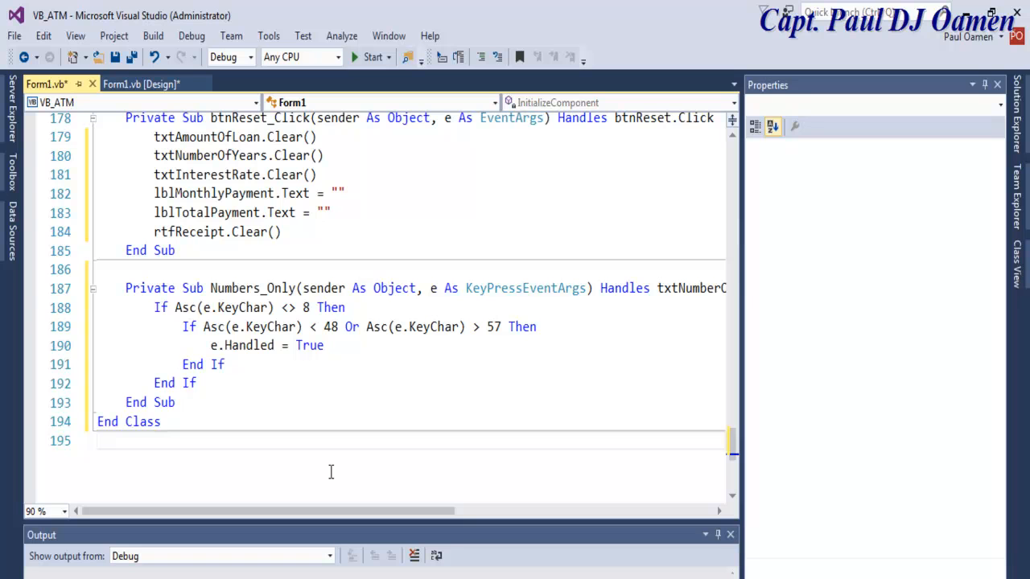
pyautogui.moveTo(428, 47)
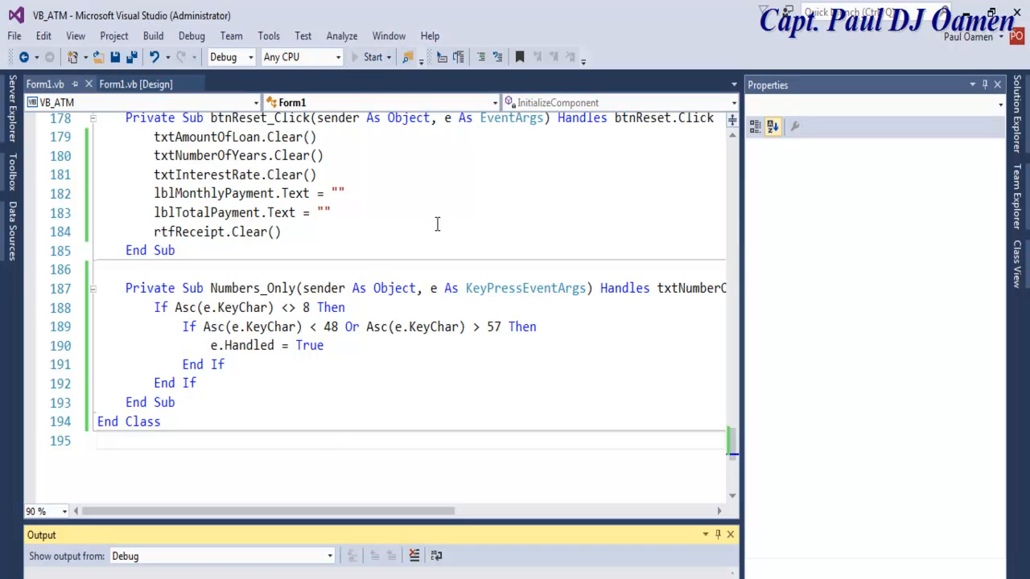
# - Run the form, enter numeric loan figures (46, 6, 555) and reset them
pyautogui.click(373, 57)
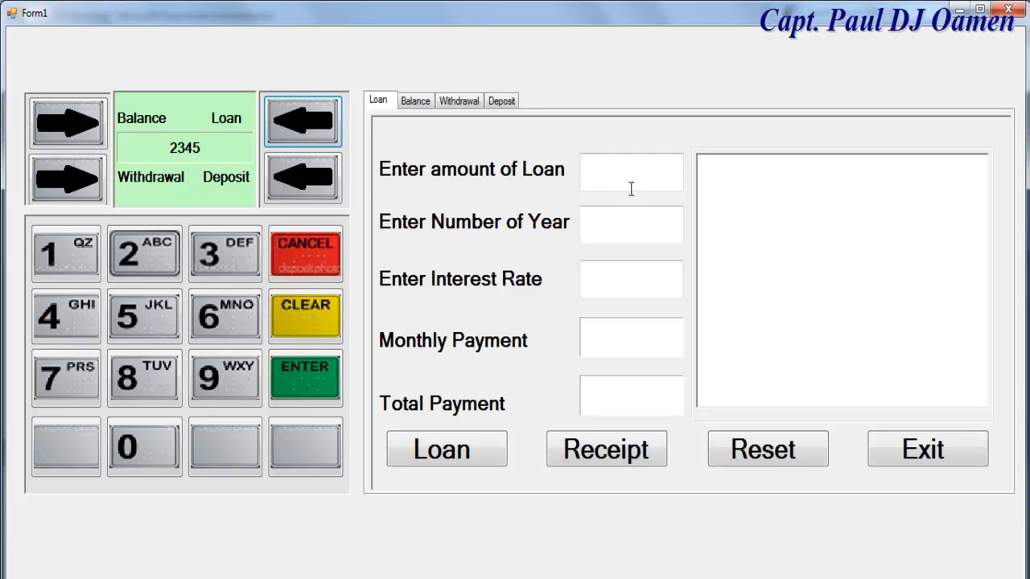
pyautogui.write('46')
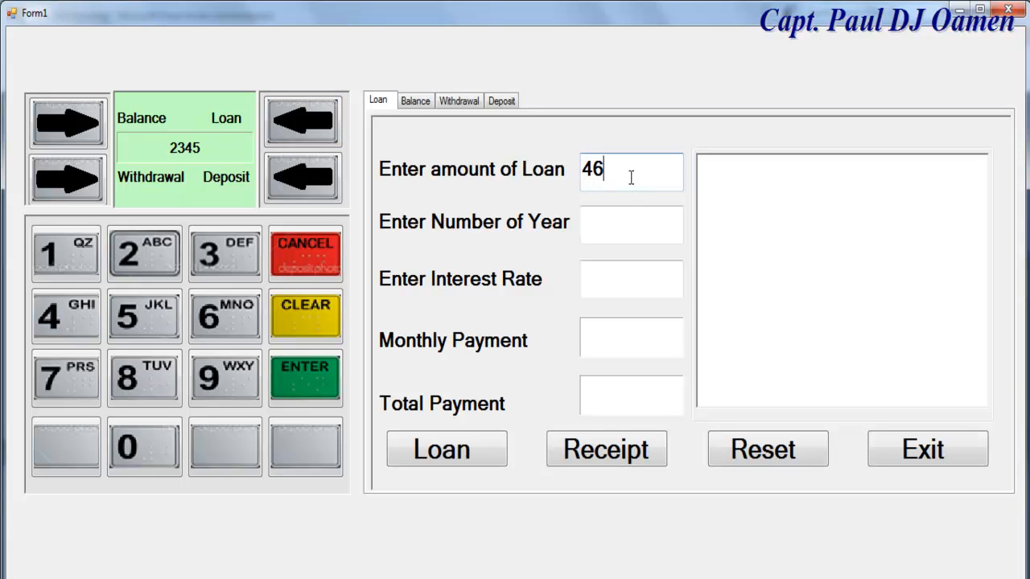
pyautogui.write('6')
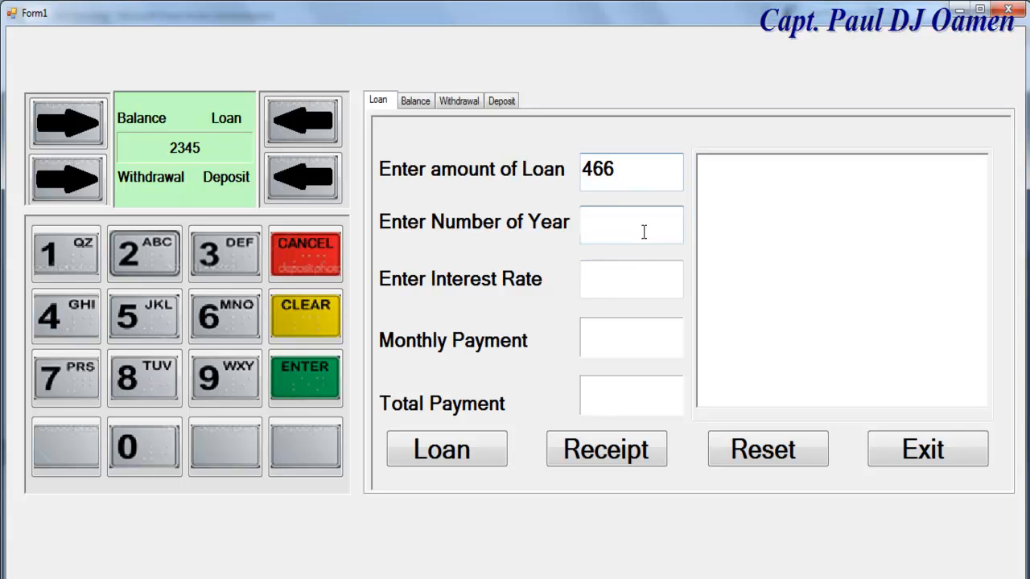
pyautogui.write('555')
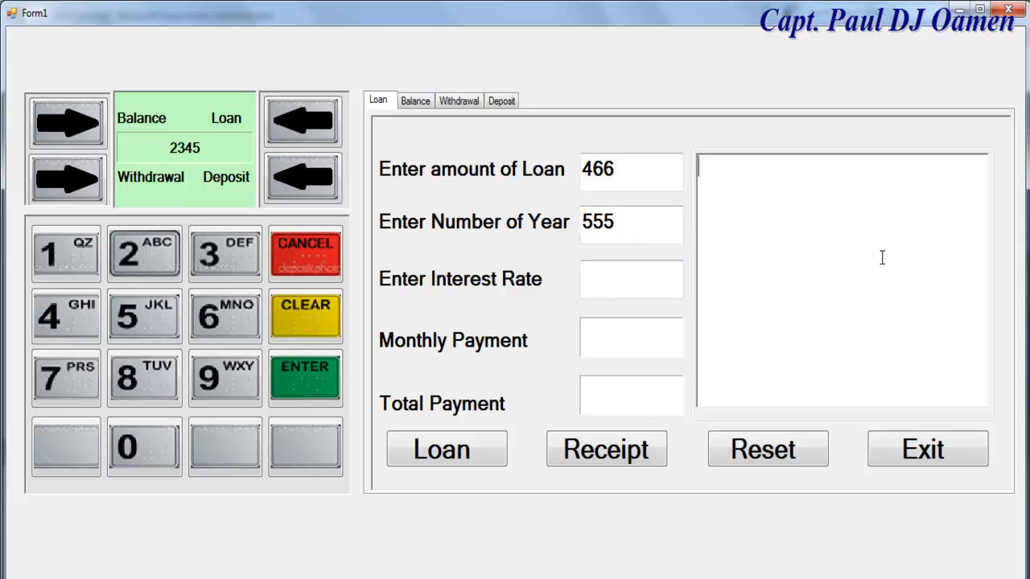
pyautogui.click(766, 449)
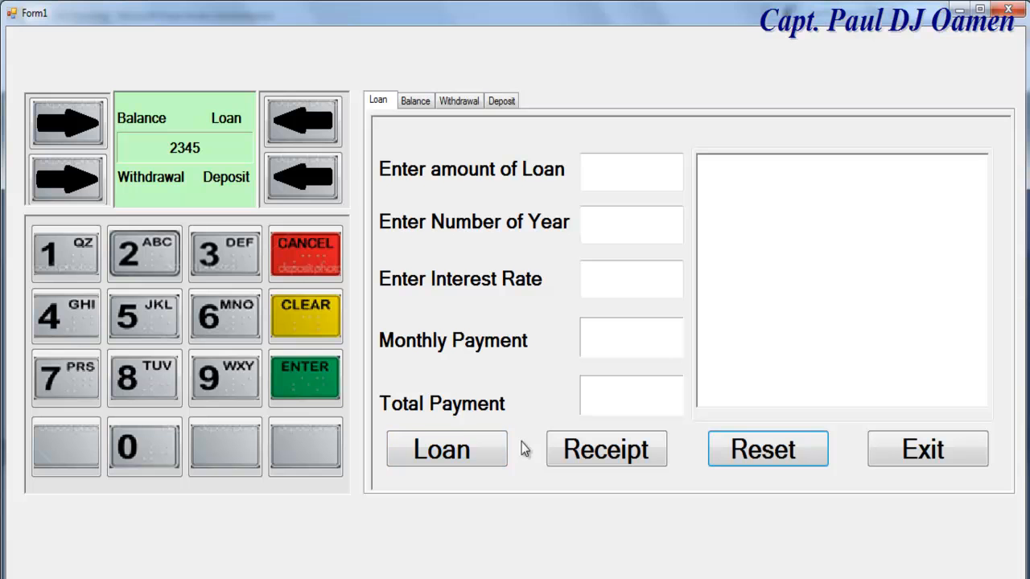
# - Exit the running form, confirming Yes in the leave dialog
pyautogui.click(922, 449)
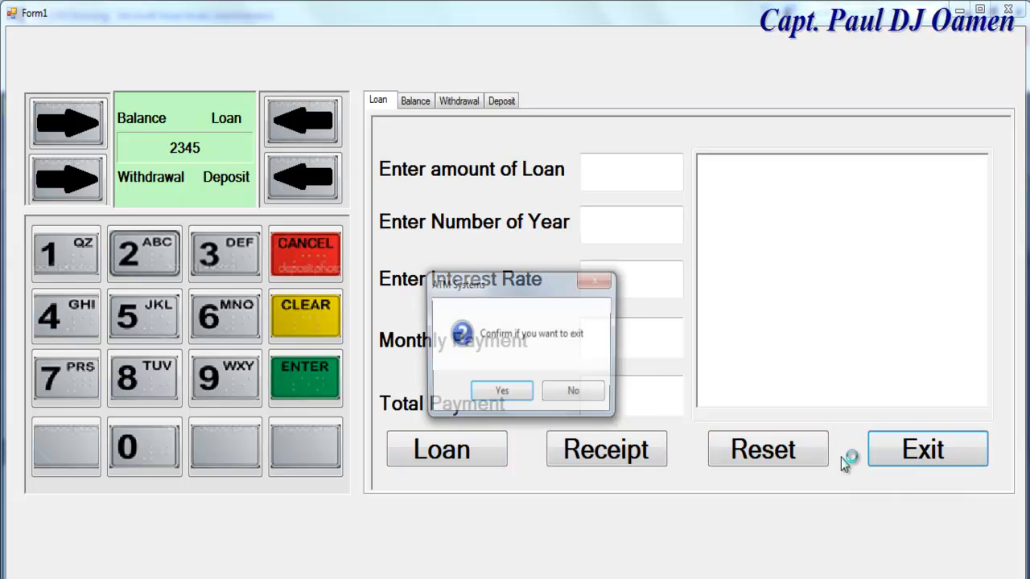
pyautogui.click(573, 391)
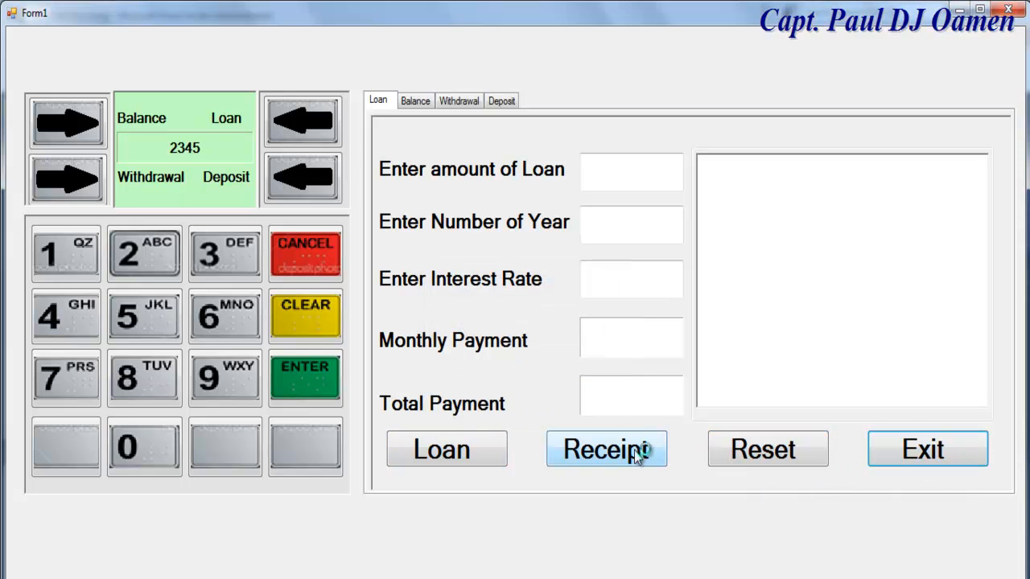
pyautogui.moveTo(766, 448)
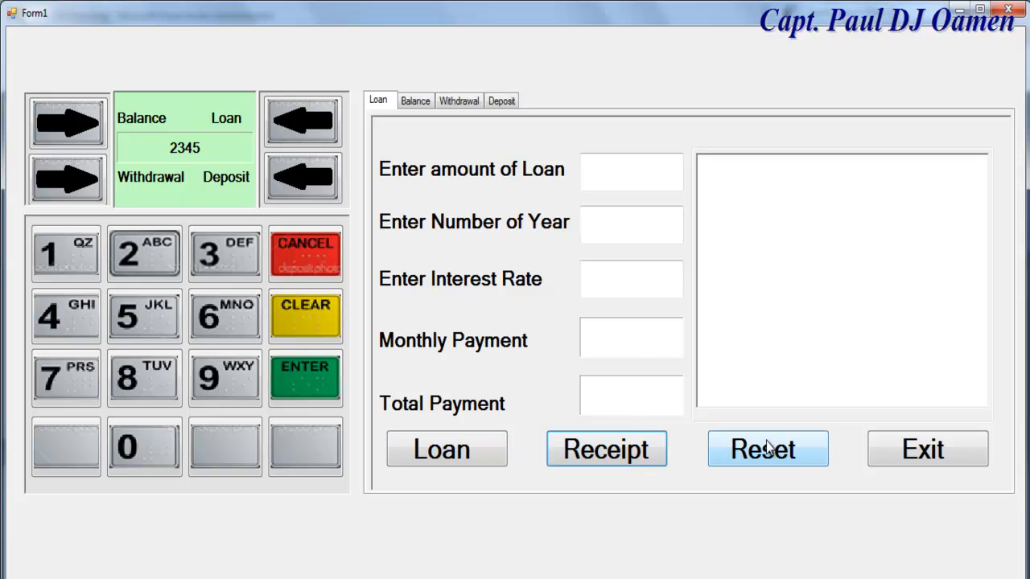
pyautogui.click(927, 449)
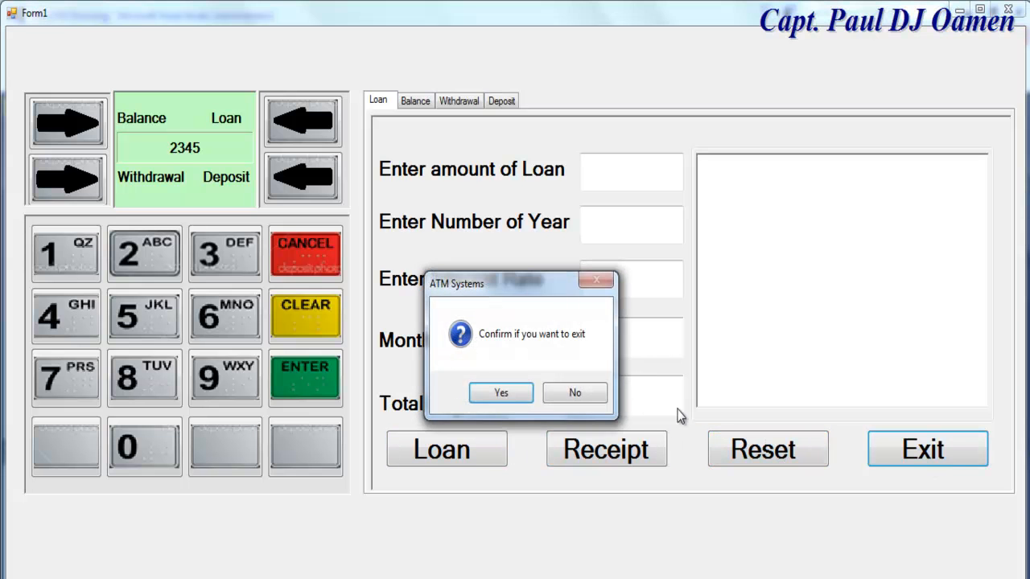
pyautogui.click(501, 393)
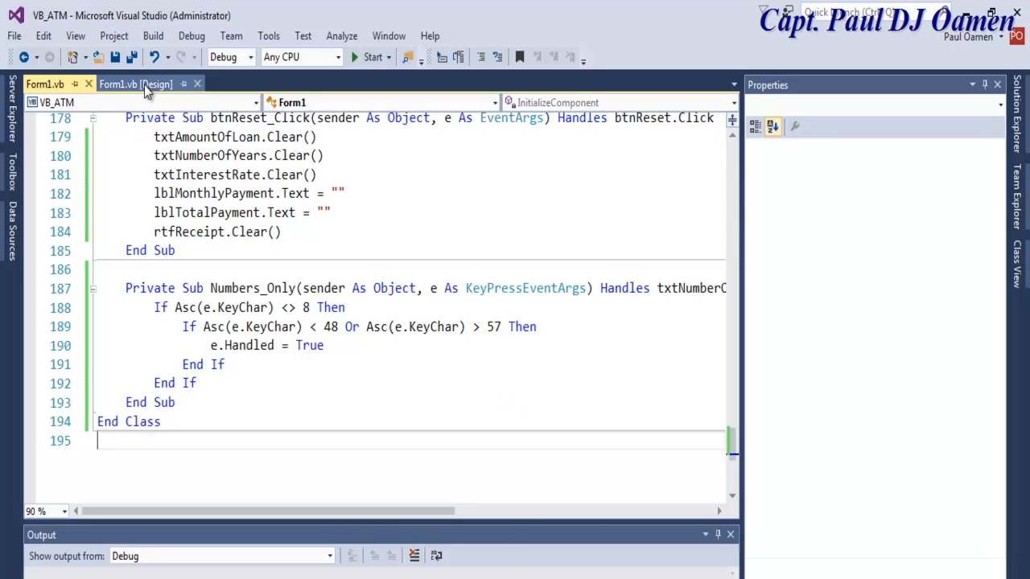
pyautogui.click(135, 83)
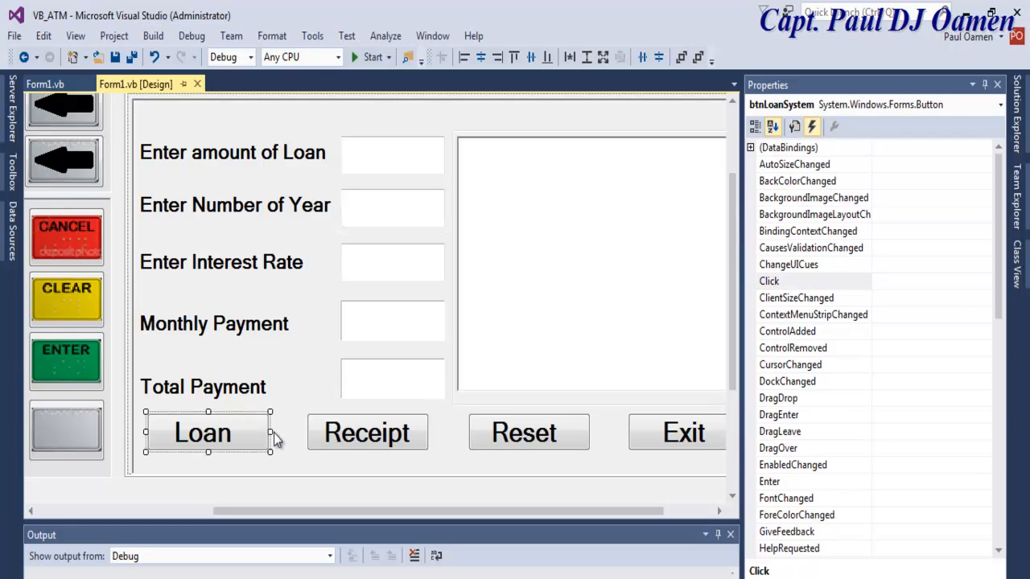
pyautogui.doubleClick(203, 431)
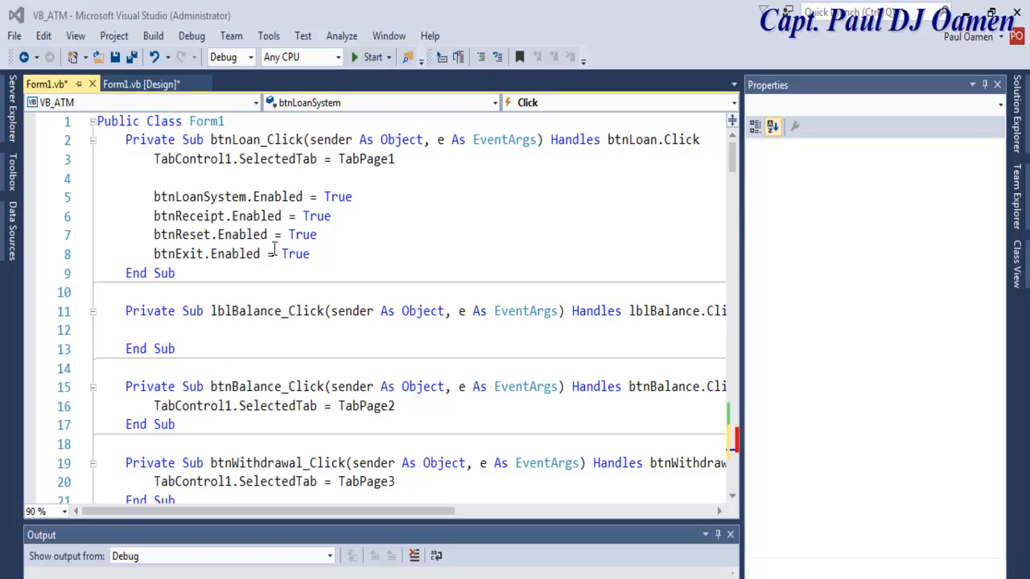
pyautogui.doubleClick(206, 121)
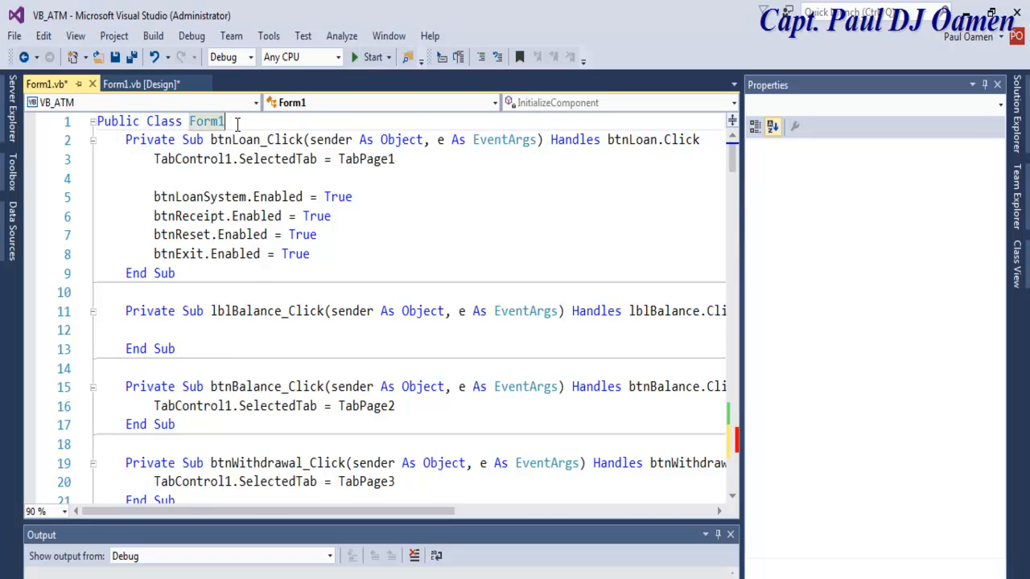
pyautogui.hscroll(3)
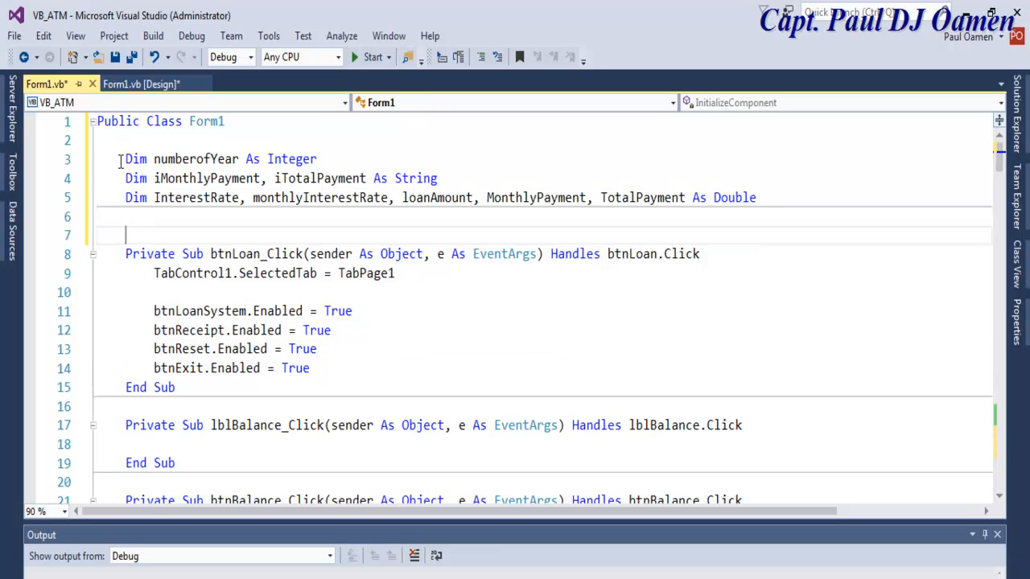
pyautogui.moveTo(126, 159); pyautogui.dragTo(757, 197)
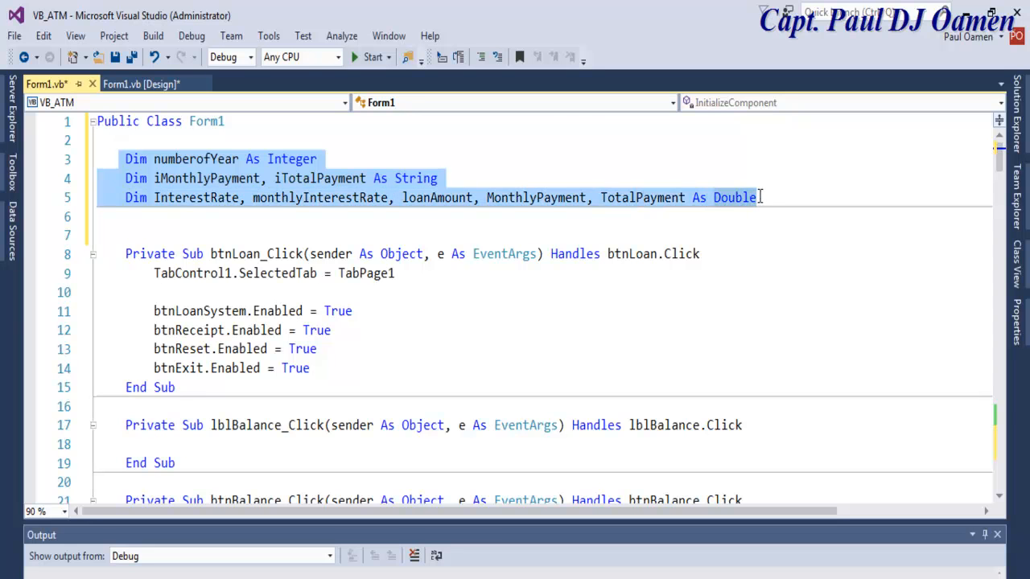
pyautogui.click(141, 84)
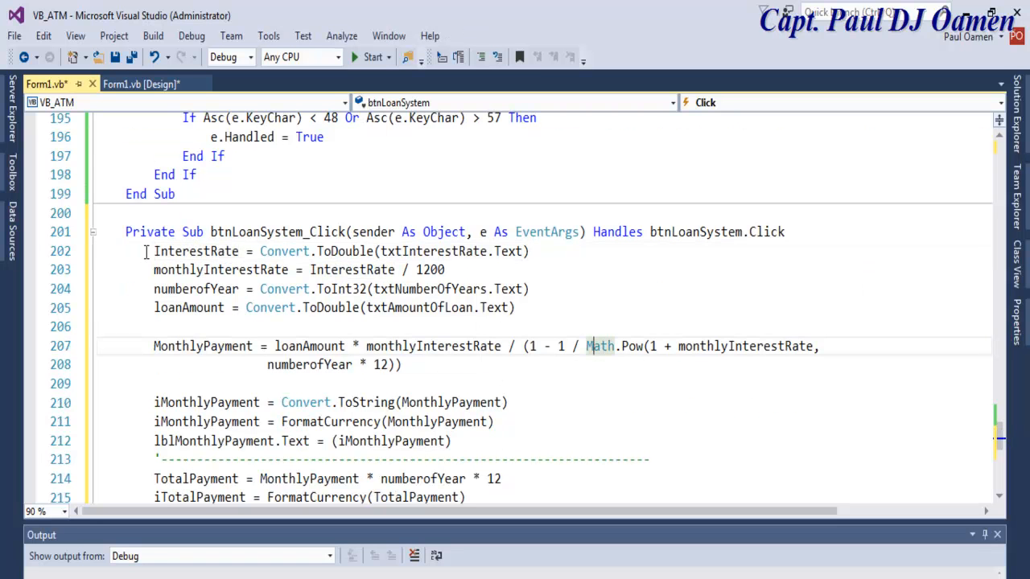
pyautogui.scroll(-3)
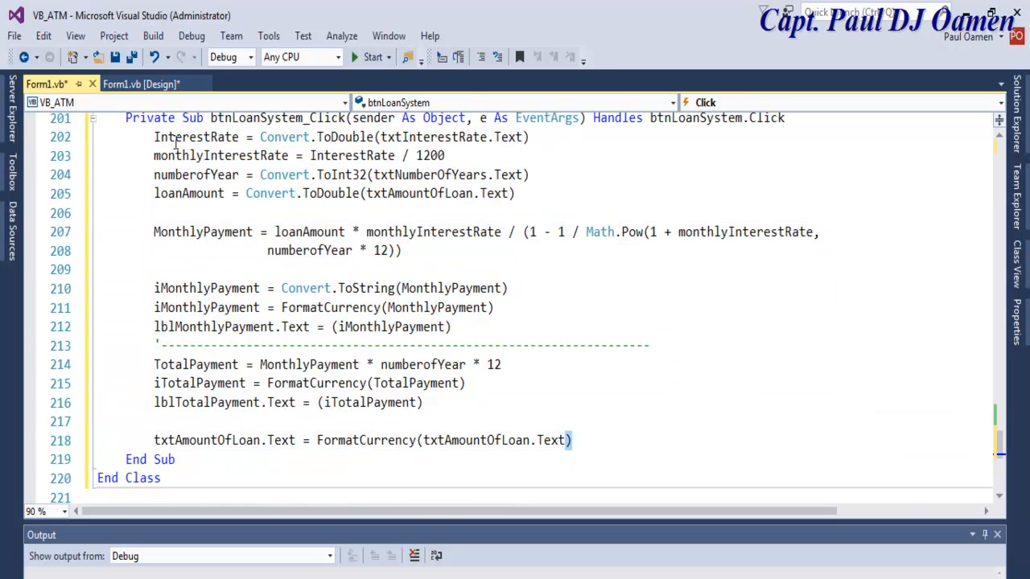
pyautogui.click(196, 136)
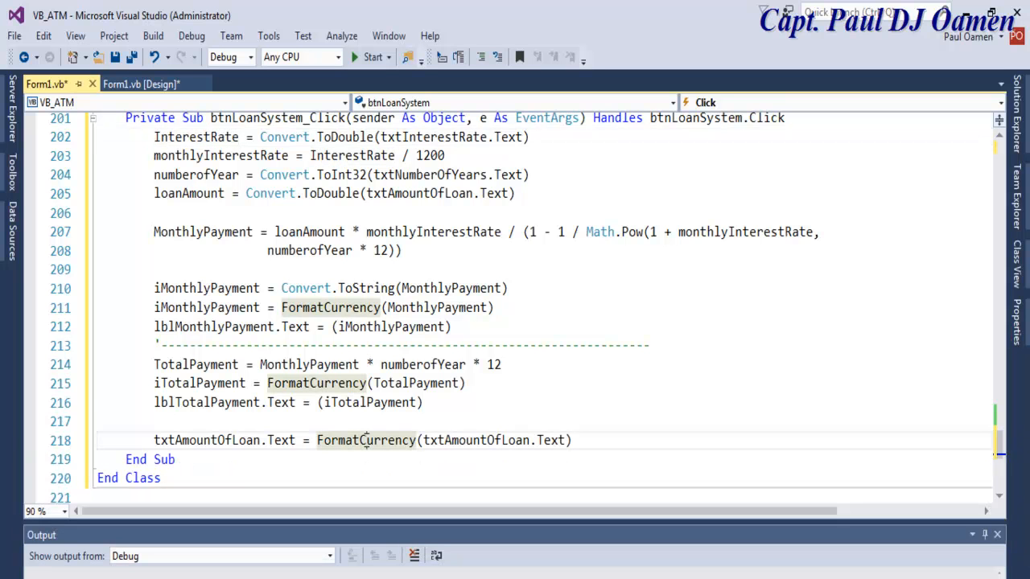
# - Start btnReceipt_Click with an AppendText line writing "Loan Management Systems Calculator"
pyautogui.click(142, 84)
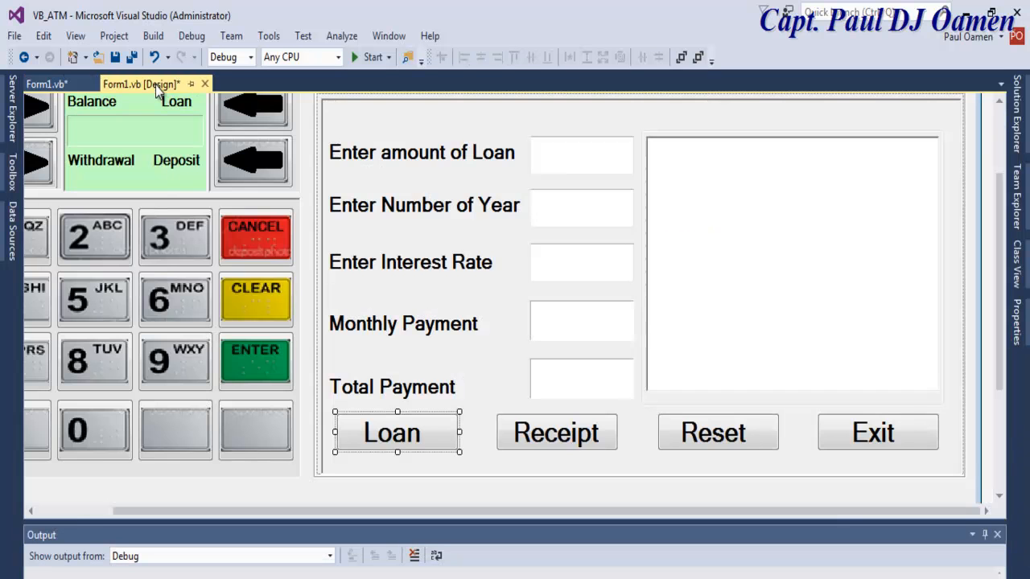
pyautogui.moveTo(603, 443)
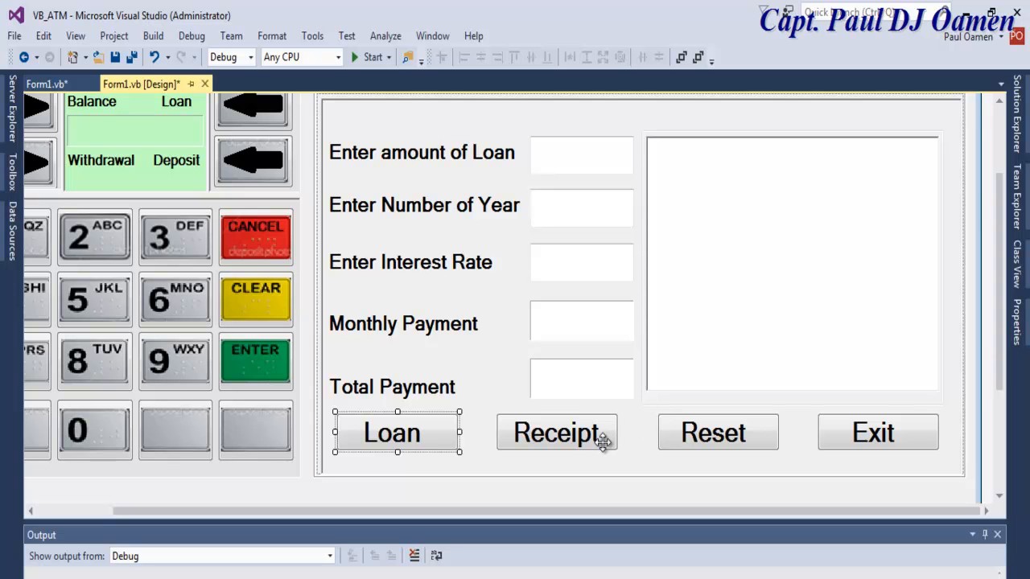
pyautogui.doubleClick(557, 431)
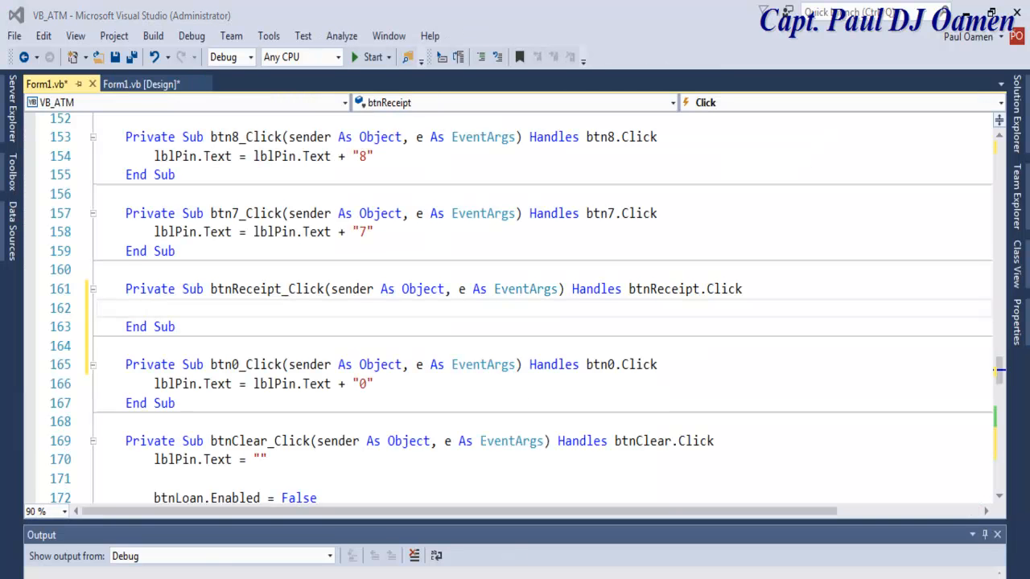
pyautogui.click(193, 309)
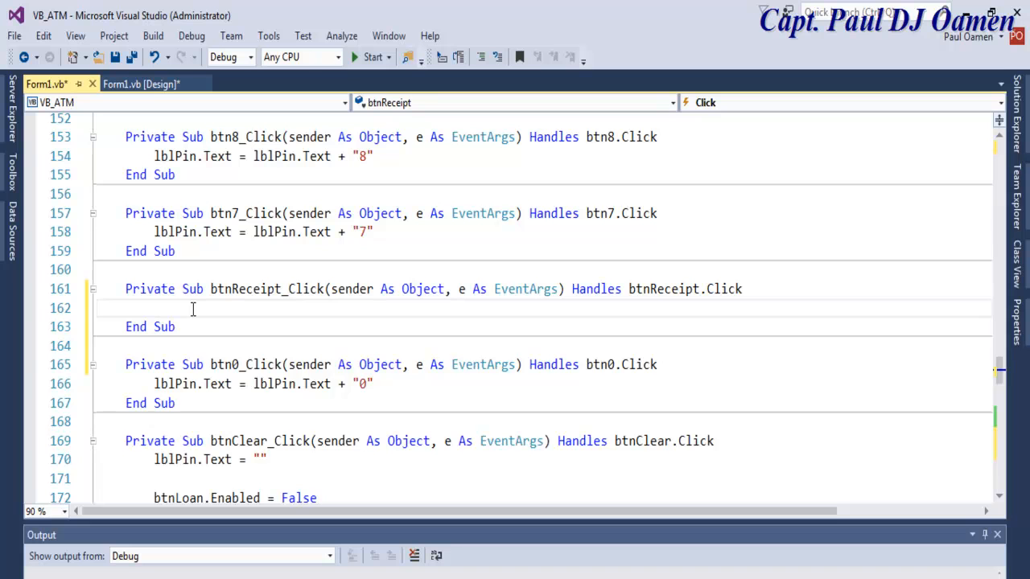
pyautogui.write('rtfReceipt.AppendText("Loan Management Systems Calculator" + vbNewLine)')
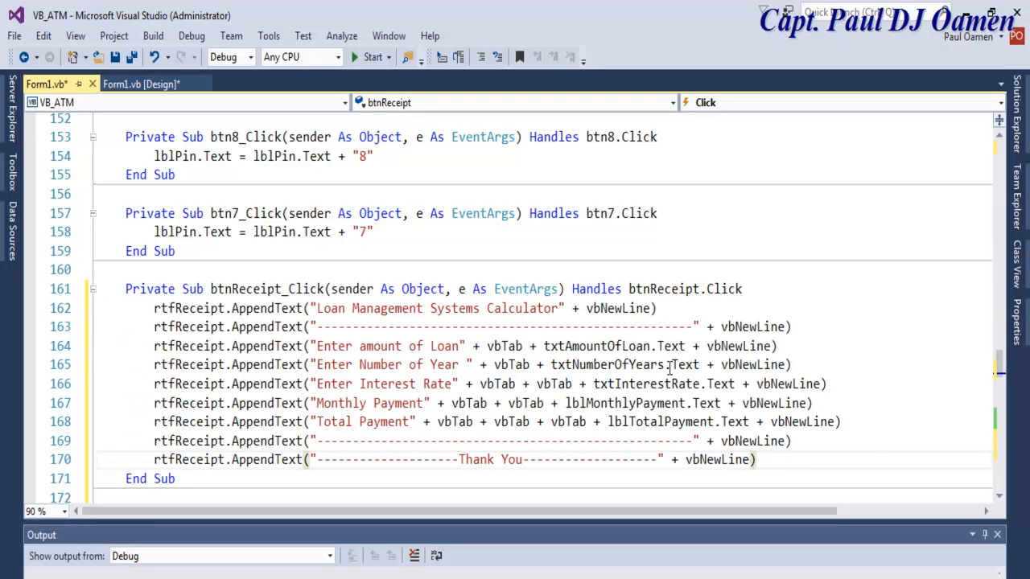
pyautogui.moveTo(872, 463)
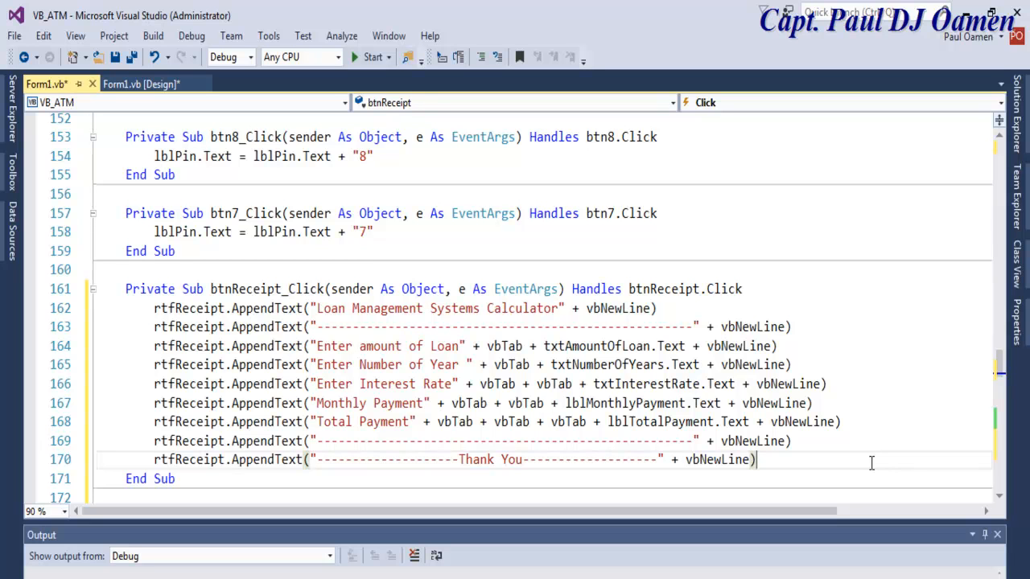
pyautogui.moveTo(943, 377)
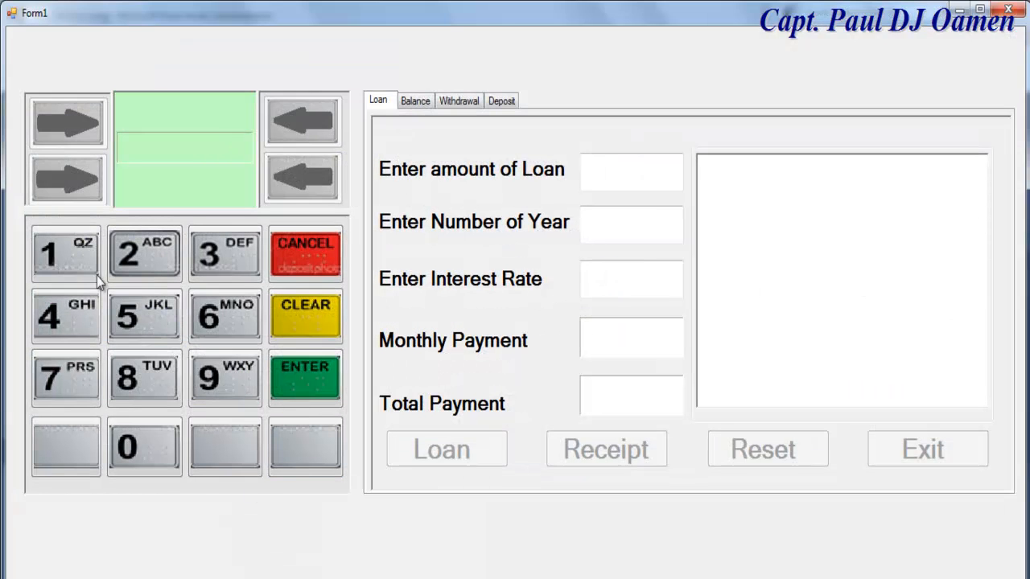
# - Log into the running form by entering the PIN digits and submitting it
pyautogui.click(66, 254)
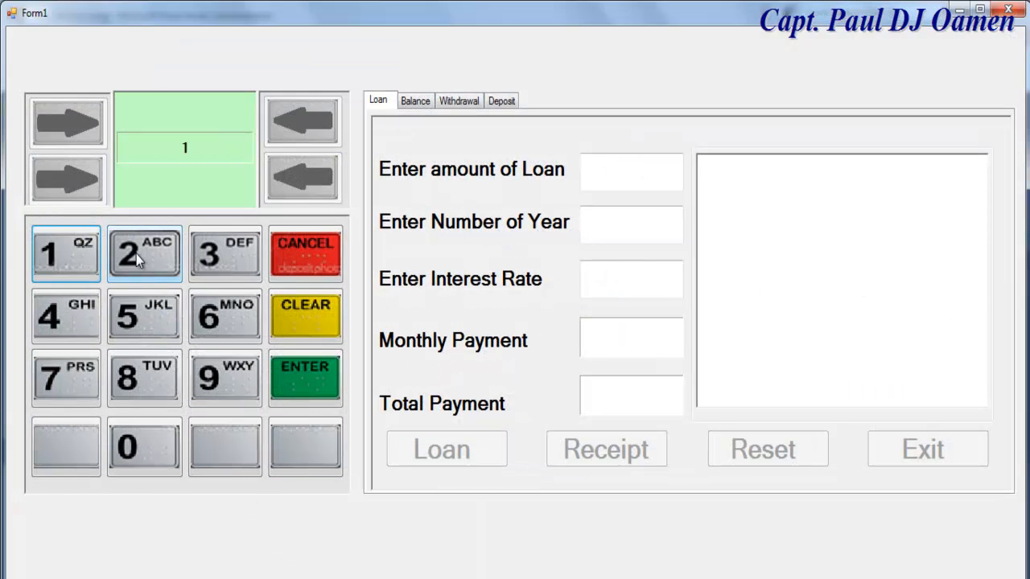
pyautogui.click(225, 254)
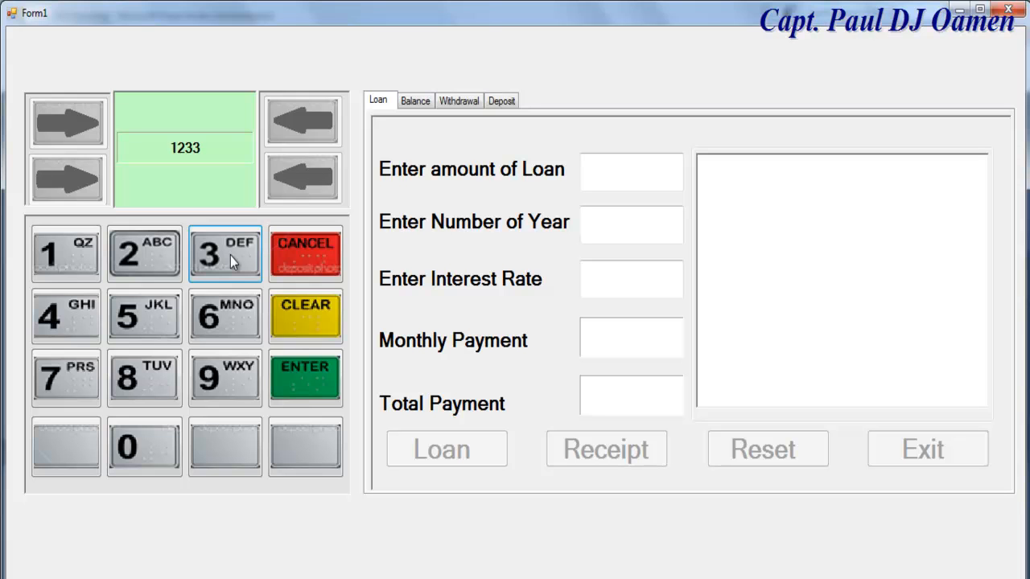
pyautogui.click(306, 378)
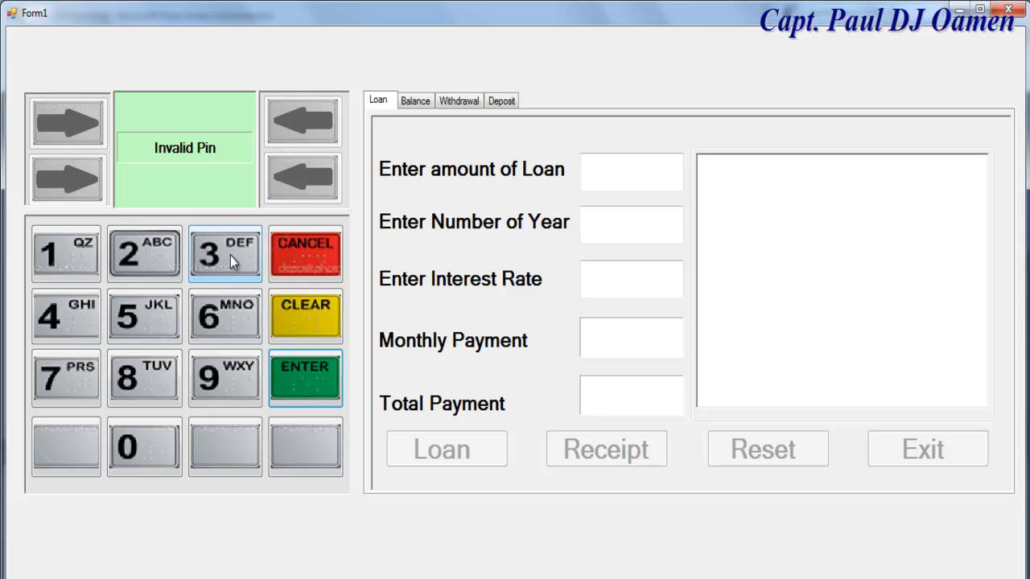
pyautogui.click(145, 255)
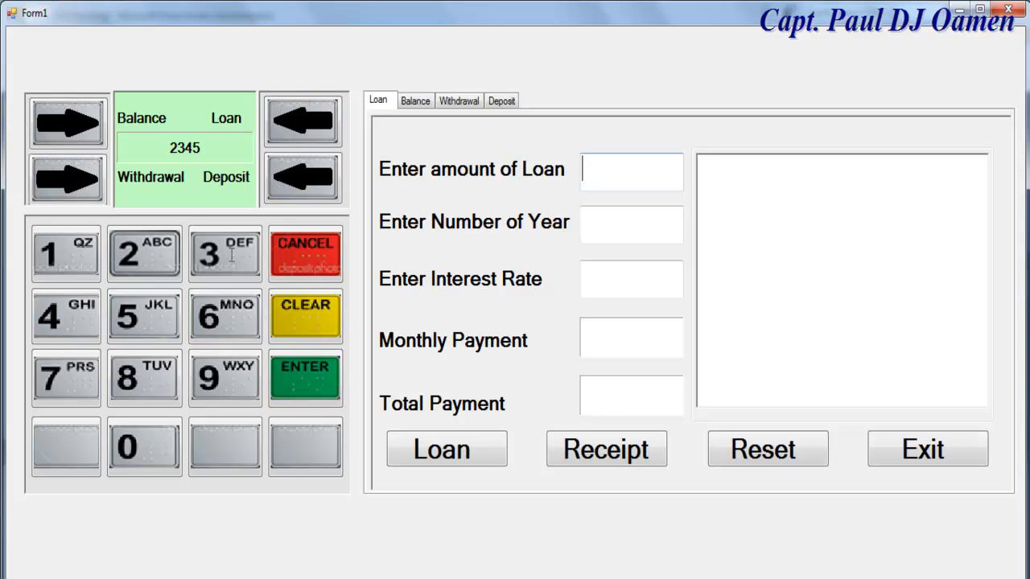
# - Enter loan 3543, years 3, rate 4.5, calculate, show the receipt, then switch to Balance
pyautogui.write('3543')
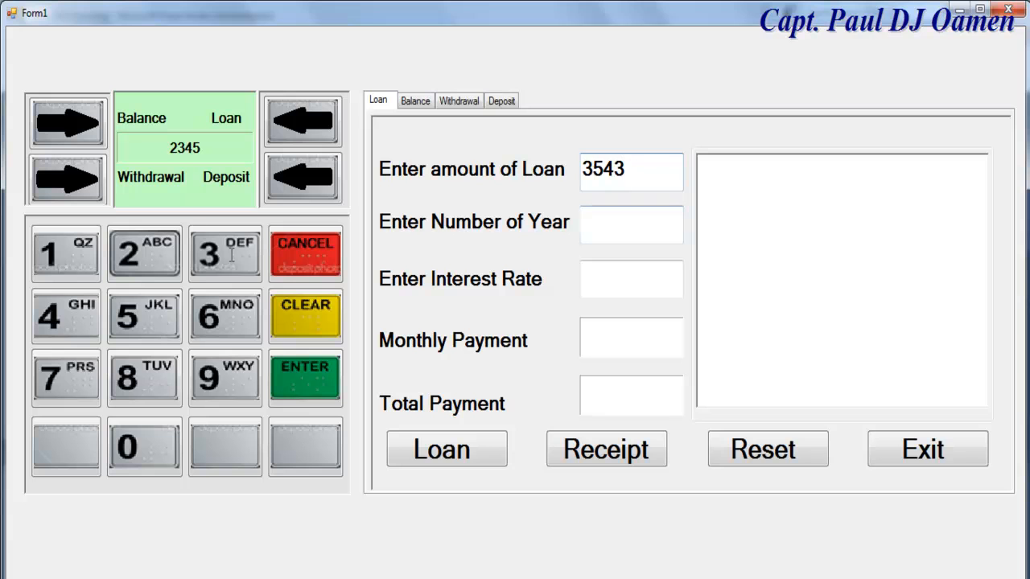
pyautogui.write('35')
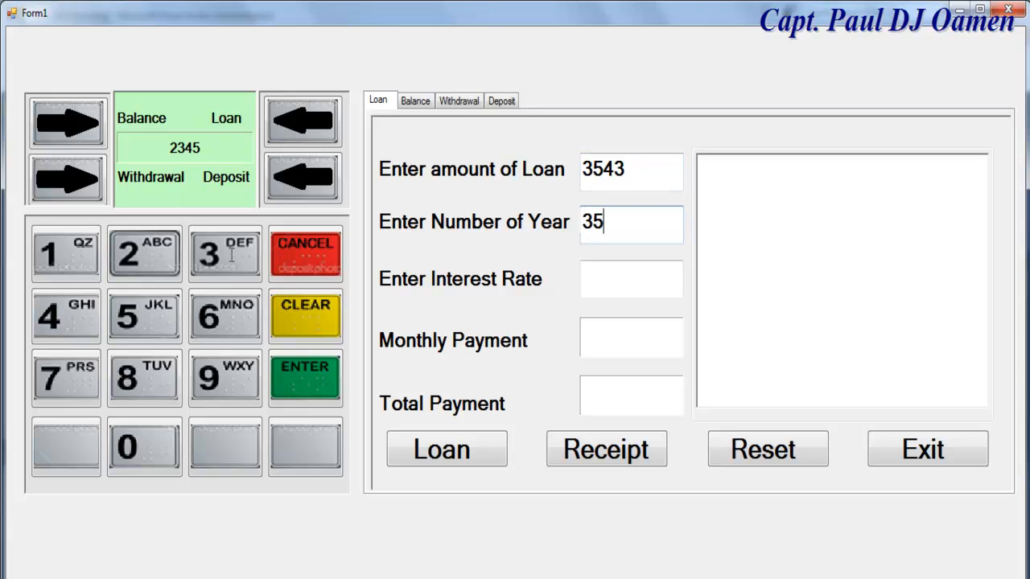
pyautogui.press('BackSpace')
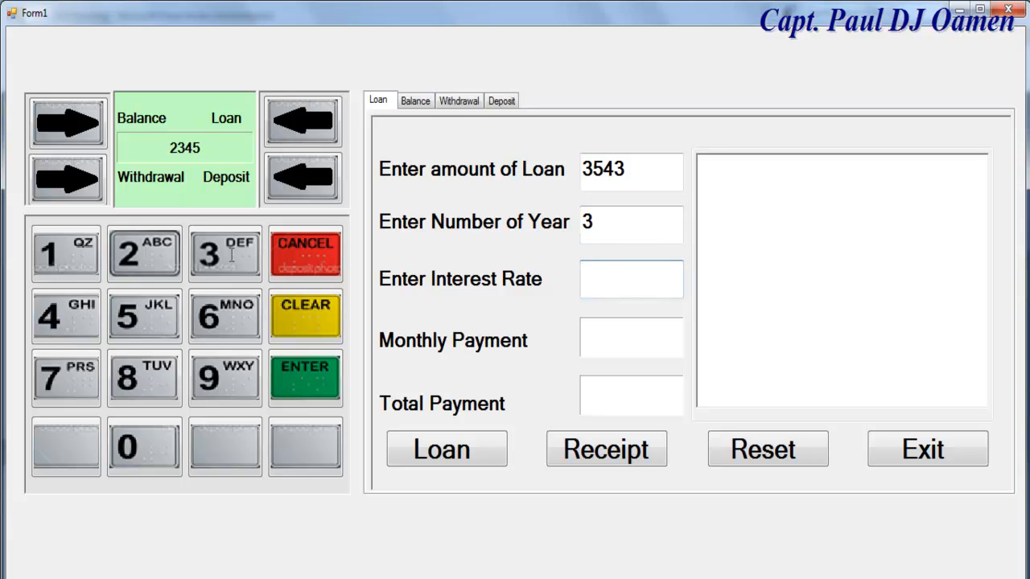
pyautogui.write('4.5')
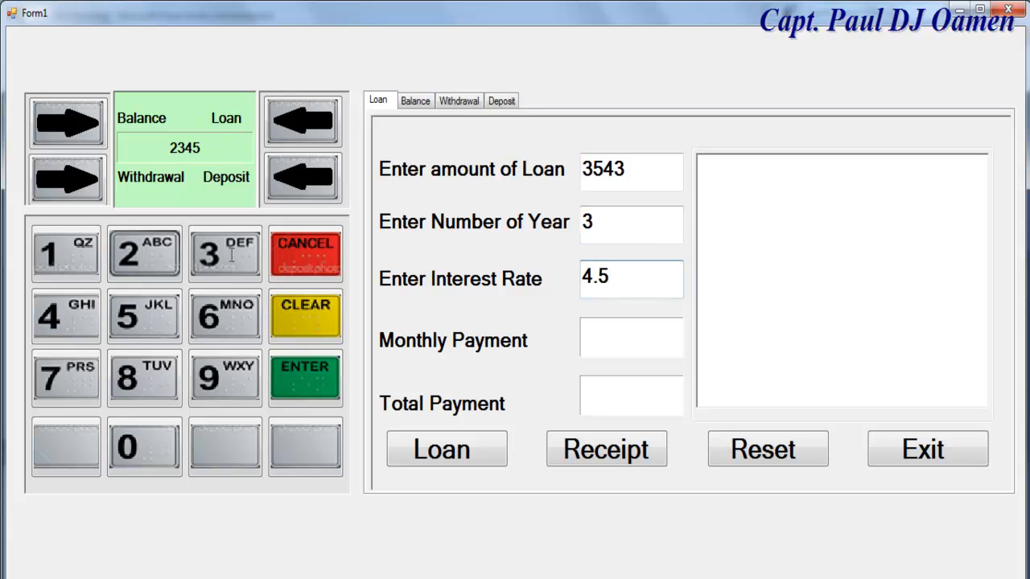
pyautogui.click(445, 448)
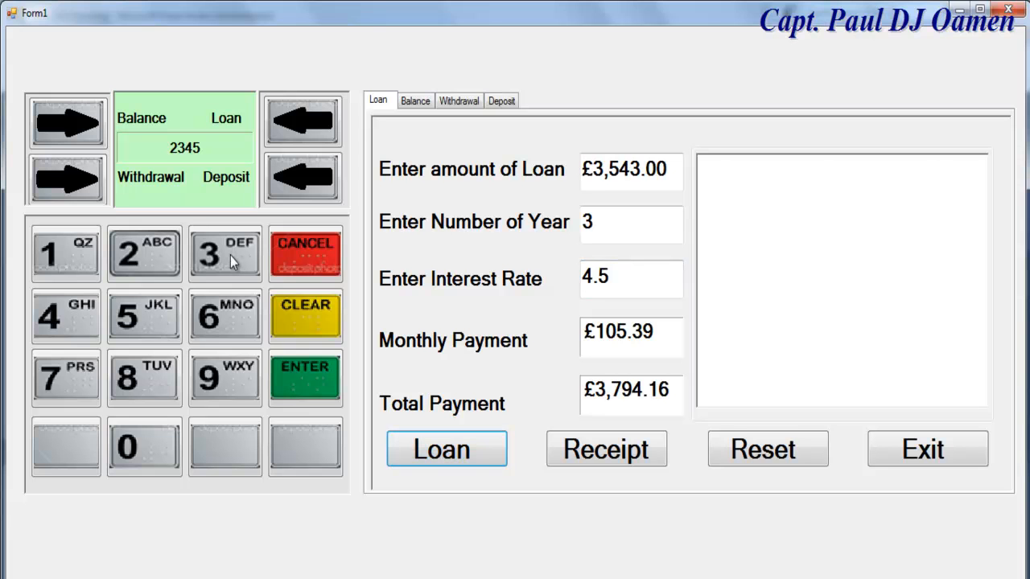
pyautogui.click(605, 449)
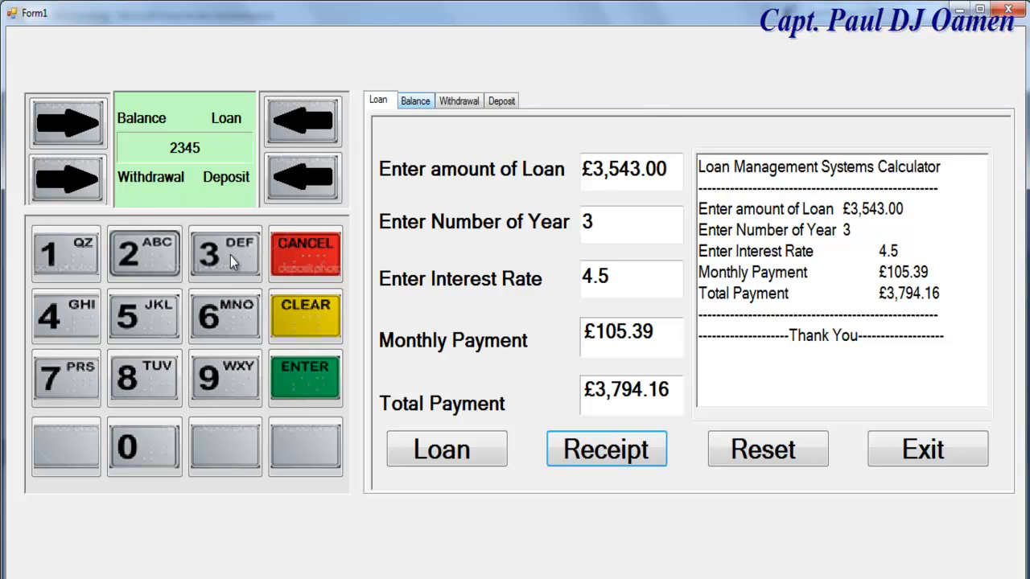
pyautogui.click(415, 100)
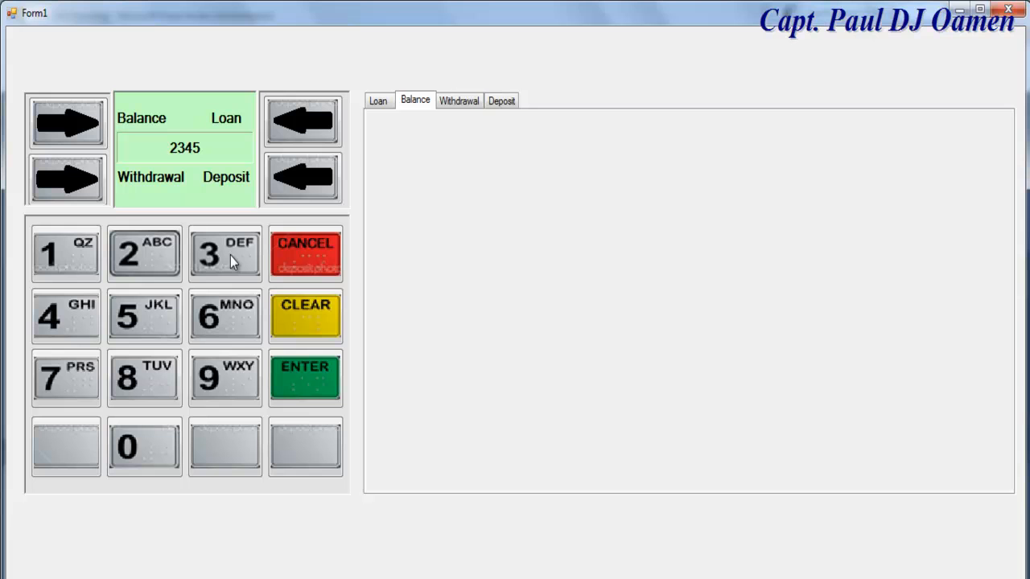
pyautogui.moveTo(234, 261)
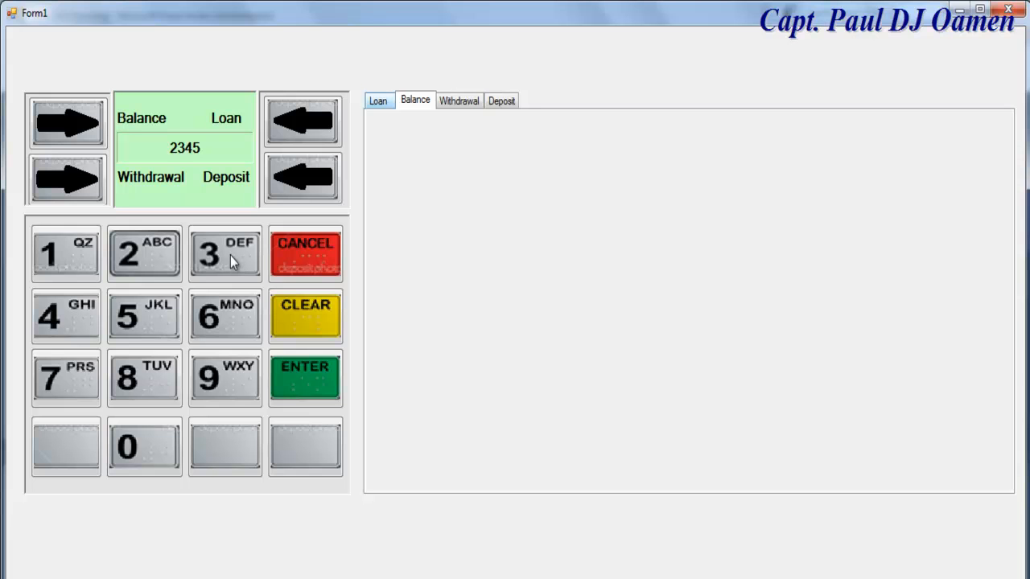
# - Close the running form and show the Balance page in the designer
pyautogui.click(927, 449)
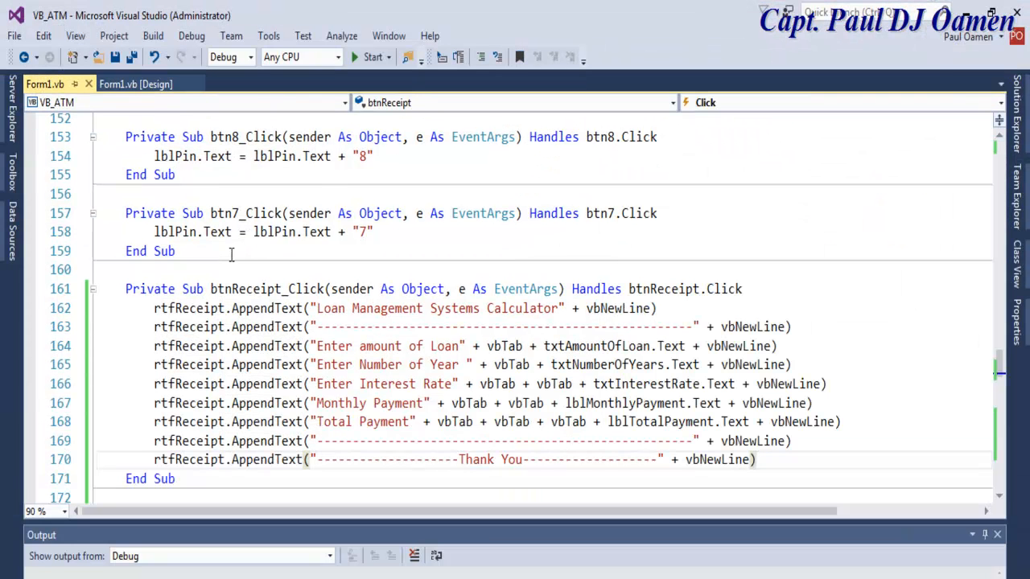
pyautogui.click(135, 84)
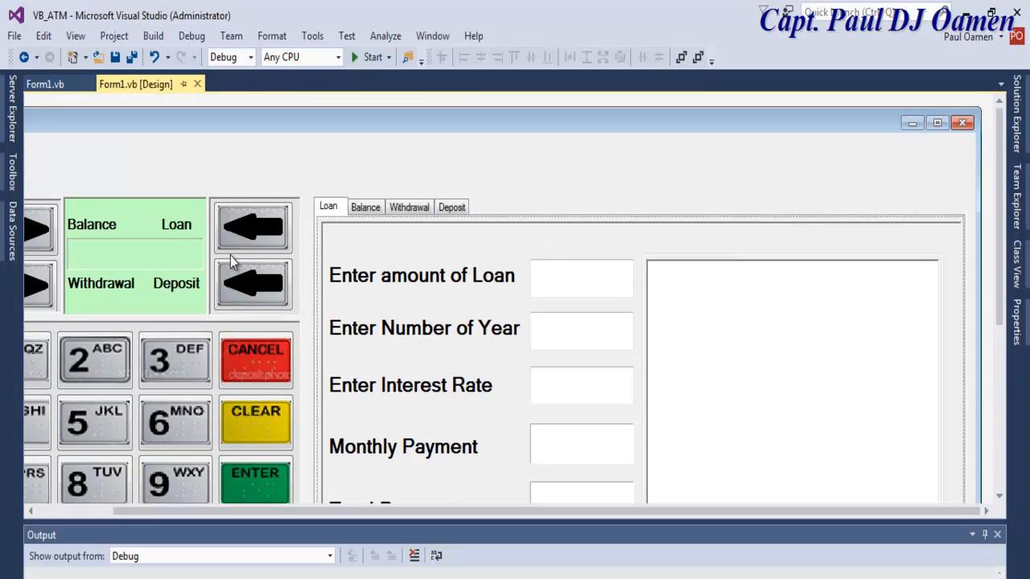
pyautogui.click(365, 206)
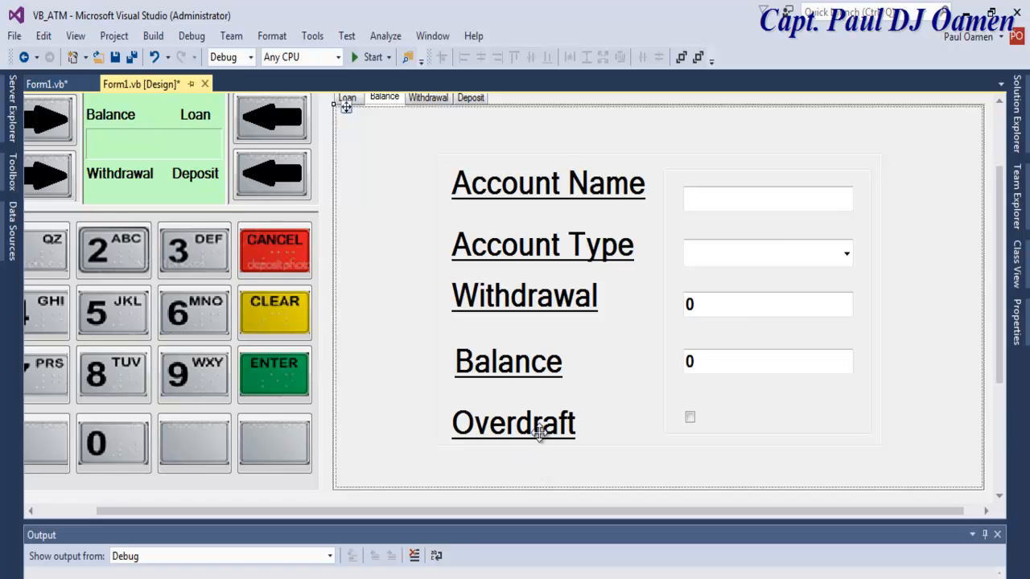
pyautogui.moveTo(764, 283)
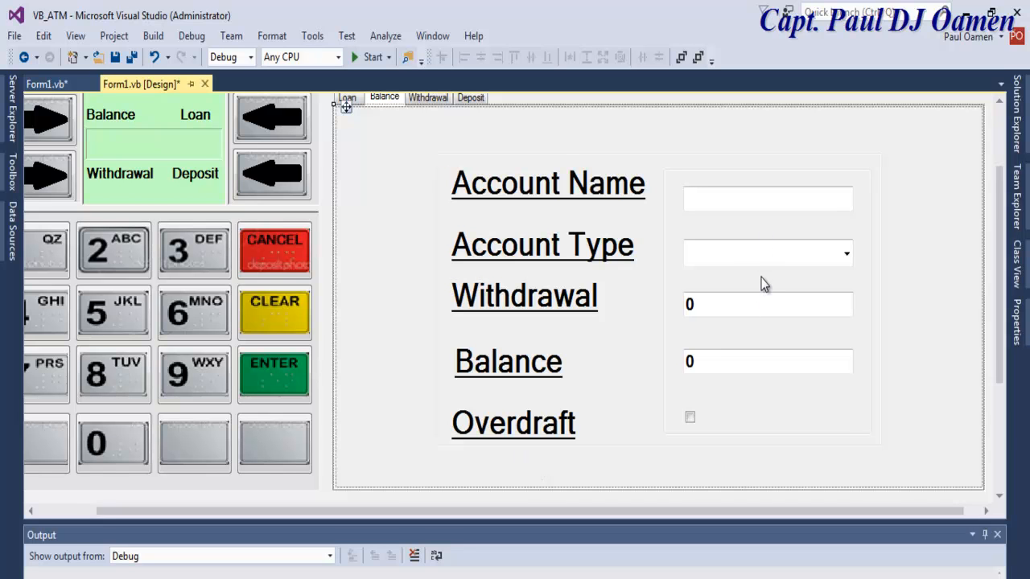
pyautogui.moveTo(753, 283)
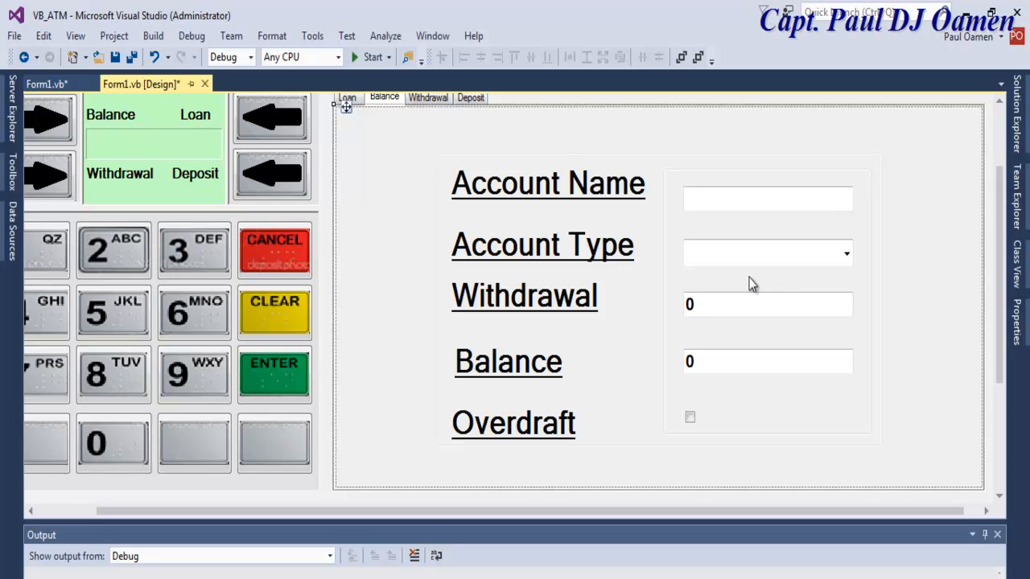
pyautogui.moveTo(583, 303)
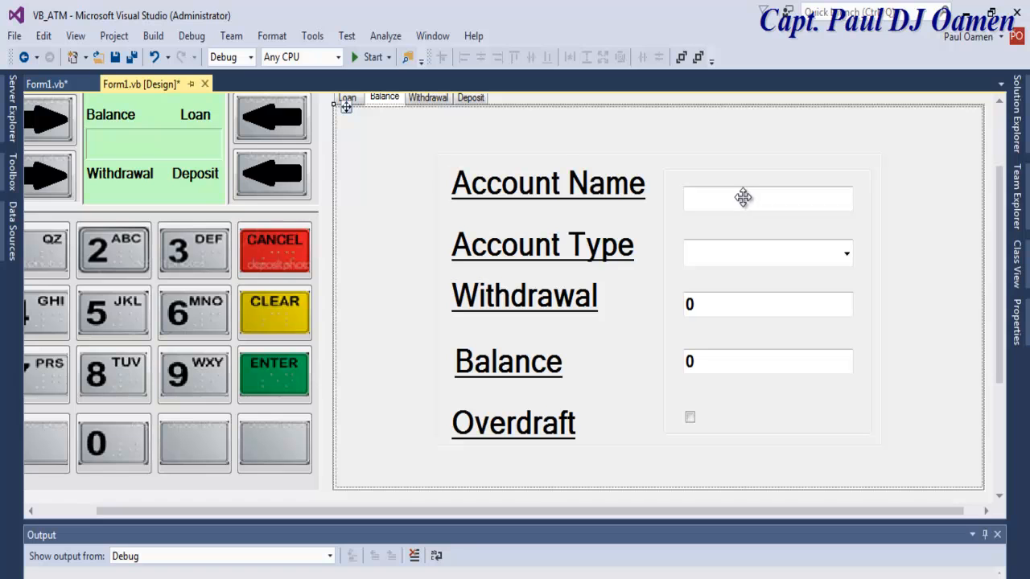
pyautogui.moveTo(722, 225)
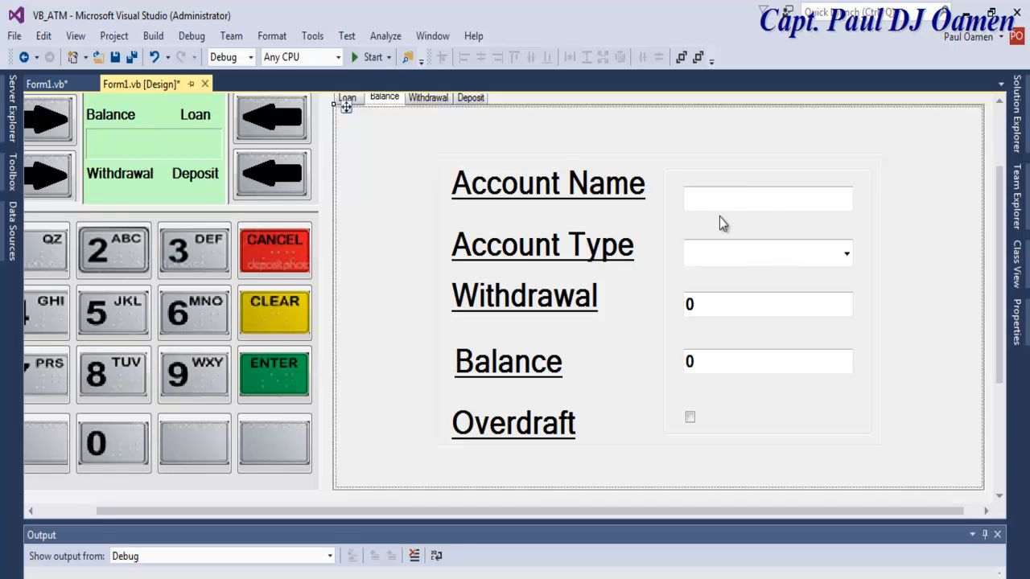
pyautogui.moveTo(441, 109)
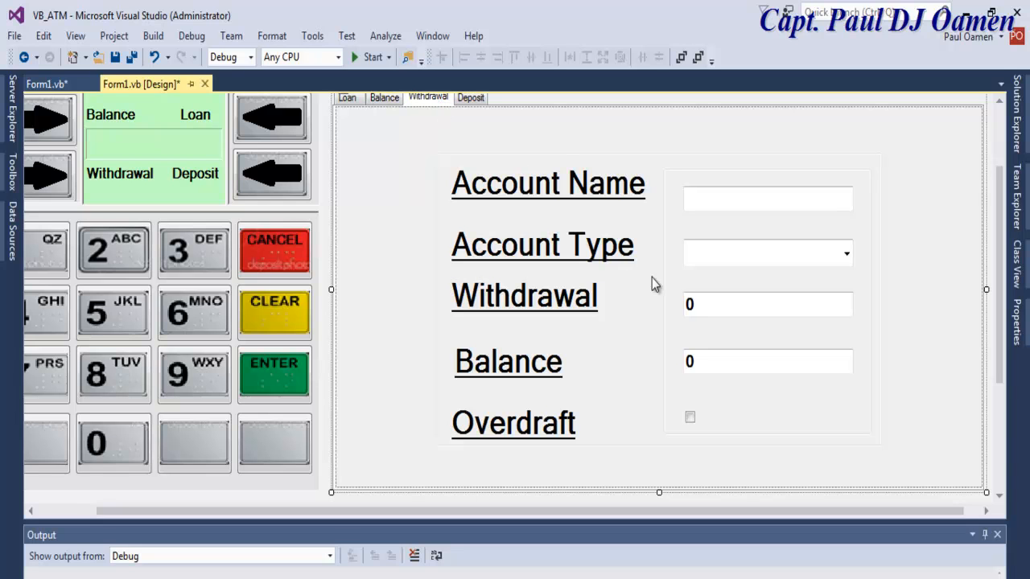
pyautogui.moveTo(626, 215)
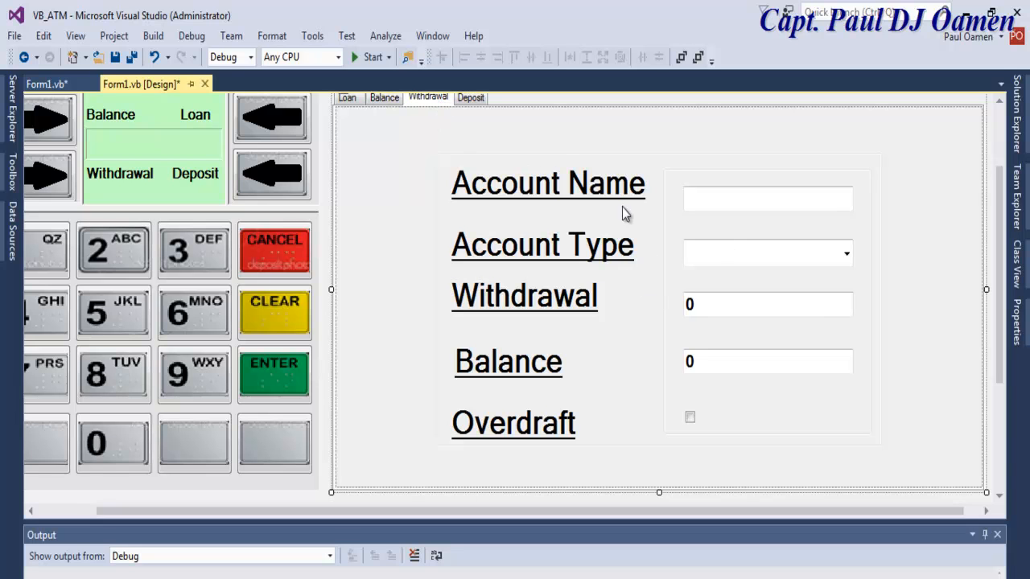
pyautogui.moveTo(843, 333)
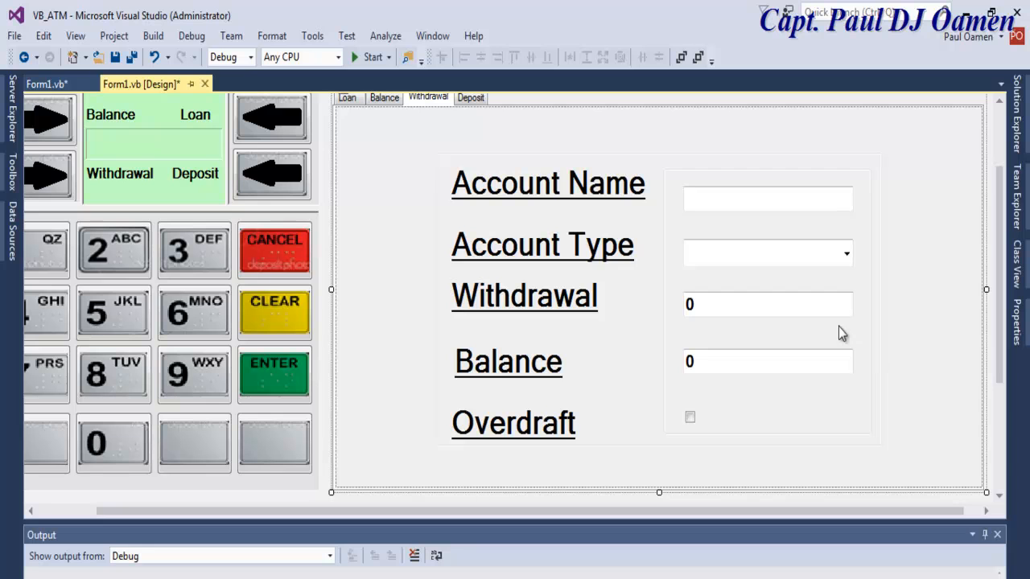
# - Show the Deposit page and select its Account Name, Withdraw and Deposit boxes
pyautogui.click(470, 98)
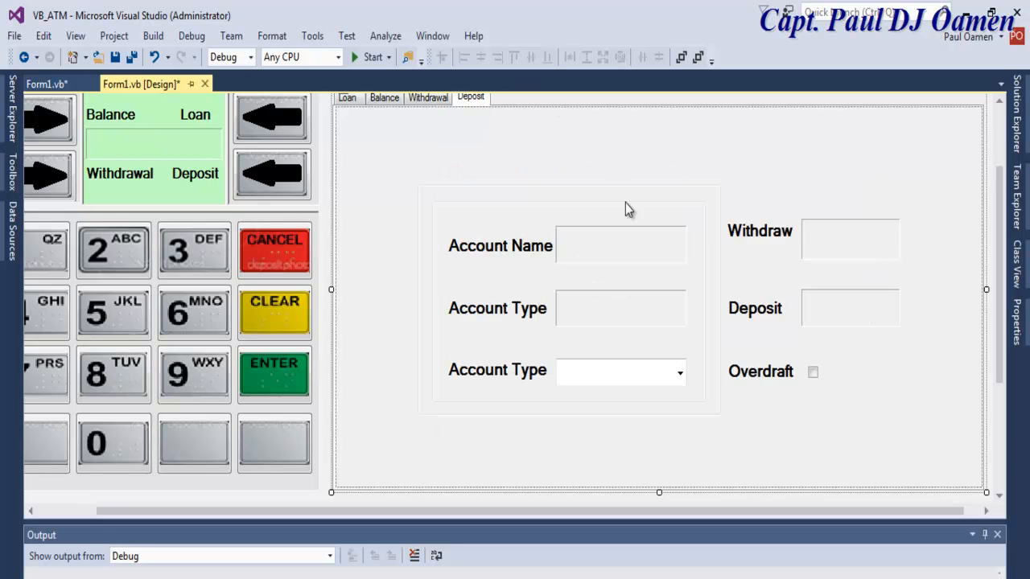
pyautogui.moveTo(531, 361)
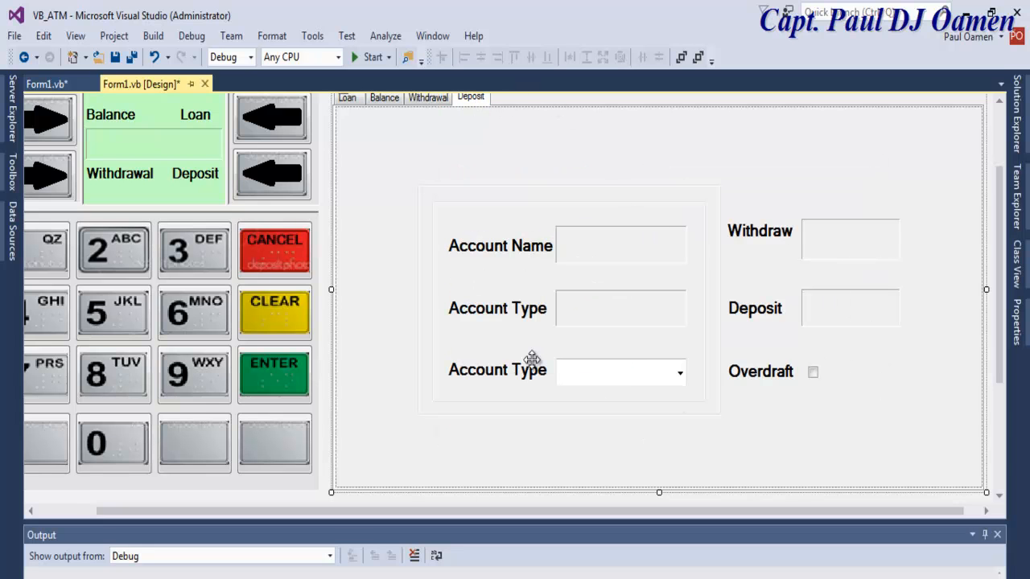
pyautogui.click(621, 244)
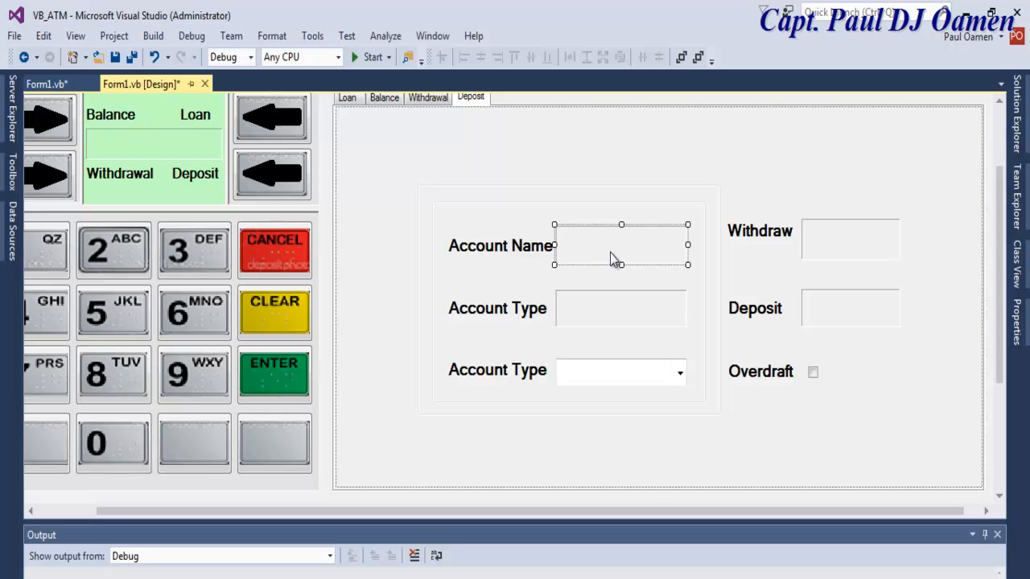
pyautogui.click(850, 238)
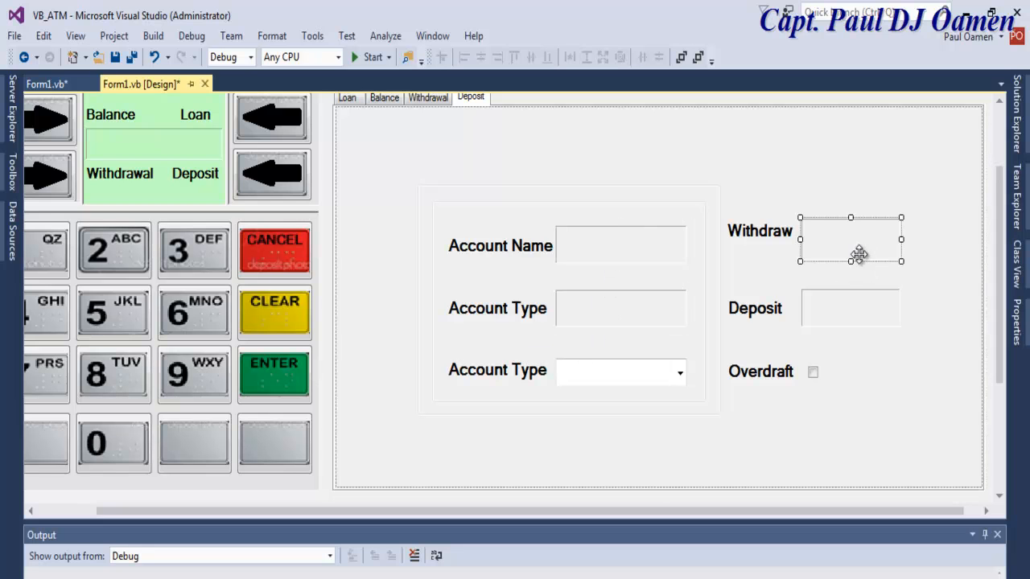
pyautogui.click(849, 309)
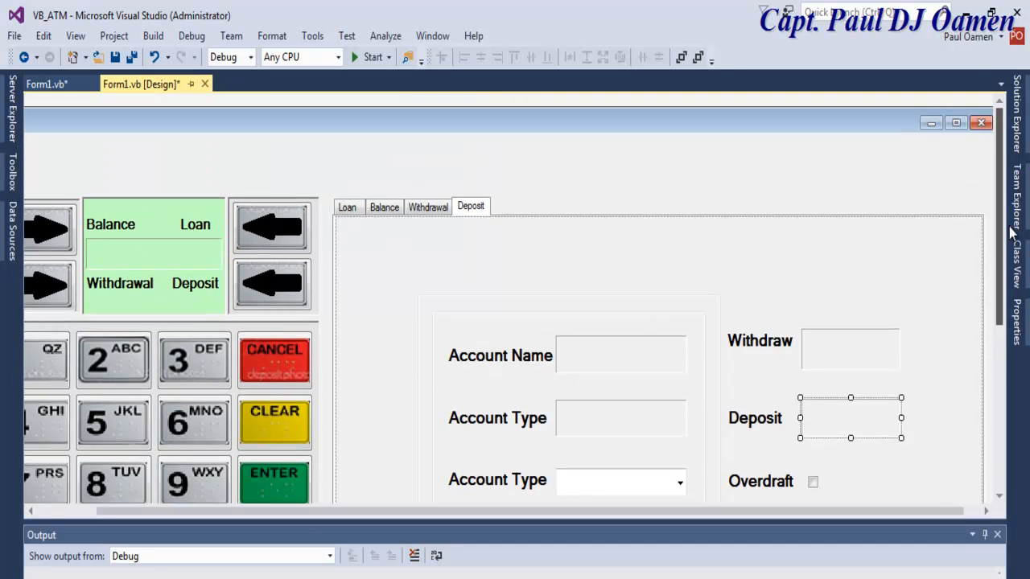
pyautogui.moveTo(394, 209)
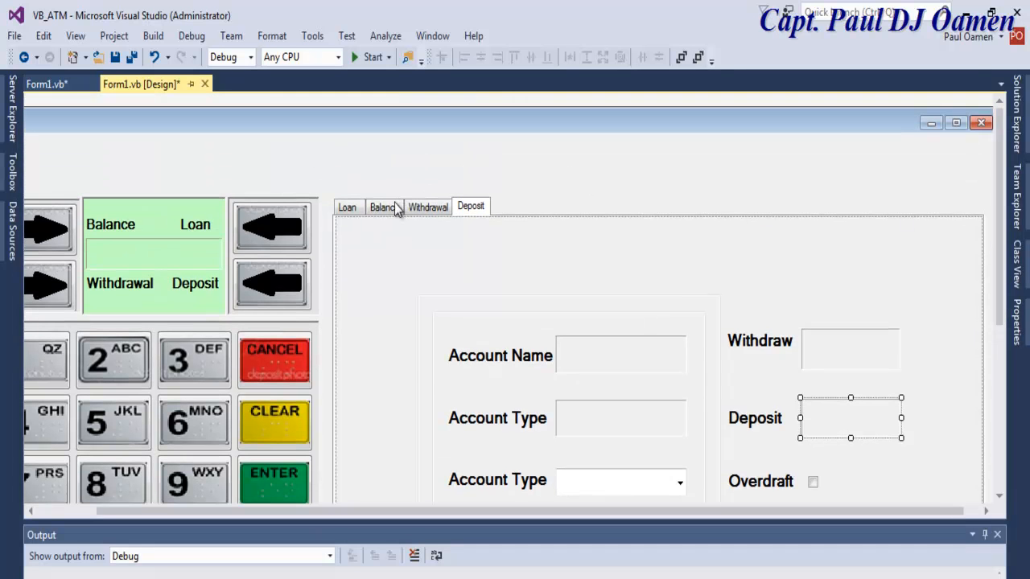
# - In Form1_Load write TabPage1.Enabled = and TabPage3 = False disabling lines
pyautogui.click(428, 206)
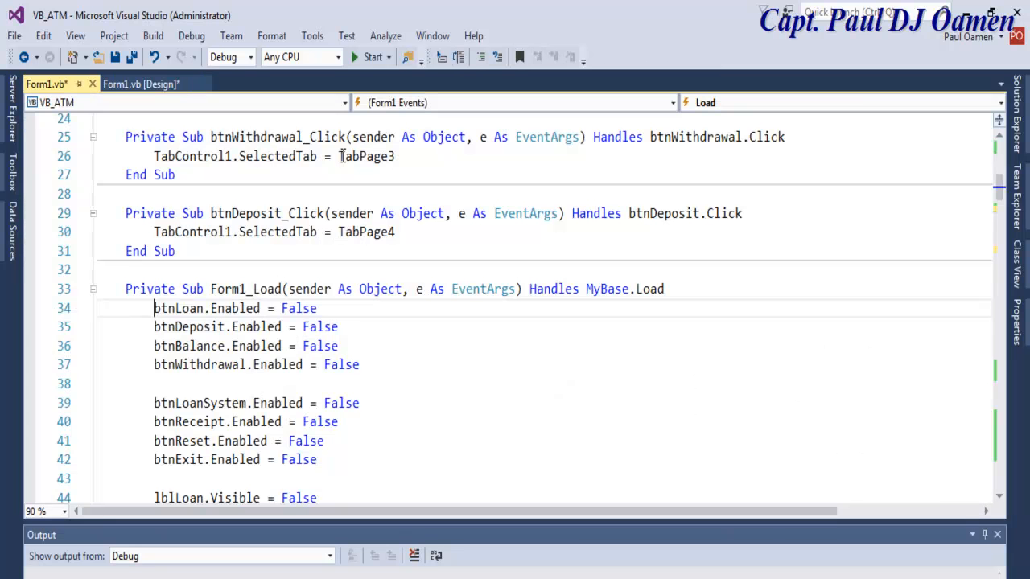
pyautogui.doubleClick(177, 309)
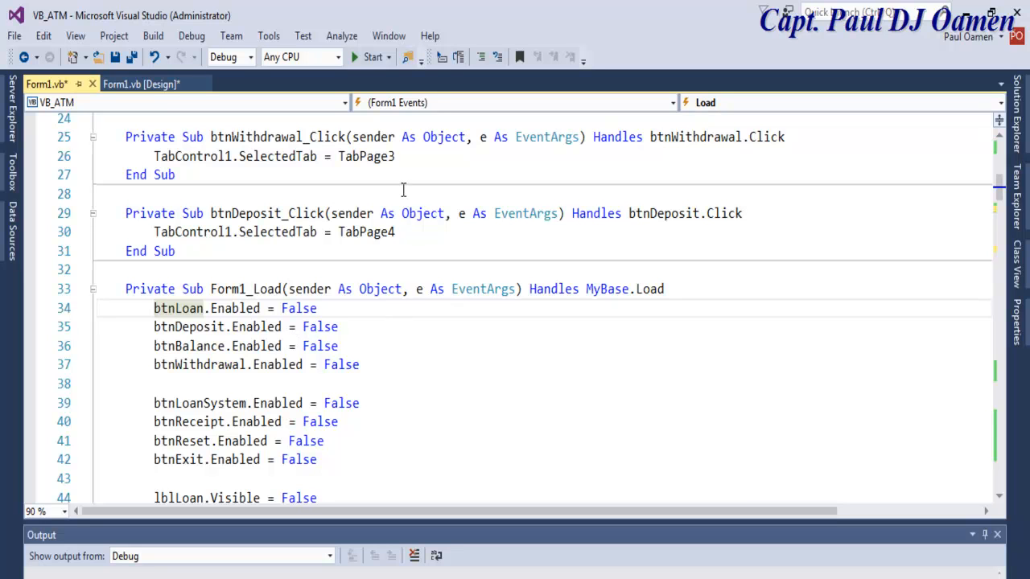
pyautogui.doubleClick(367, 156)
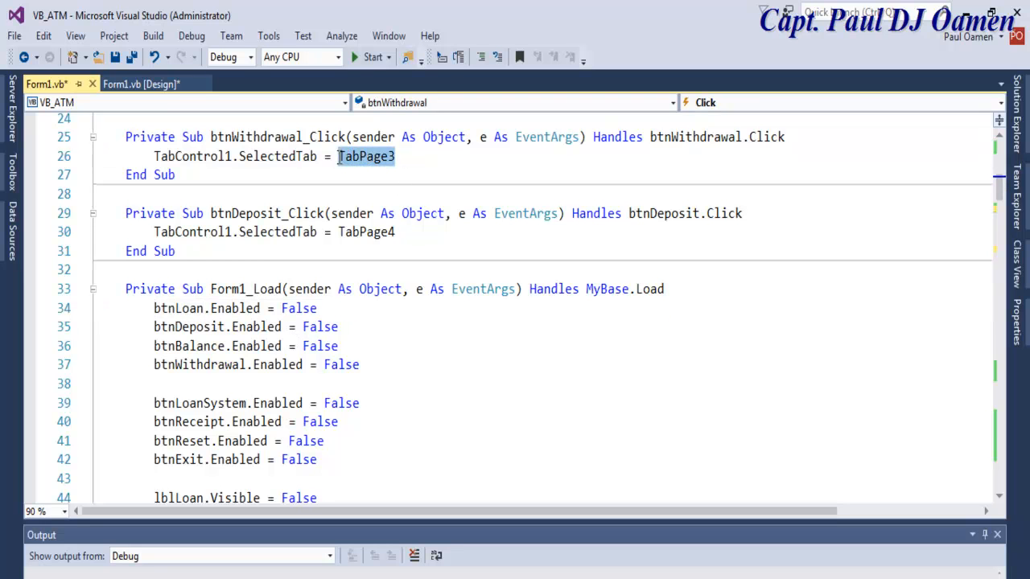
pyautogui.scroll(-3)
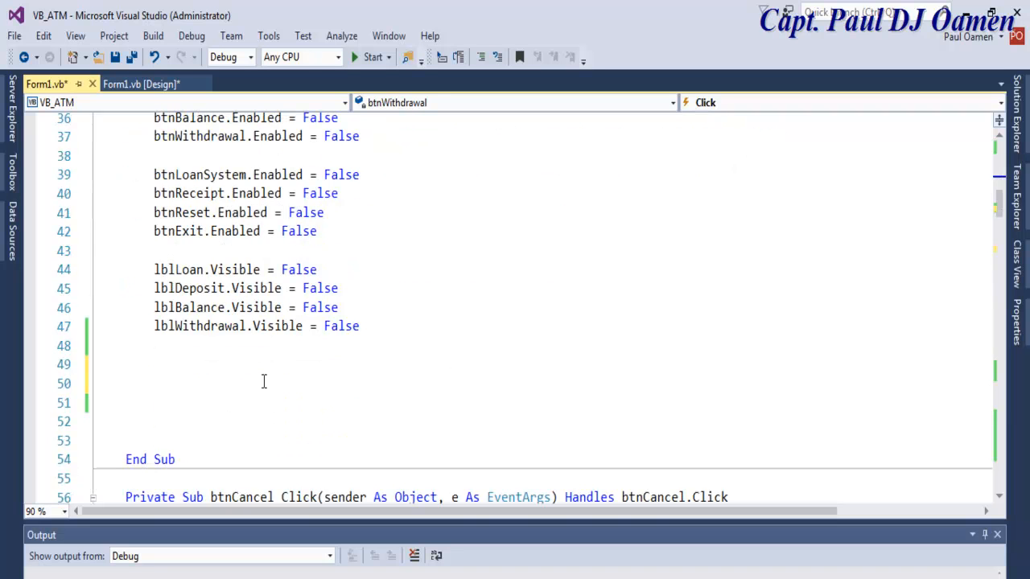
pyautogui.write('TabPage3')
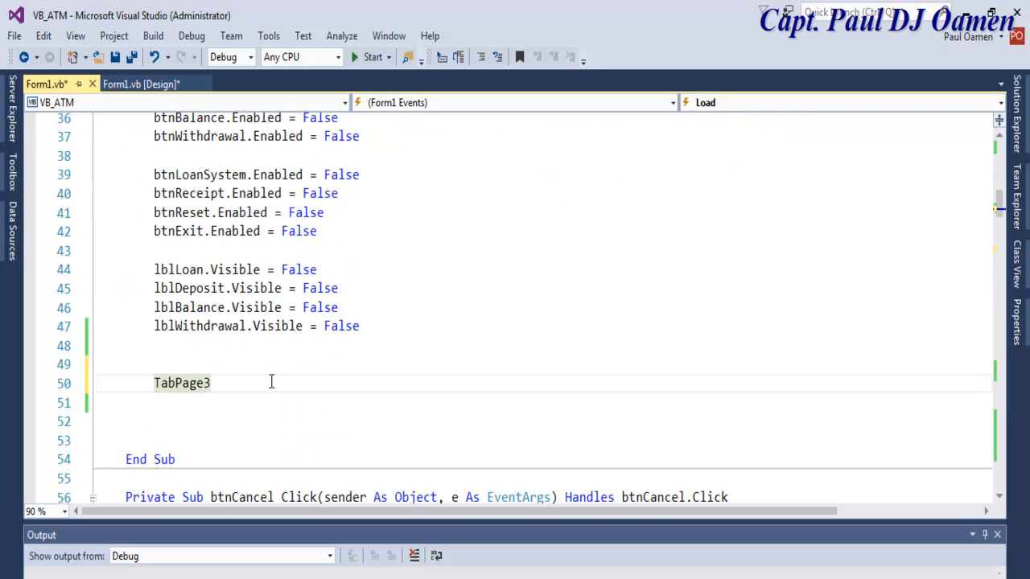
pyautogui.press('Backspace')
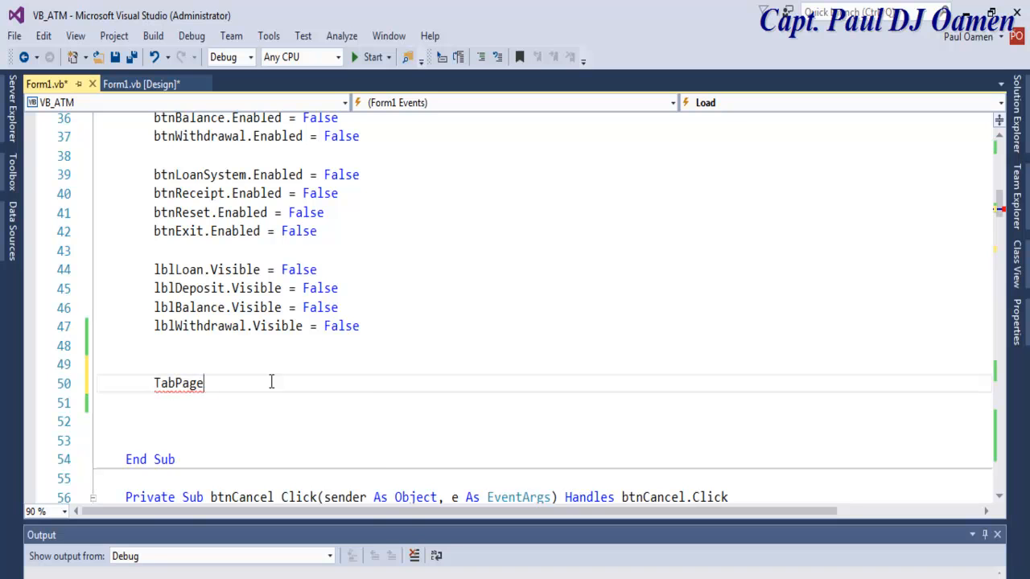
pyautogui.write('1.e')
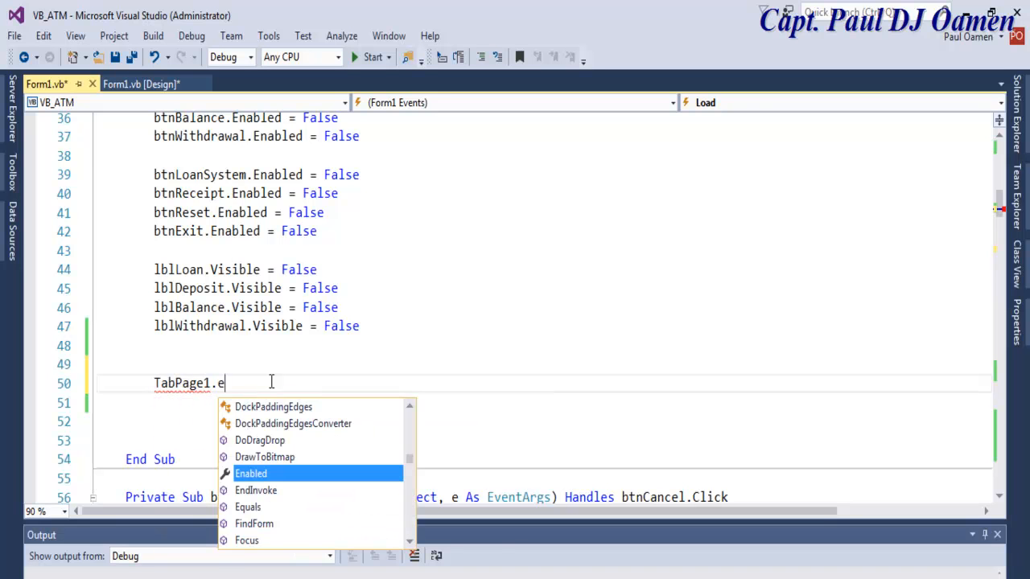
pyautogui.write('nabled = False')
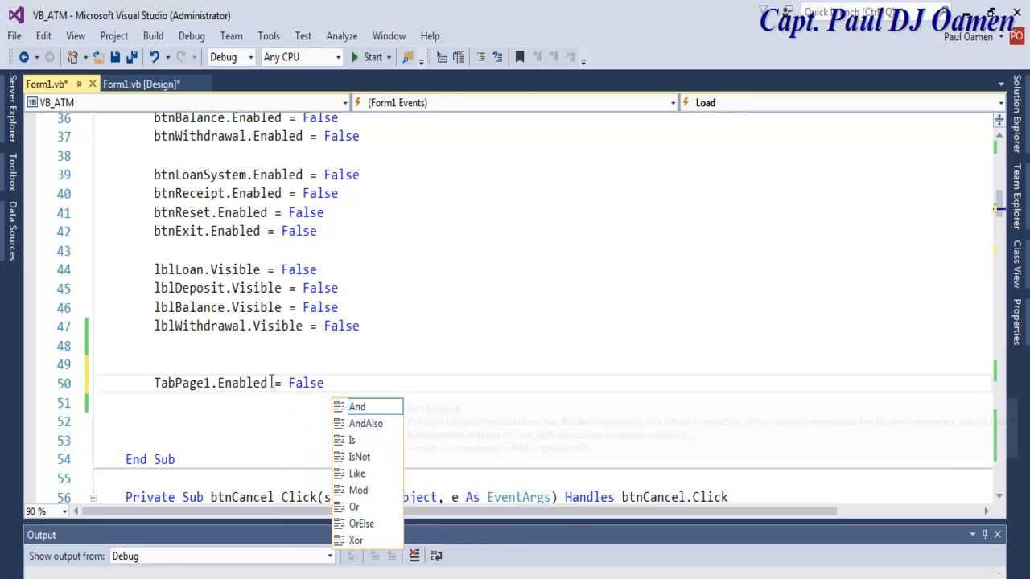
pyautogui.write('TabPage3')
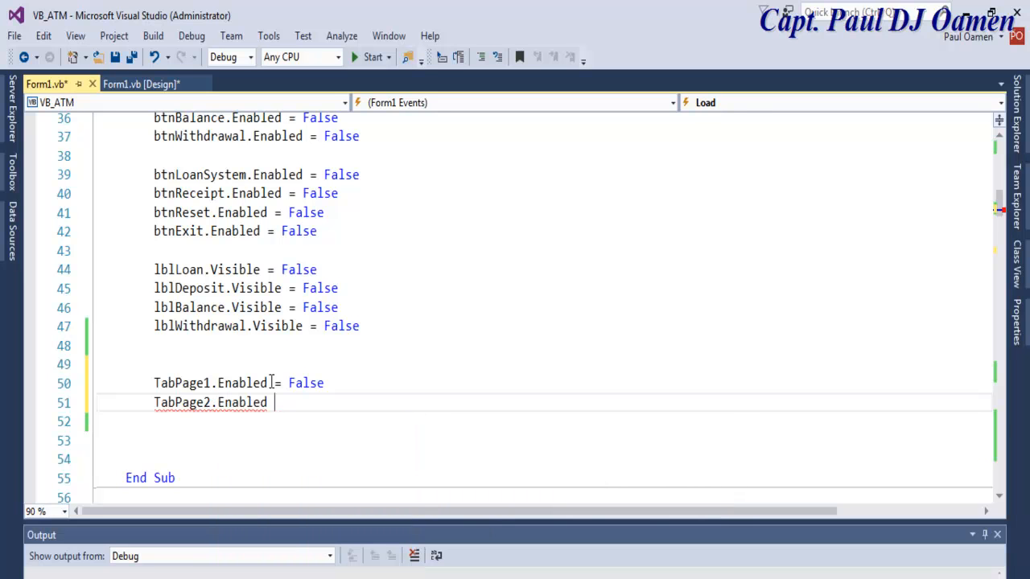
pyautogui.write('=')
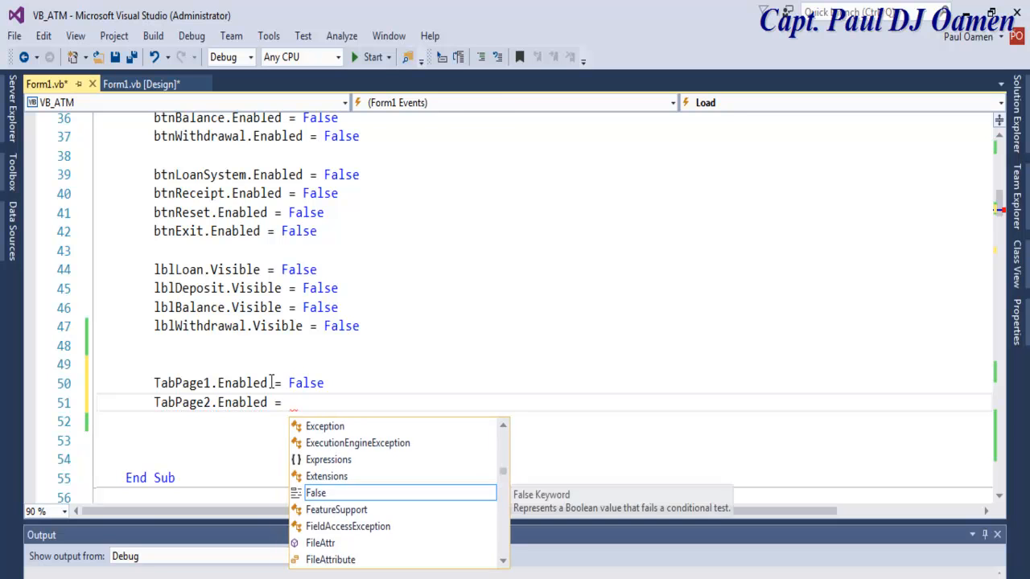
pyautogui.write('False')
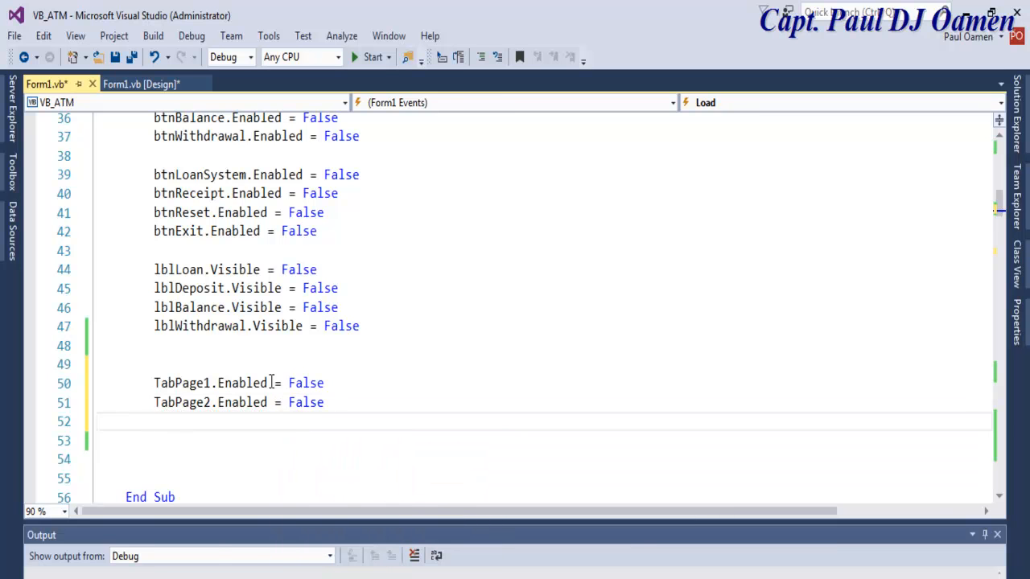
# - Finish the four TabPage.Enabled = False lines and select the block to copy
pyautogui.write('TabPage3.Text')
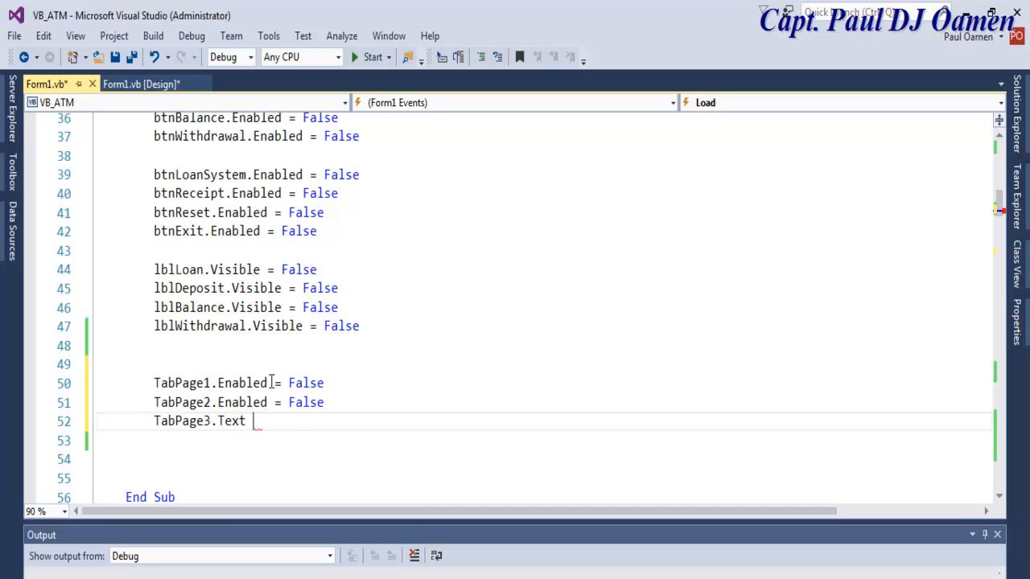
pyautogui.press('backspace')
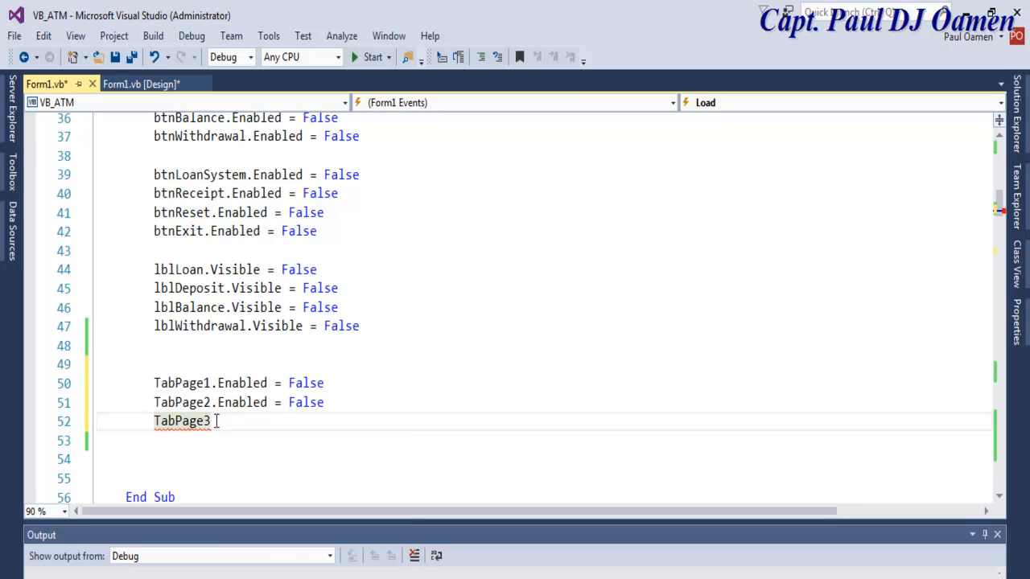
pyautogui.write('.Enabled = False')
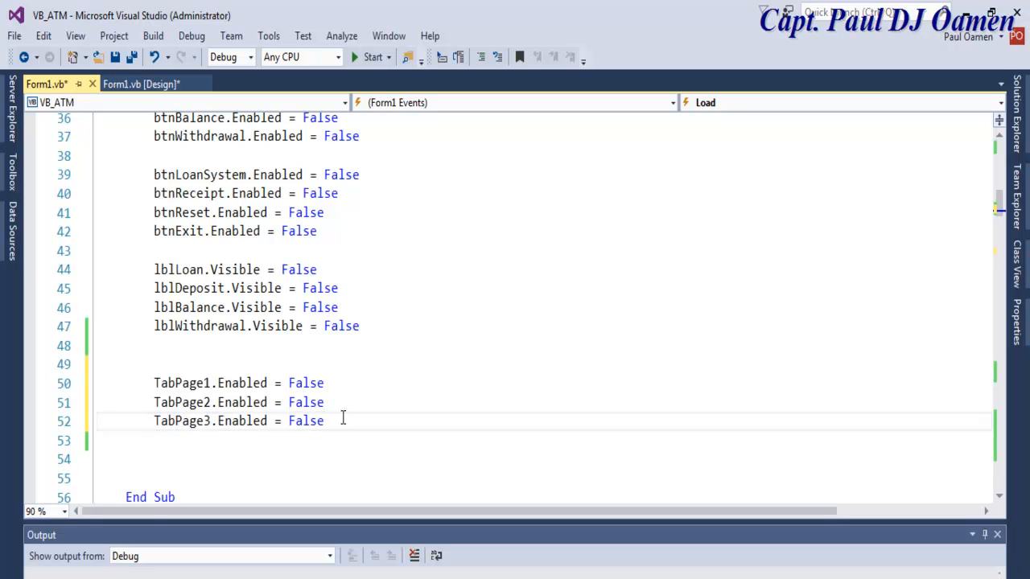
pyautogui.write('TabPage1.Enabled = False')
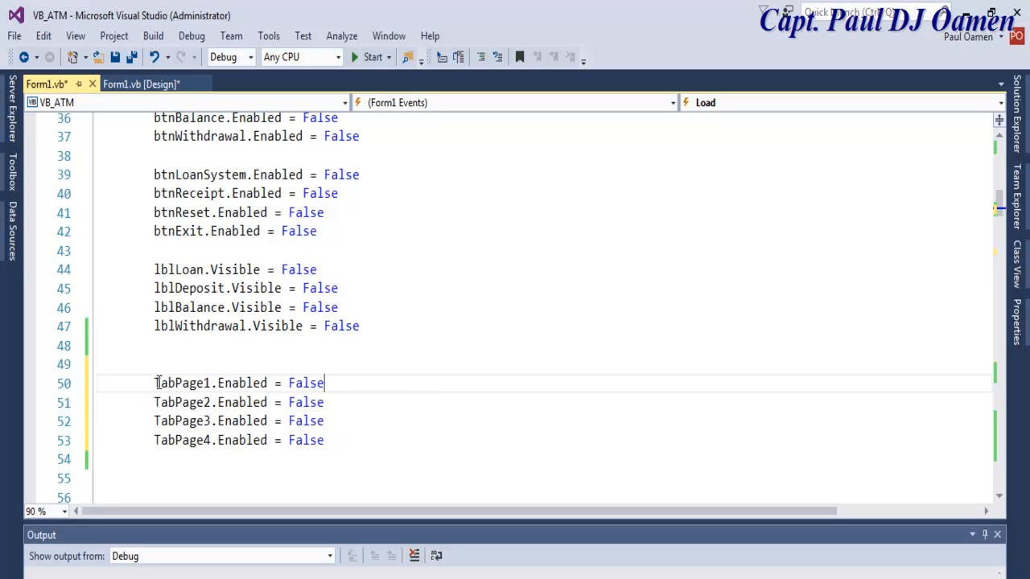
pyautogui.moveTo(155, 383); pyautogui.dragTo(325, 441)
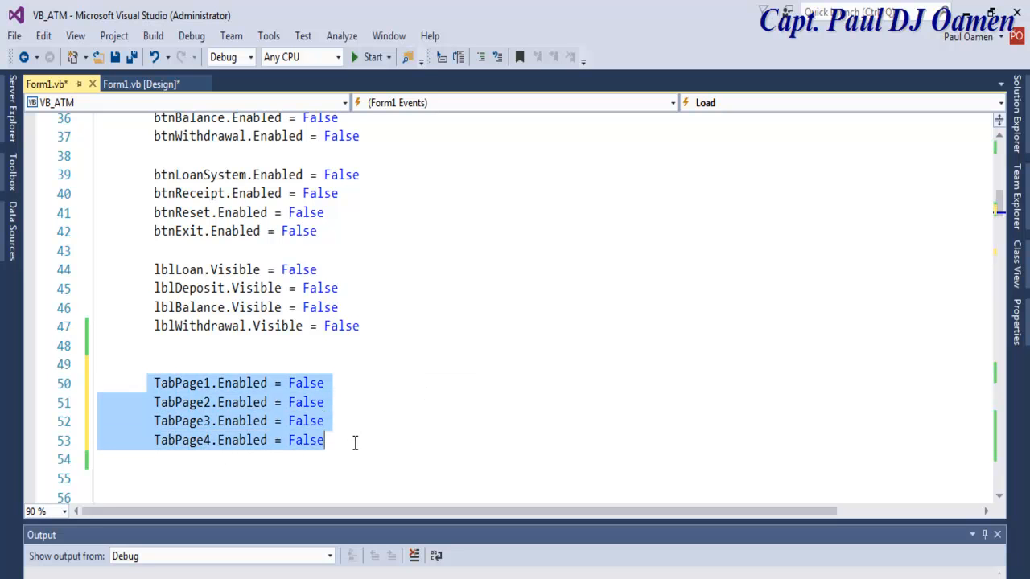
pyautogui.click(141, 84)
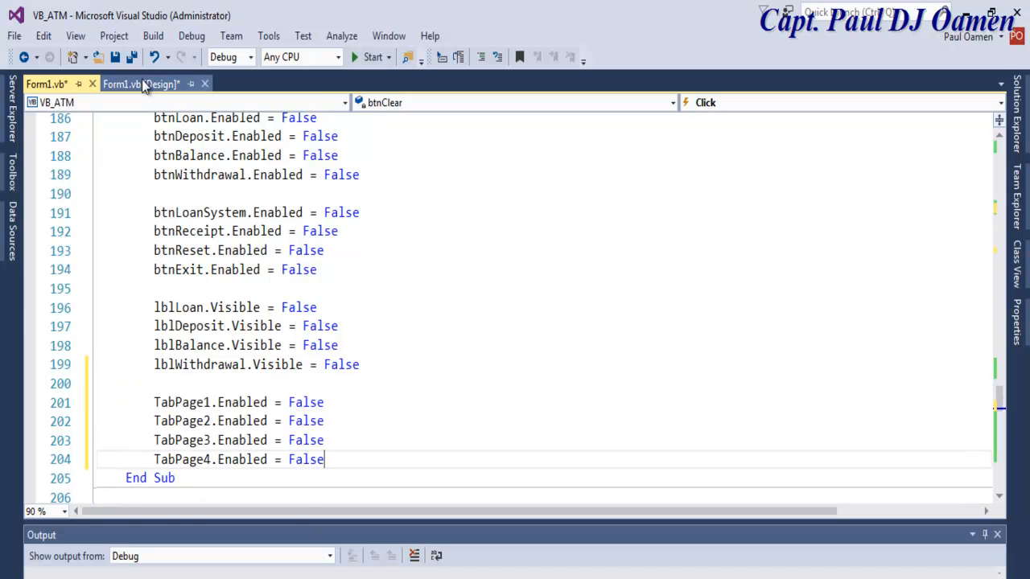
# - Copy the block into the Clear and Reset handlers, then show the form layout's tab pages
pyautogui.click(142, 84)
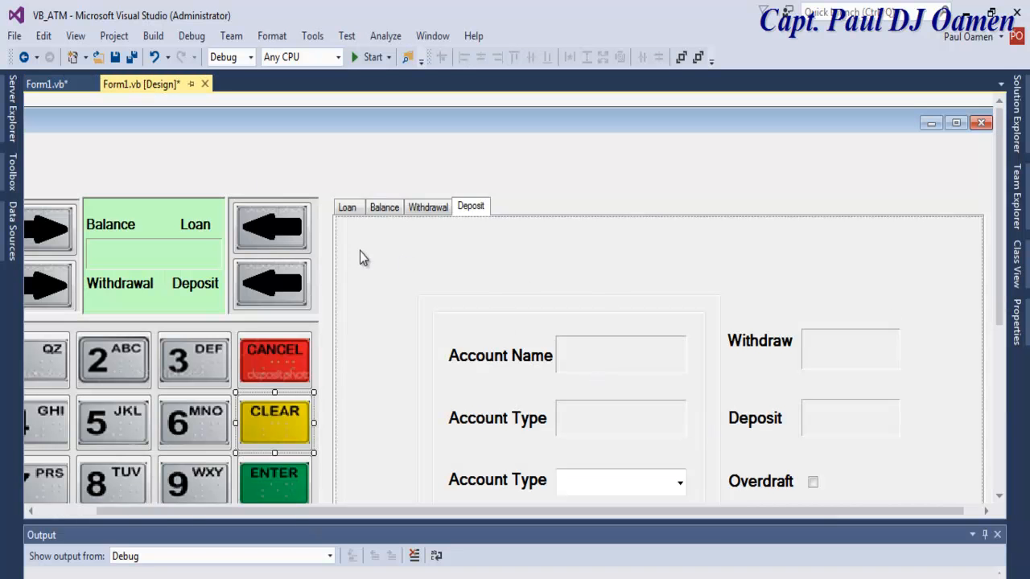
pyautogui.click(348, 206)
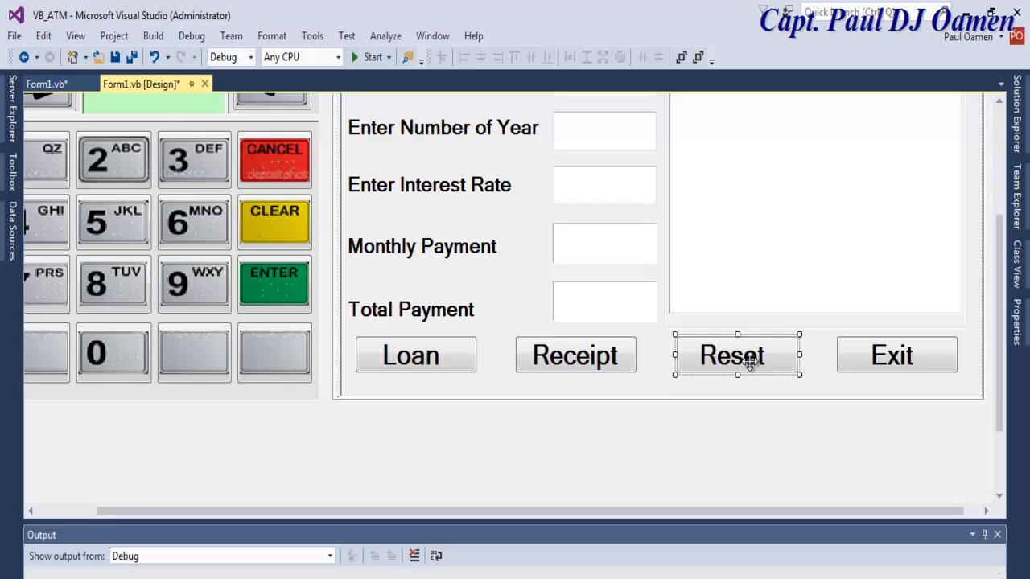
pyautogui.doubleClick(731, 356)
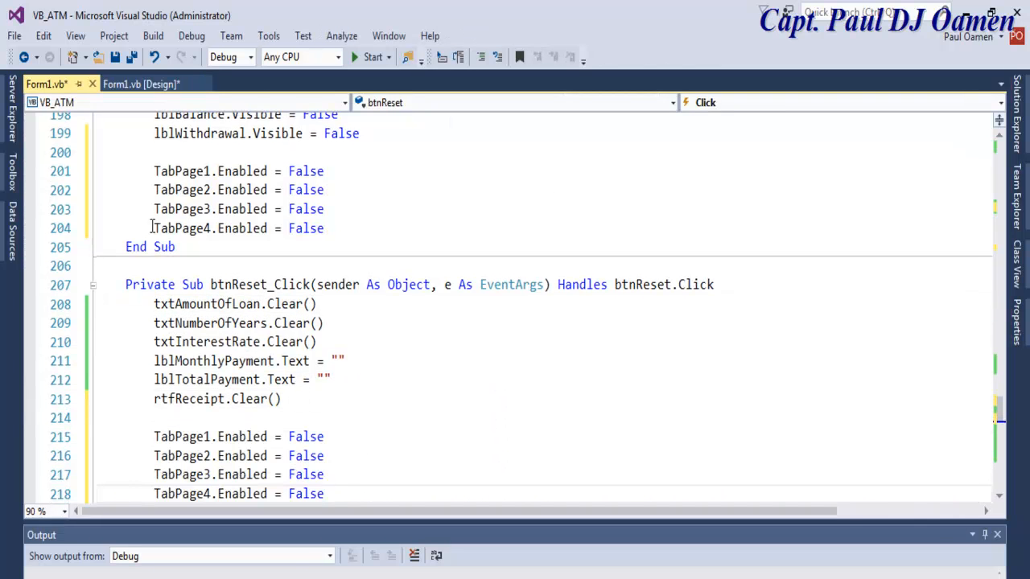
pyautogui.click(142, 83)
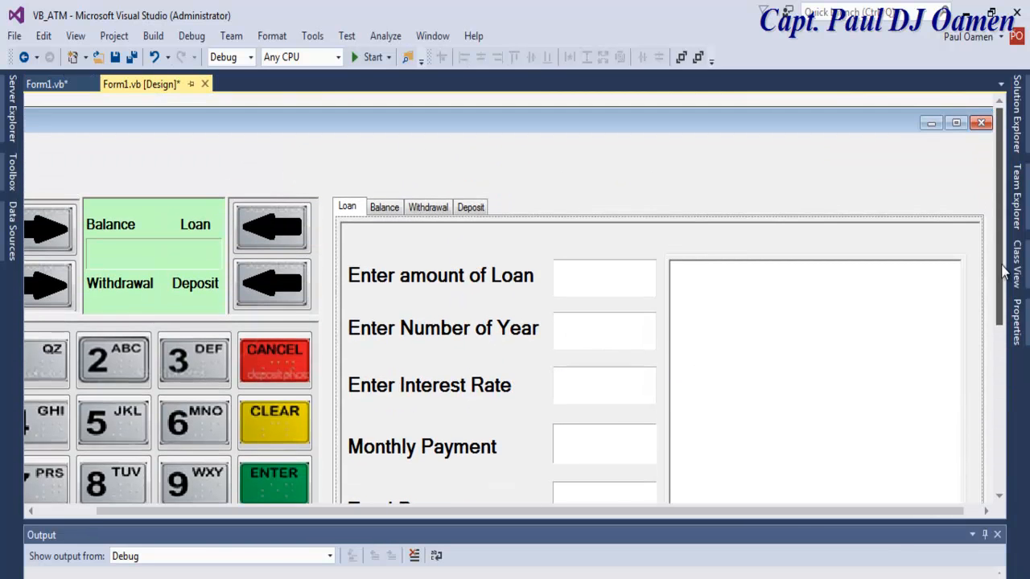
pyautogui.click(383, 187)
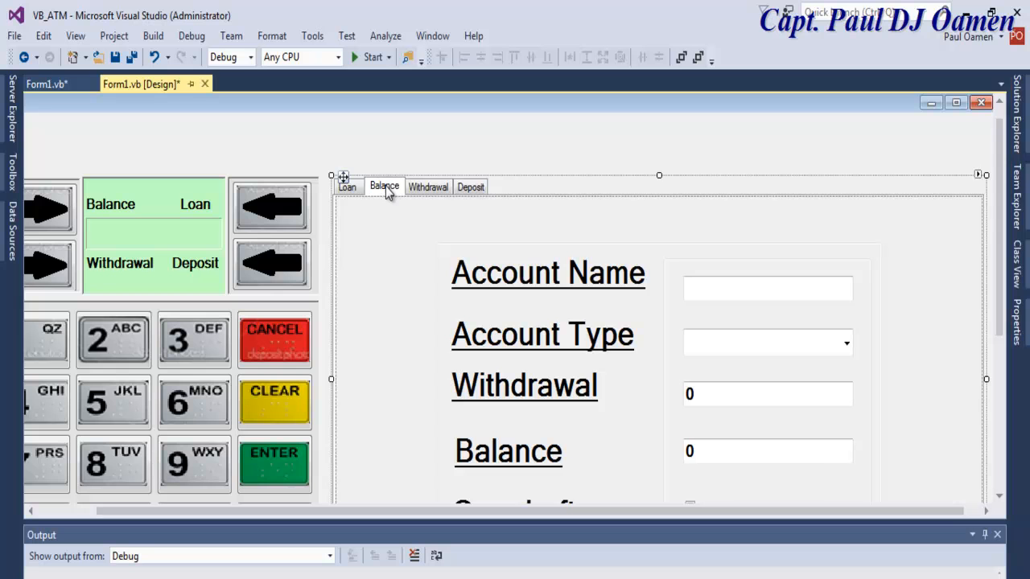
pyautogui.scroll(-3)
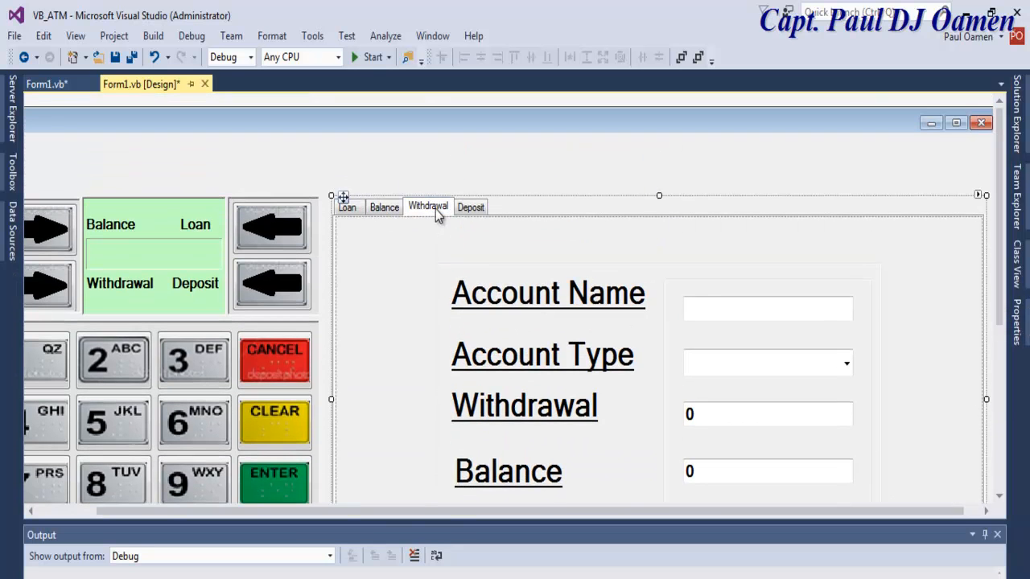
pyautogui.moveTo(622, 233)
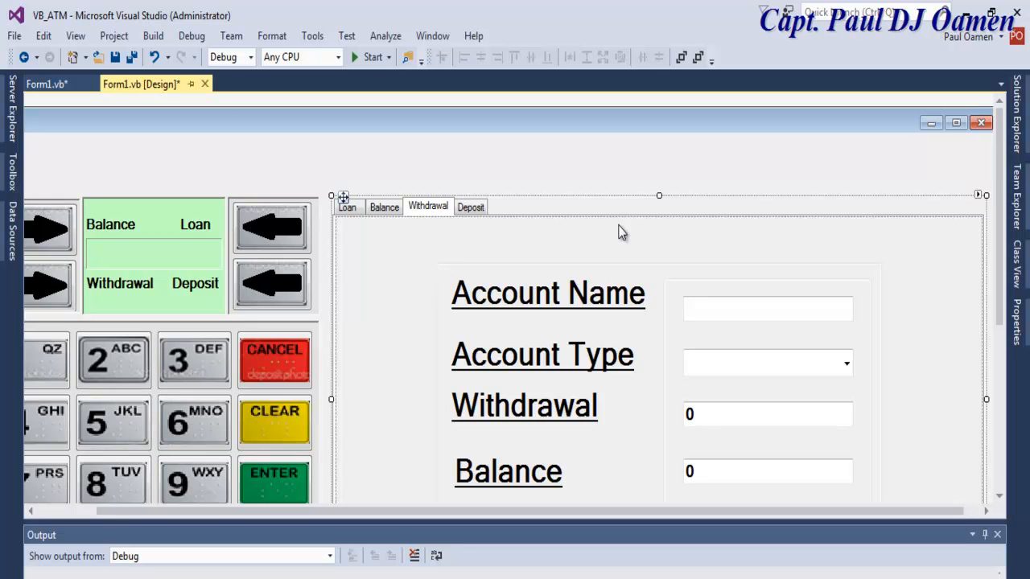
pyautogui.moveTo(425, 531)
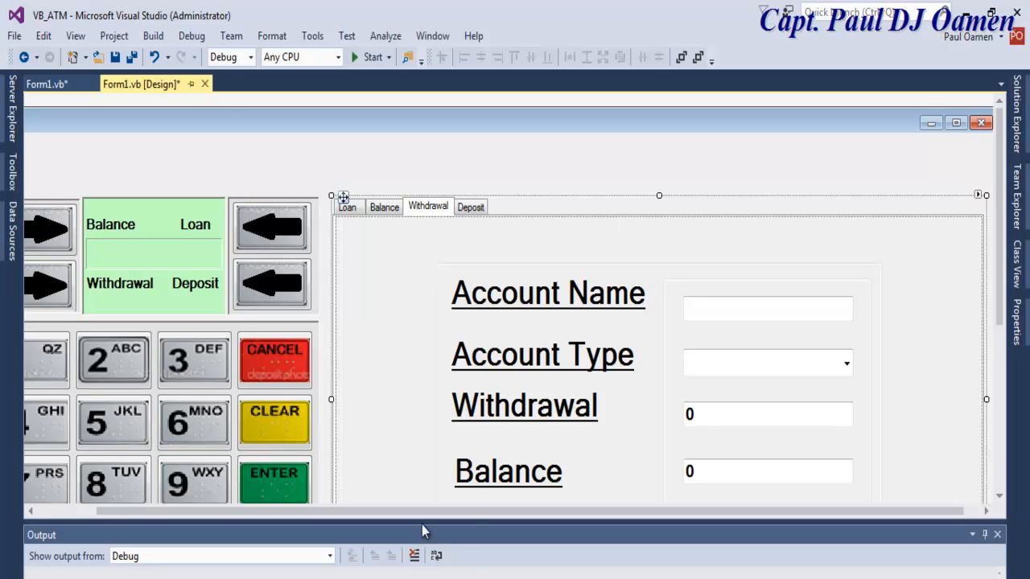
pyautogui.moveTo(360, 161)
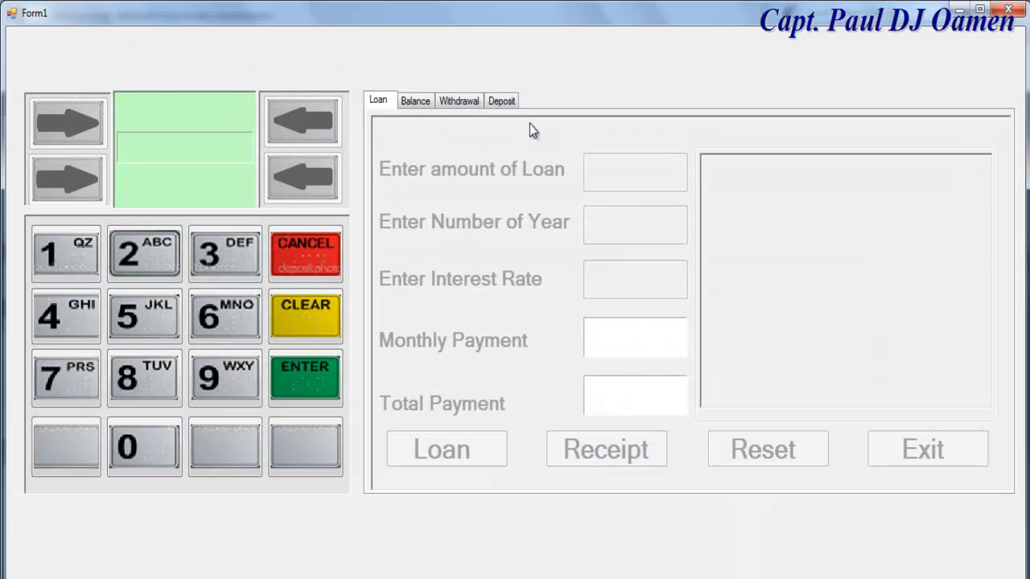
pyautogui.click(415, 99)
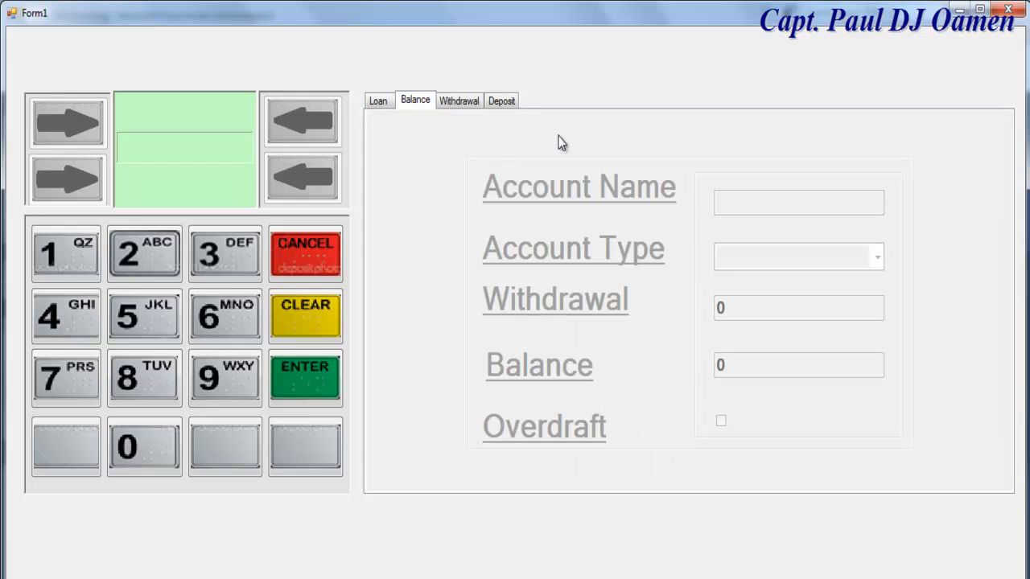
pyautogui.click(502, 100)
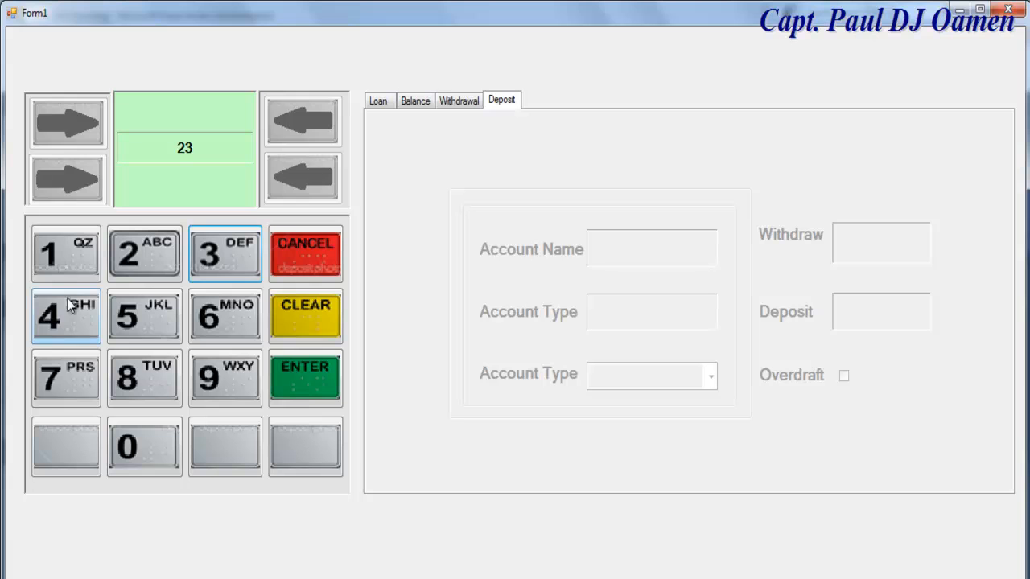
pyautogui.click(304, 379)
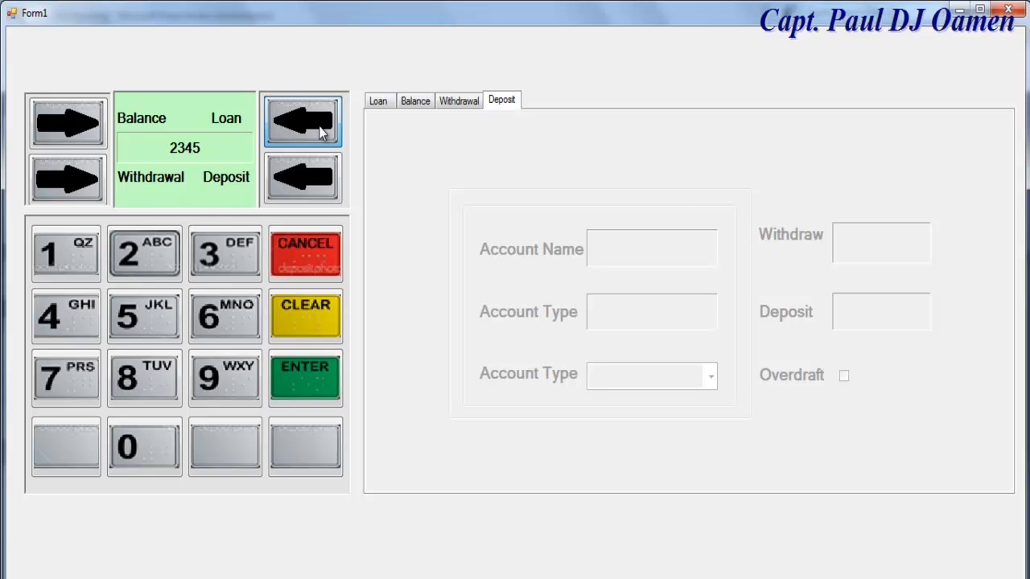
pyautogui.click(377, 100)
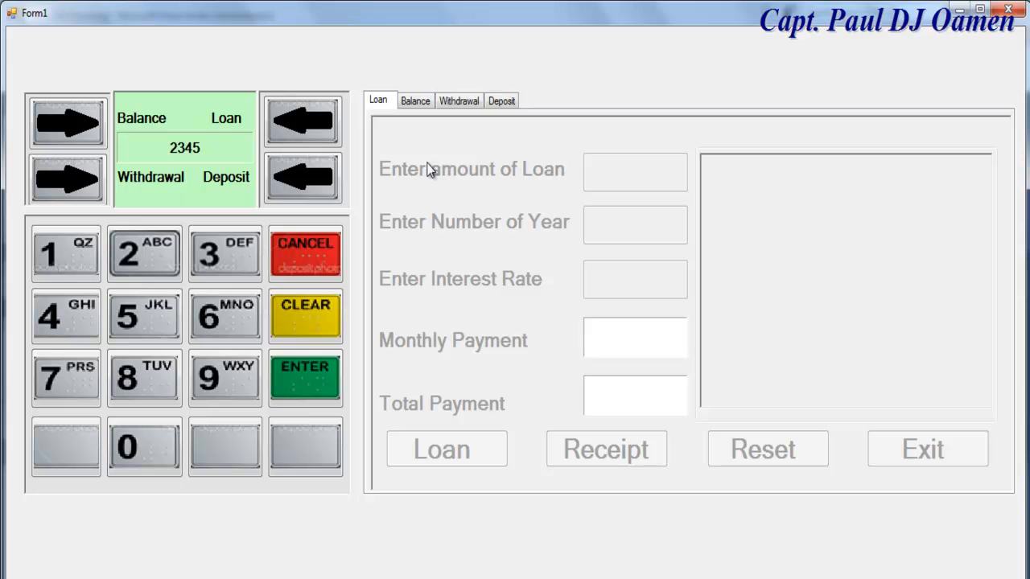
pyautogui.moveTo(737, 294)
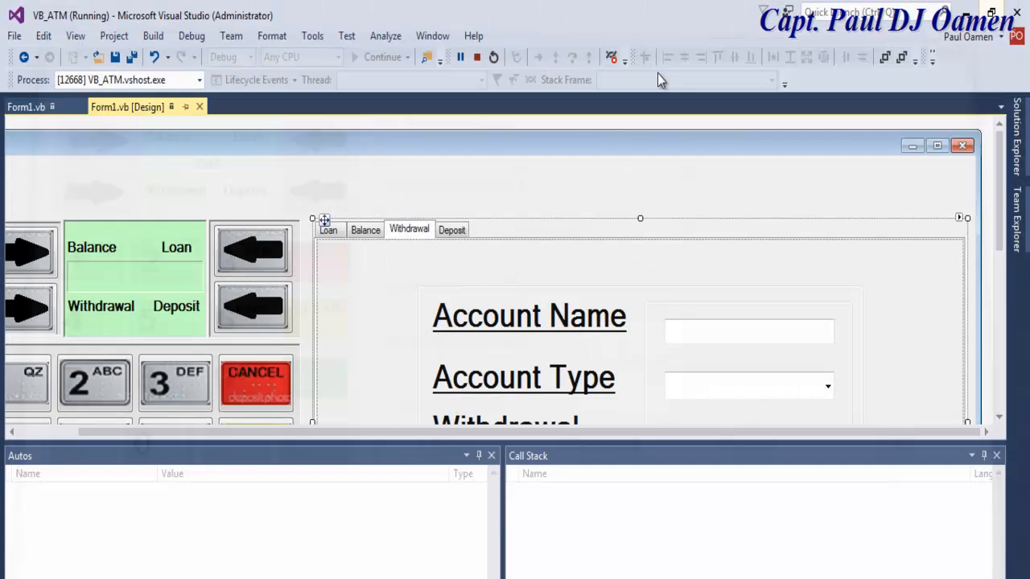
# - Stop the run, then inspect the Loan arrow and TabControl1's TabPages collection in Properties
pyautogui.click(492, 56)
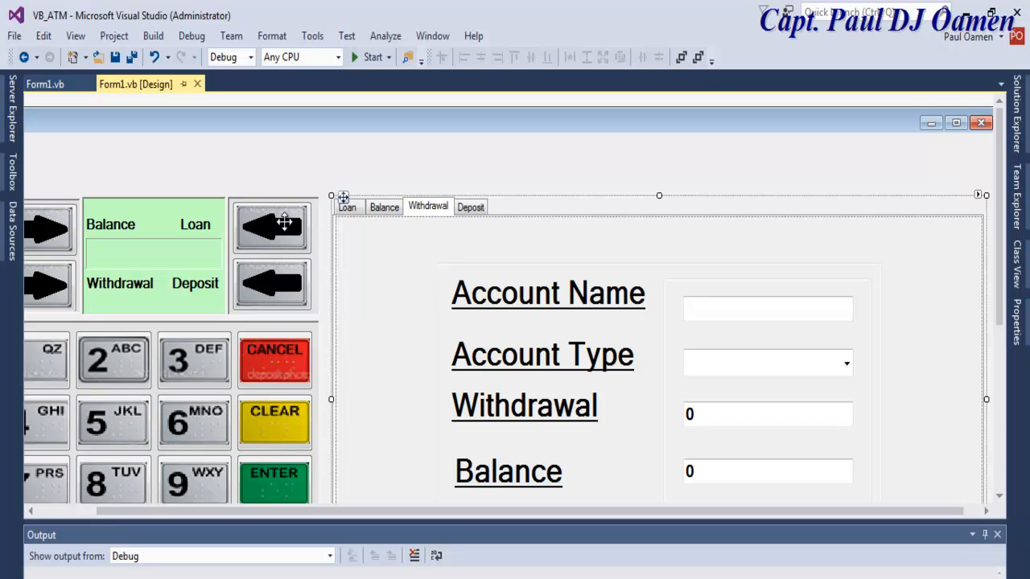
pyautogui.click(272, 226)
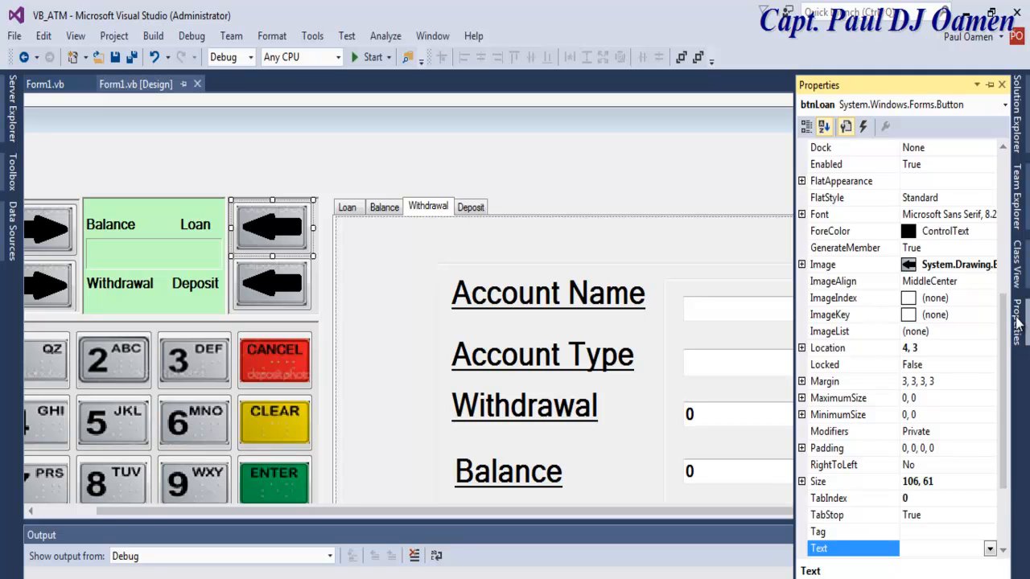
pyautogui.click(348, 206)
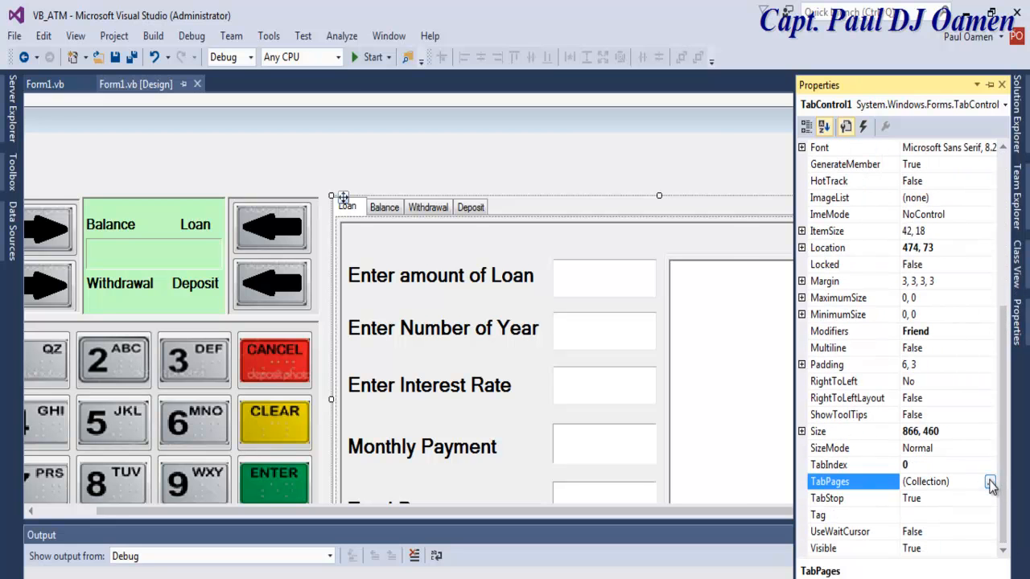
pyautogui.click(991, 481)
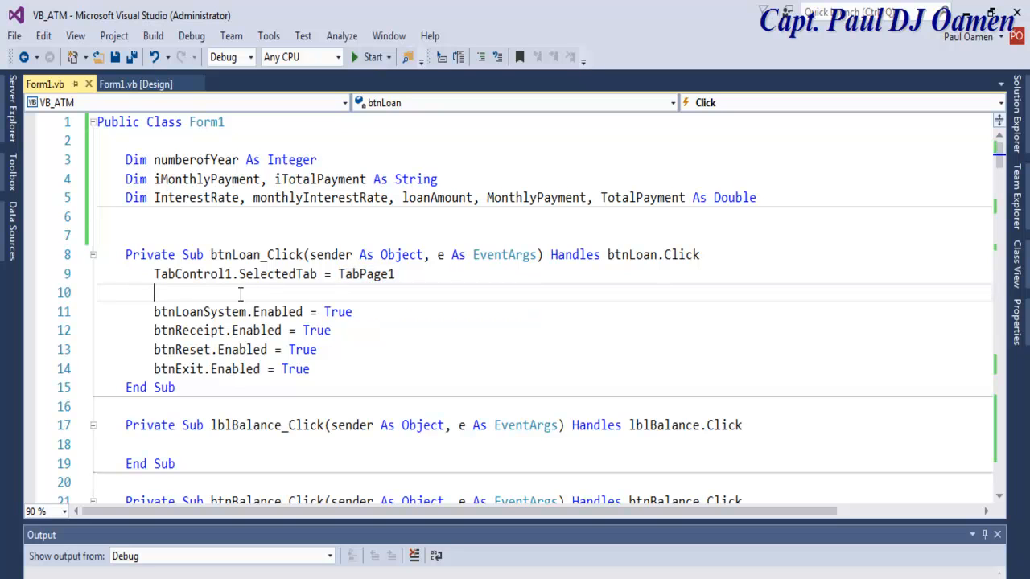
# - Add TabPage1.Enabled = True to btnLoan_Click and the matching line to btnBalance_Click
pyautogui.write('TabPage1.')
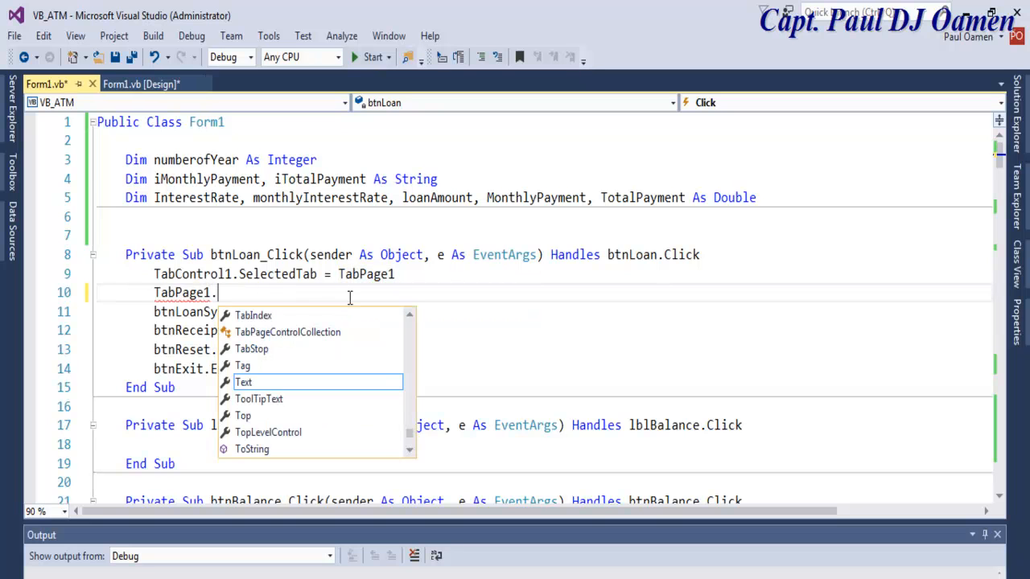
pyautogui.write('Enabled =')
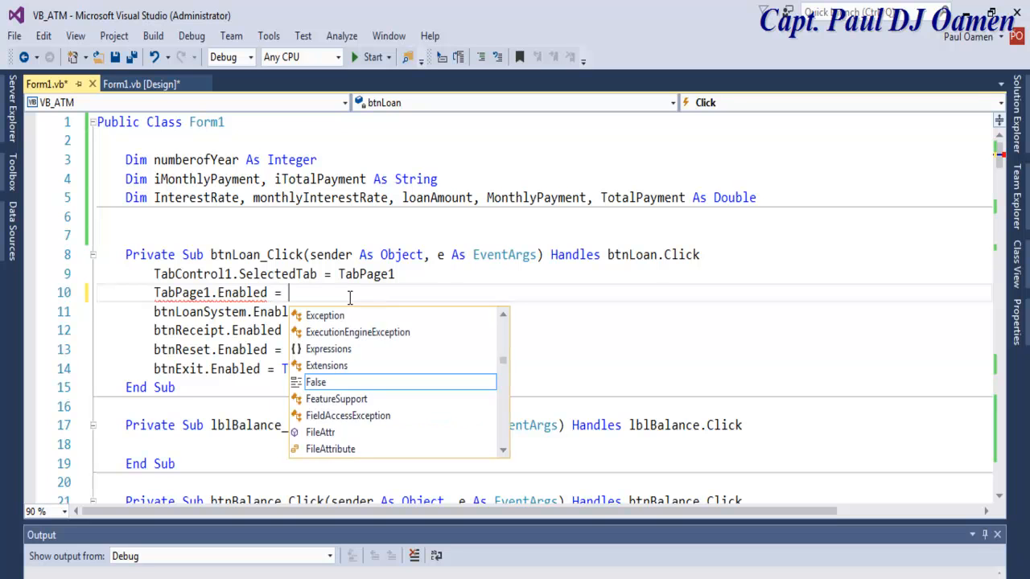
pyautogui.write('tu')
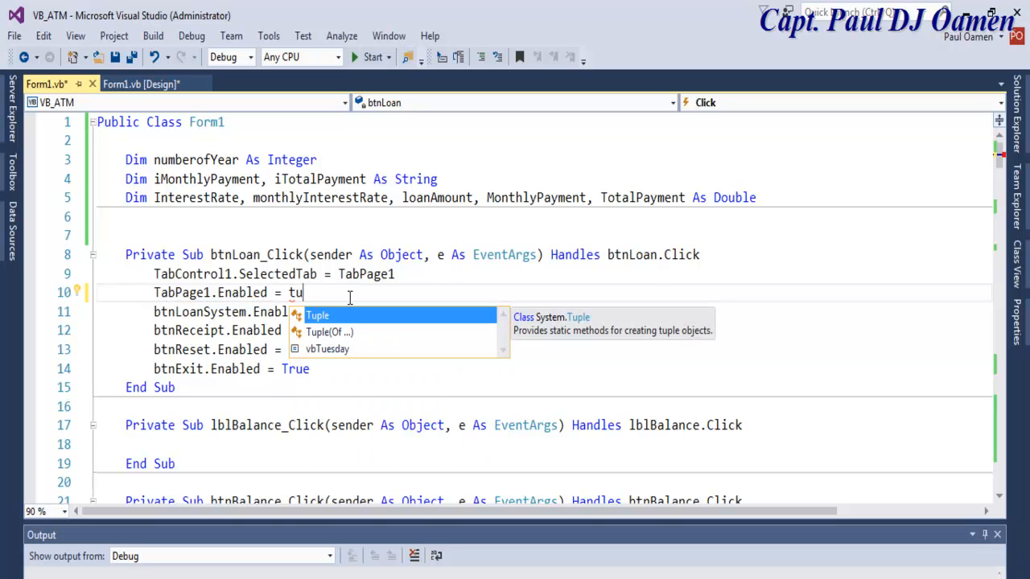
pyautogui.write('rue')
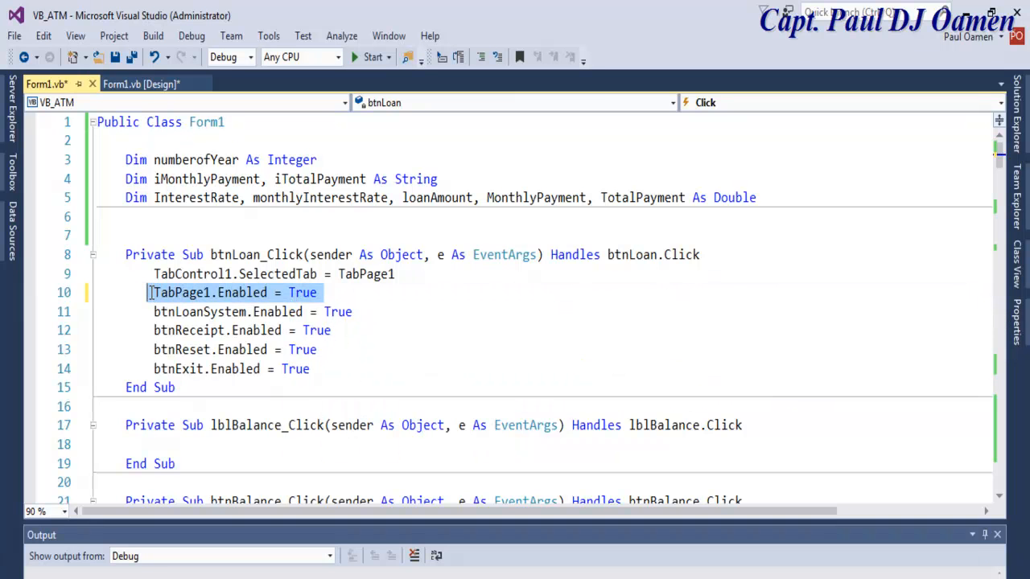
pyautogui.click(142, 84)
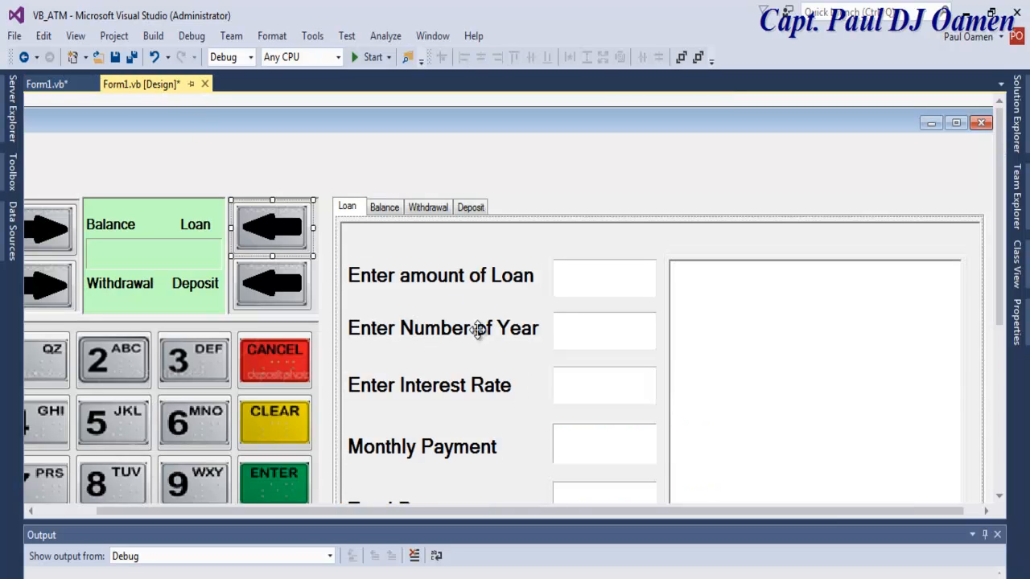
pyautogui.click(383, 206)
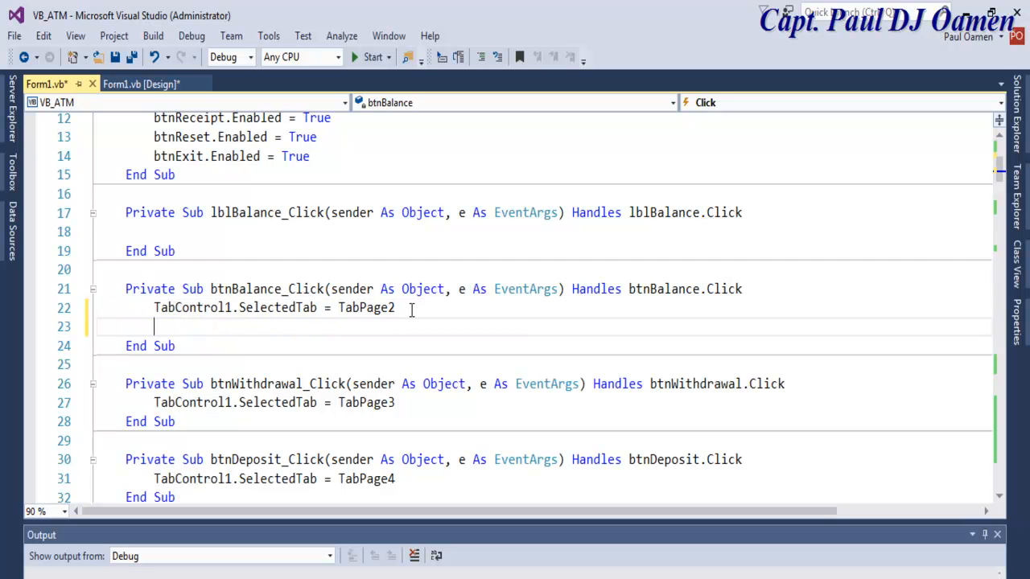
pyautogui.write('TabPage1.Enabled = True')
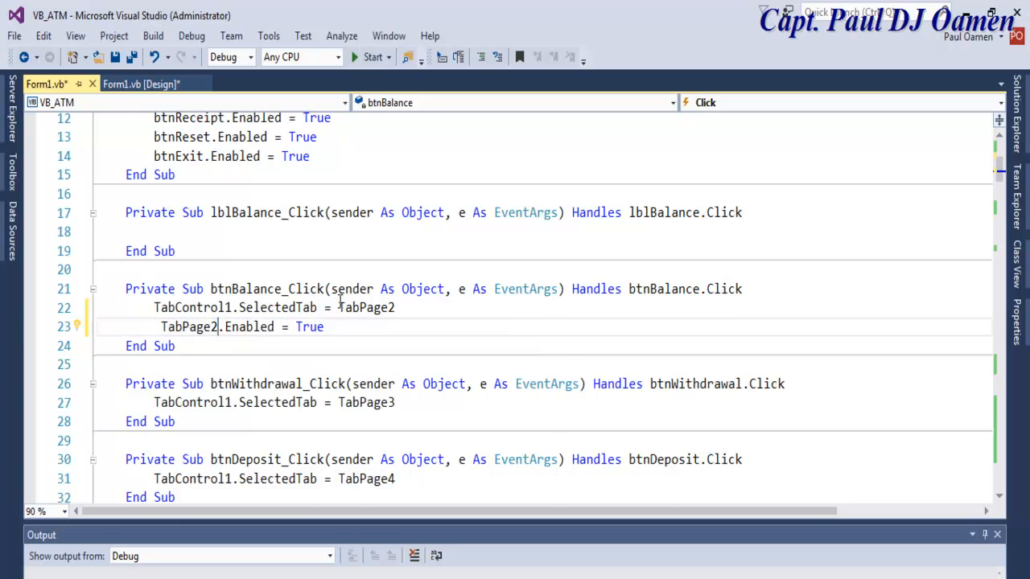
# - Add the Enabled = True line for their own page to the Withdrawal and Deposit handlers
pyautogui.click(142, 83)
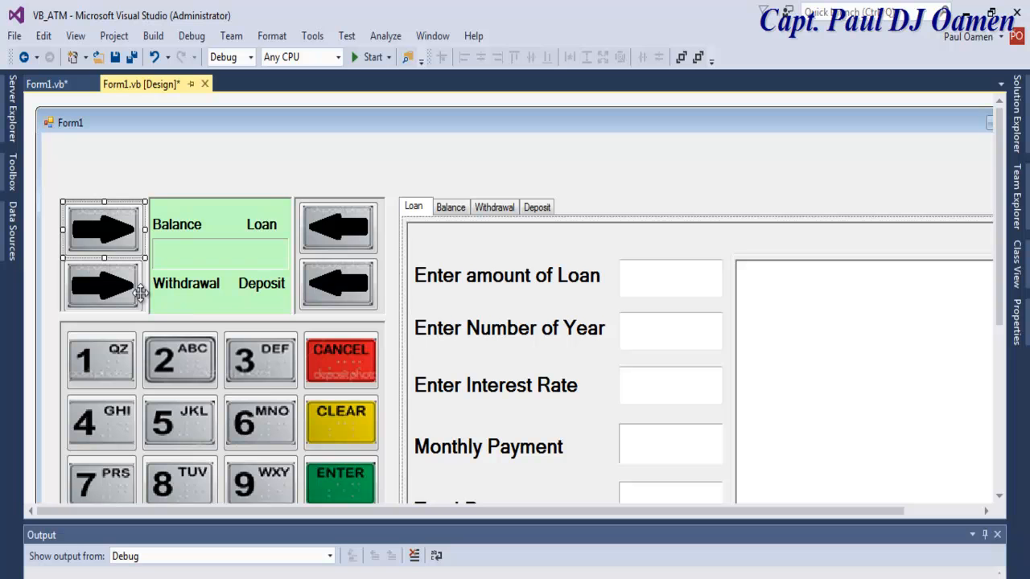
pyautogui.moveTo(177, 249)
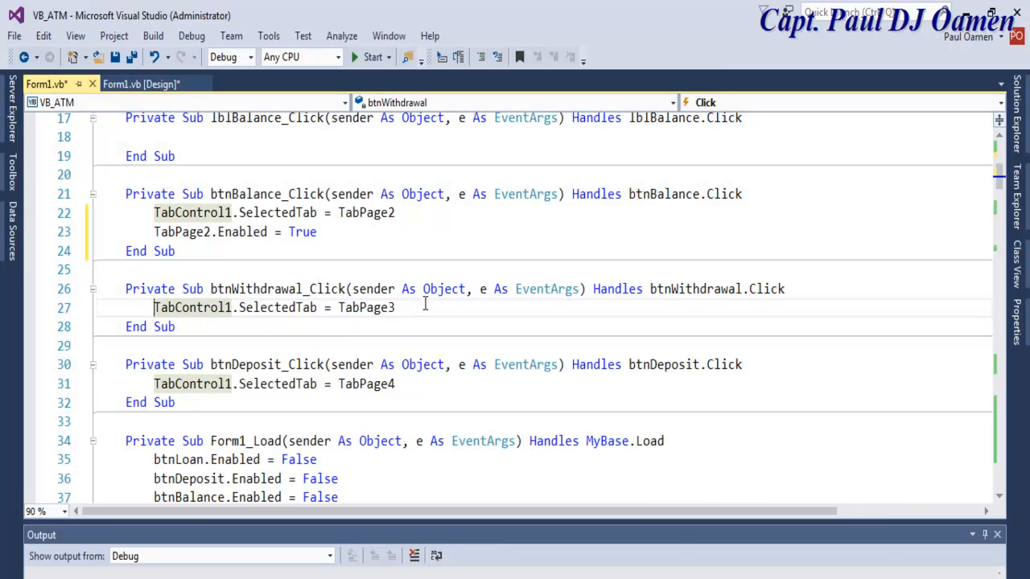
pyautogui.write('TabPage1.Enabled = True')
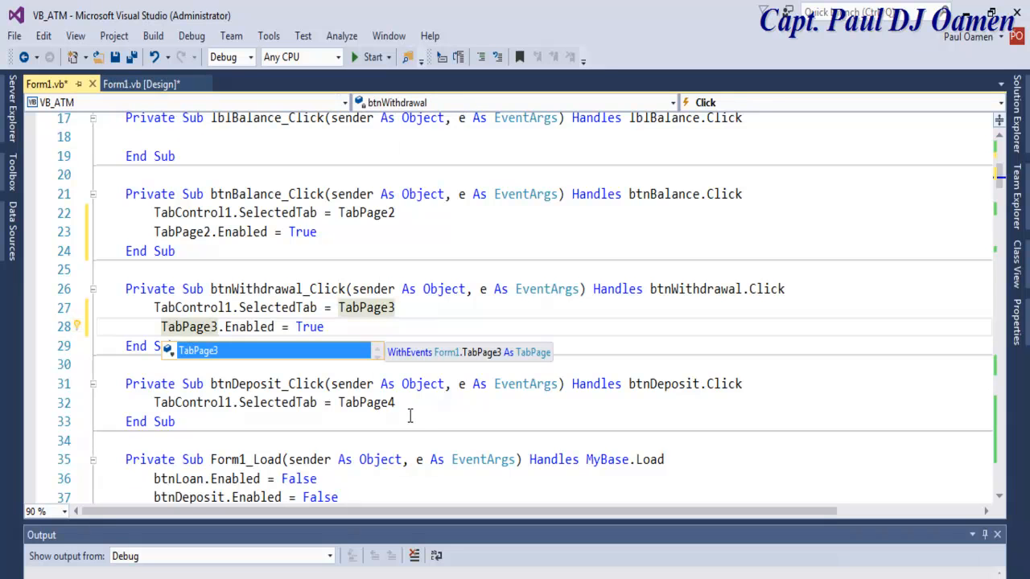
pyautogui.write('TabPage1.Enabled = True')
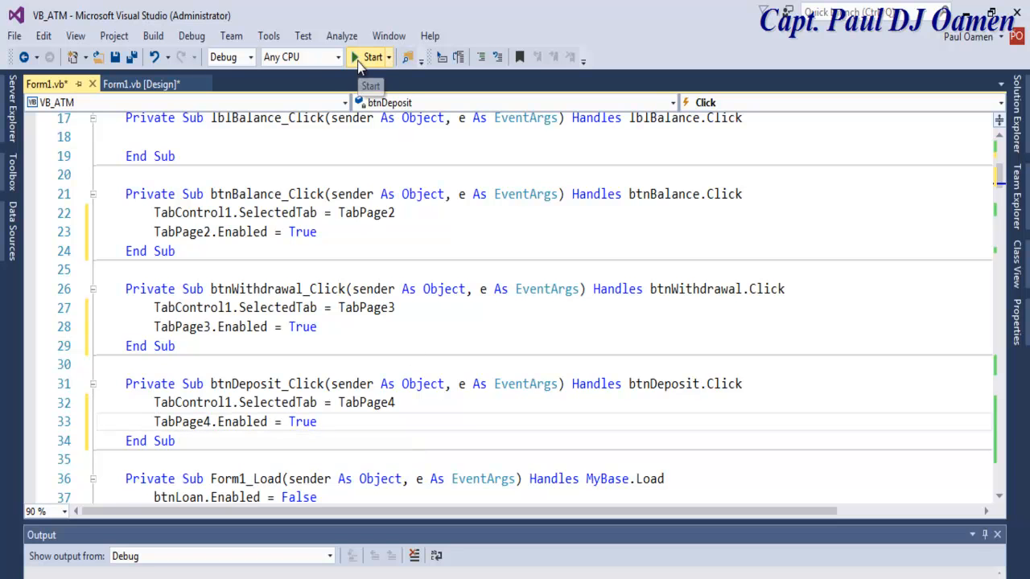
pyautogui.click(371, 57)
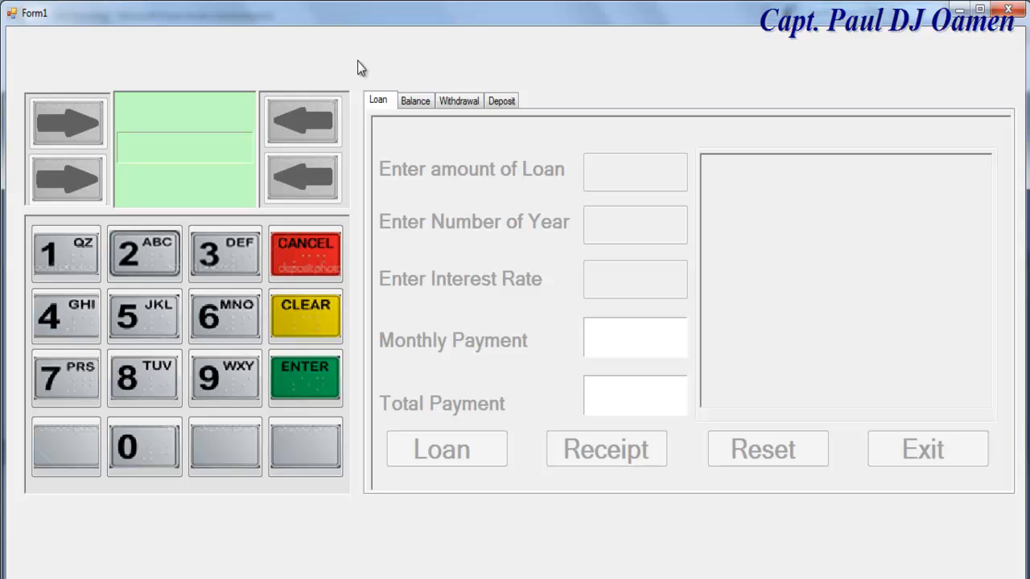
pyautogui.click(144, 255)
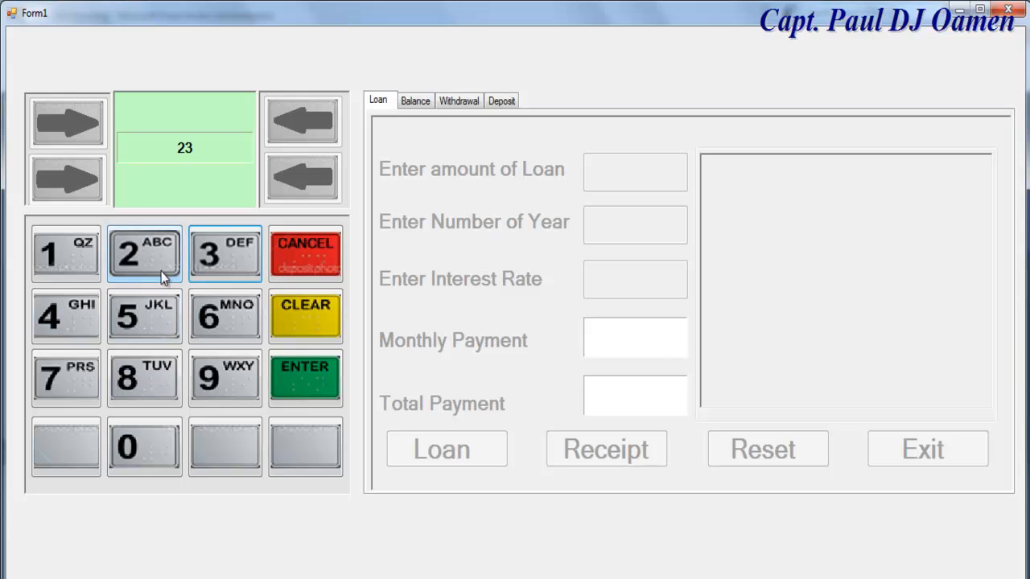
pyautogui.click(305, 378)
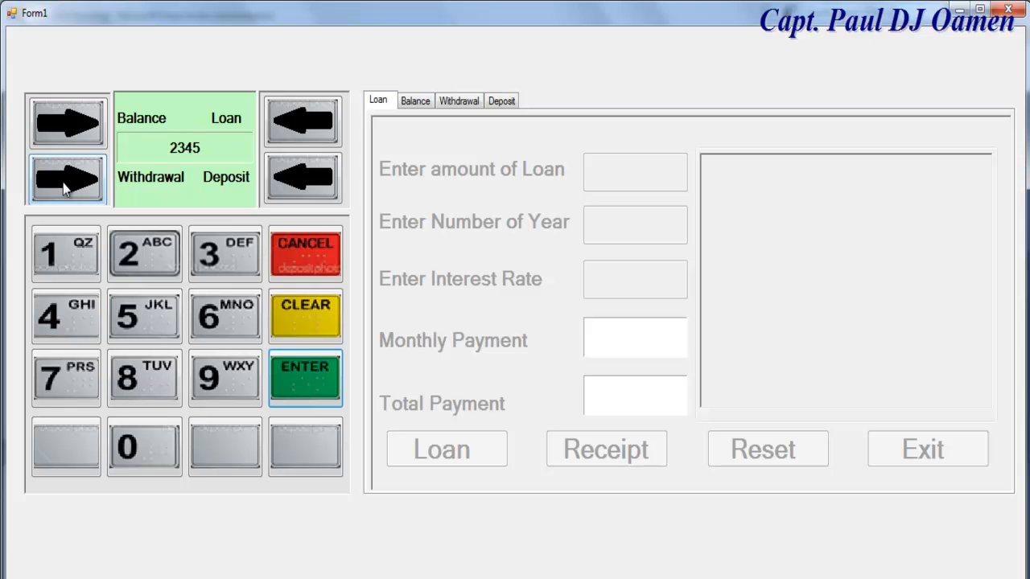
pyautogui.click(458, 100)
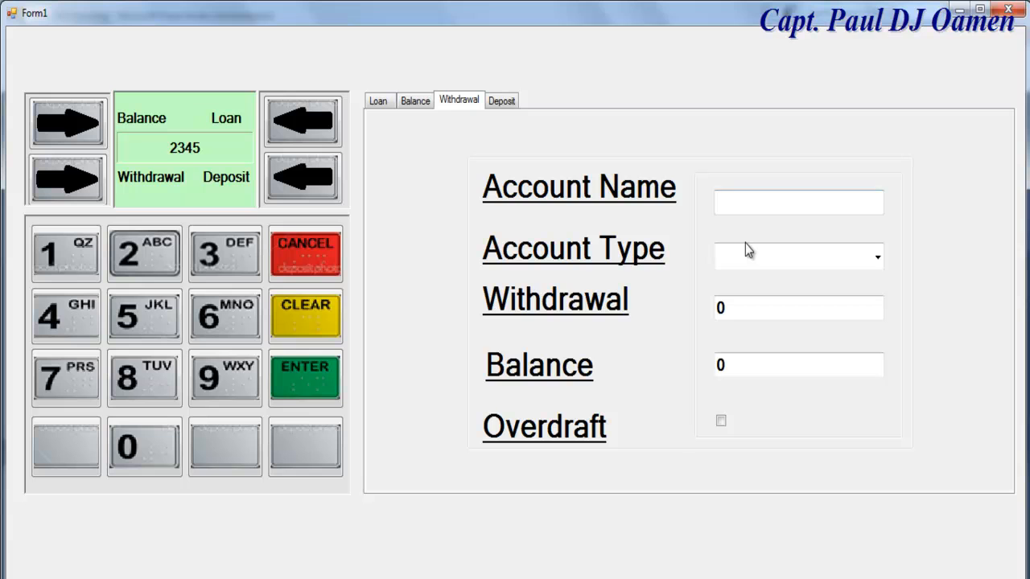
pyautogui.moveTo(513, 245)
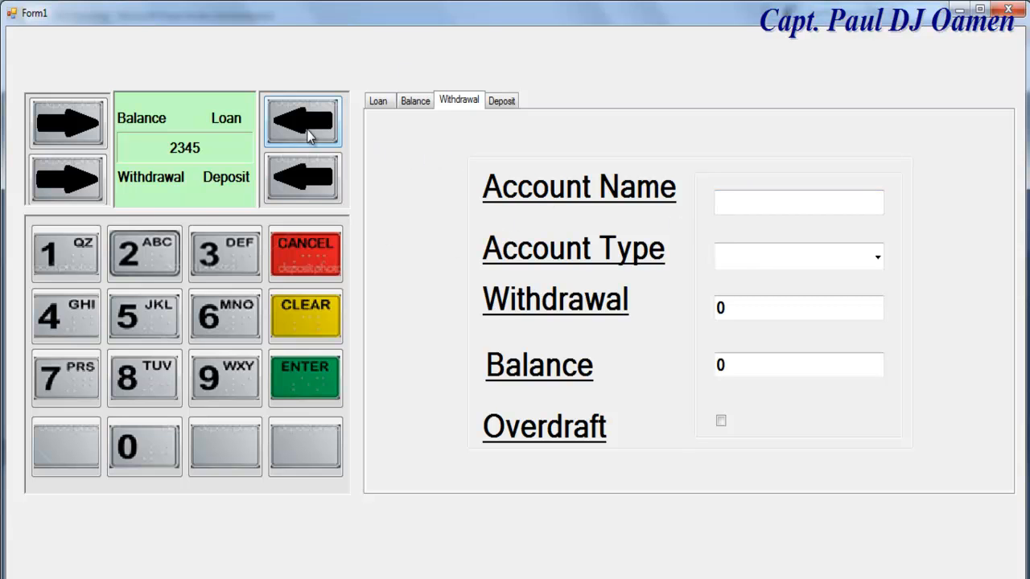
pyautogui.click(303, 120)
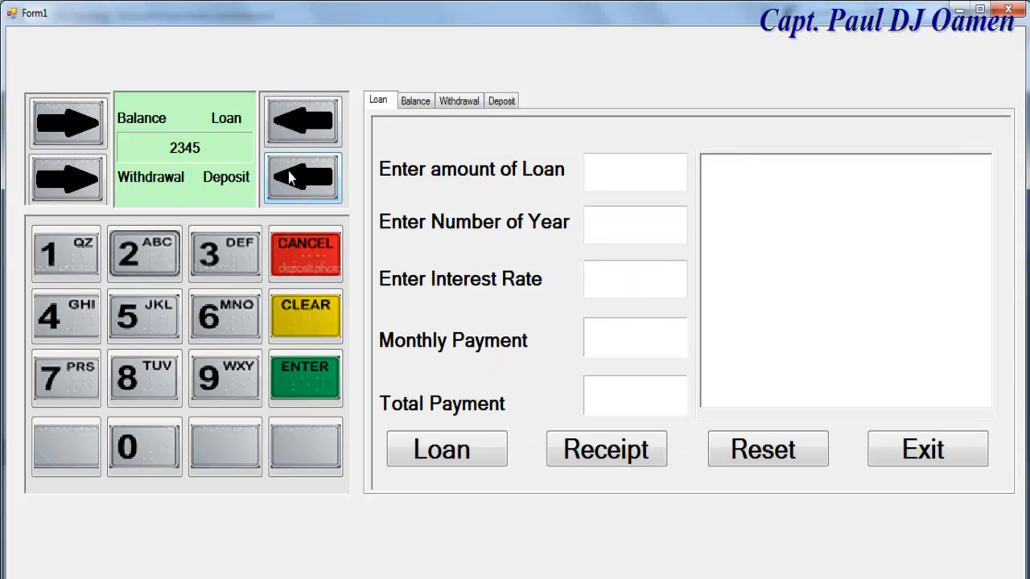
pyautogui.click(415, 100)
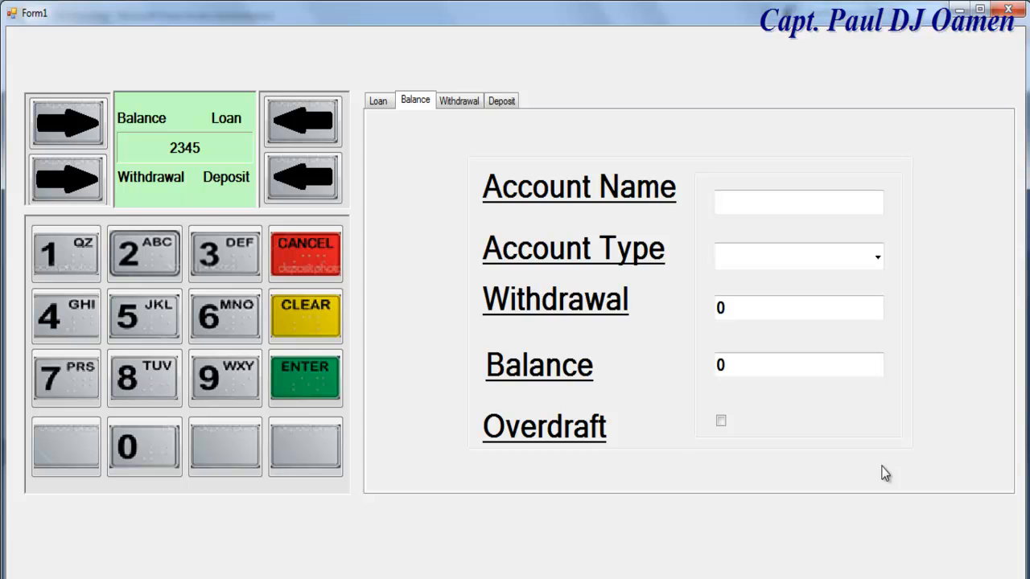
pyautogui.moveTo(416, 110)
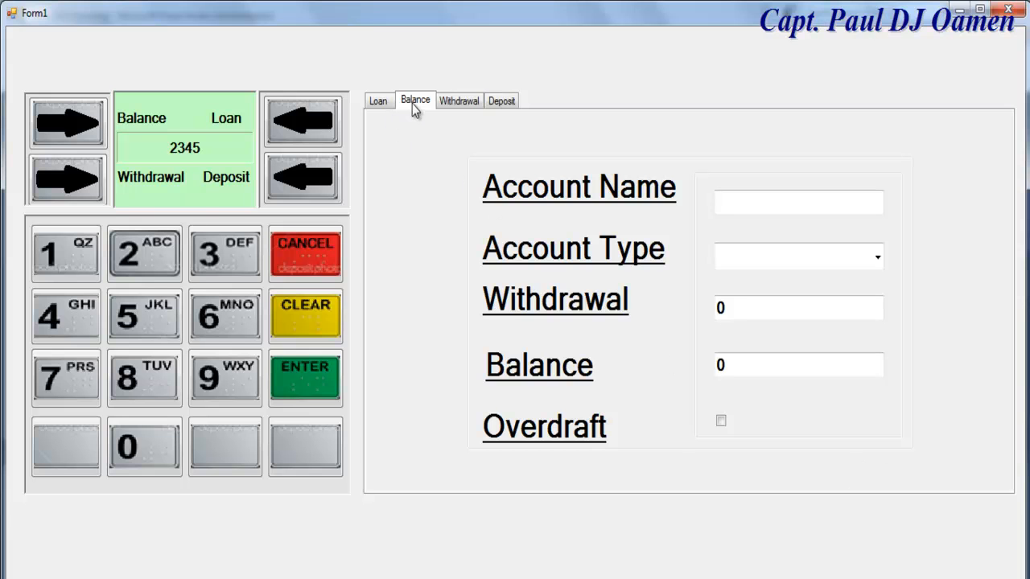
# - Open the Balance, Loan, Withdrawal and Deposit pages directly from their tab headers
pyautogui.click(502, 100)
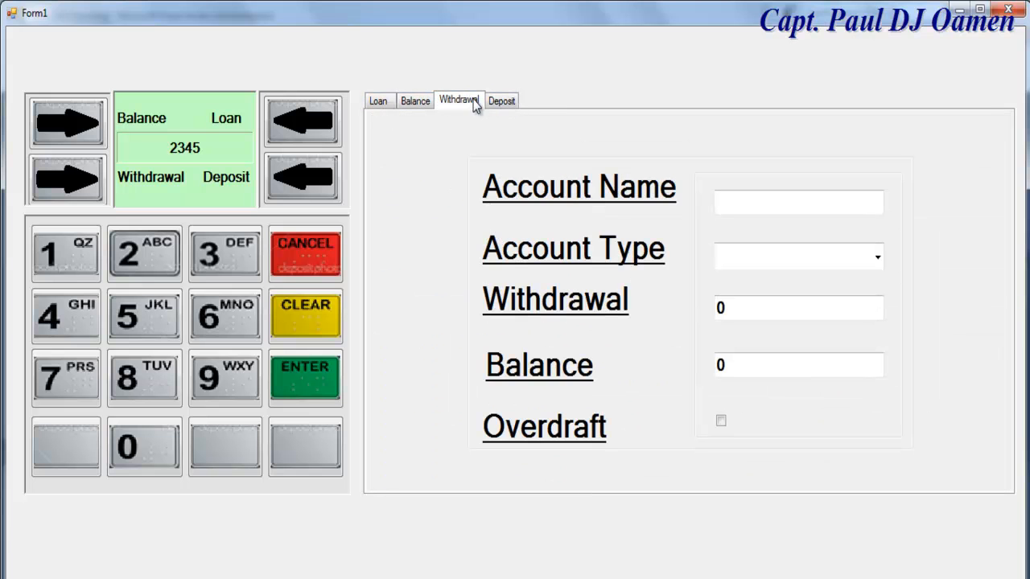
pyautogui.click(376, 99)
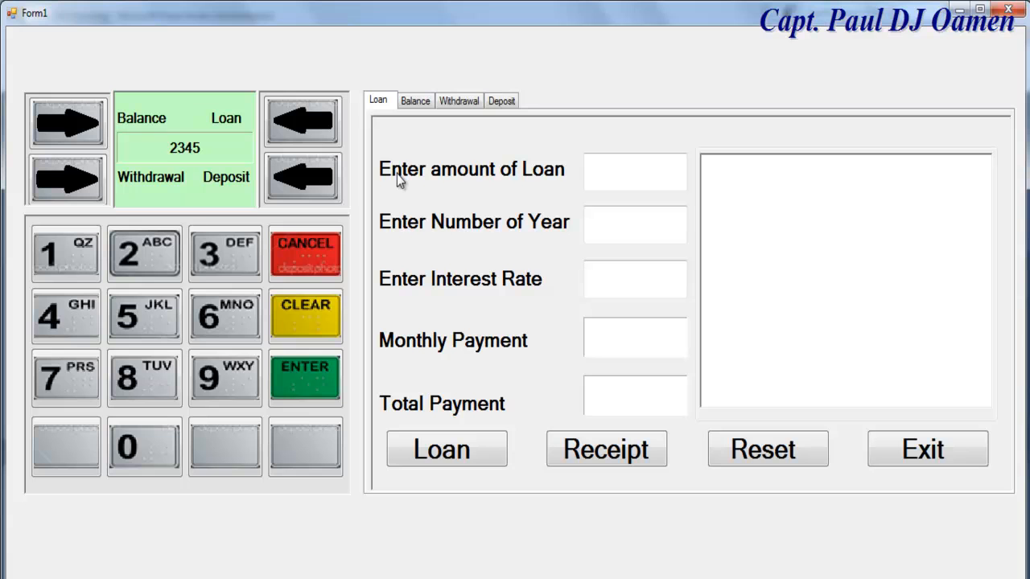
pyautogui.moveTo(68, 122)
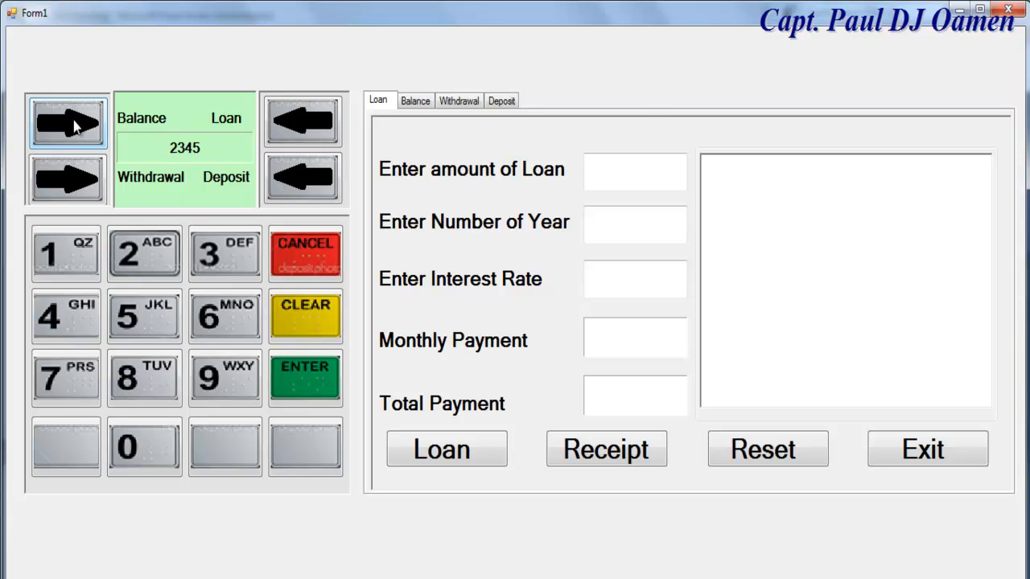
pyautogui.click(415, 100)
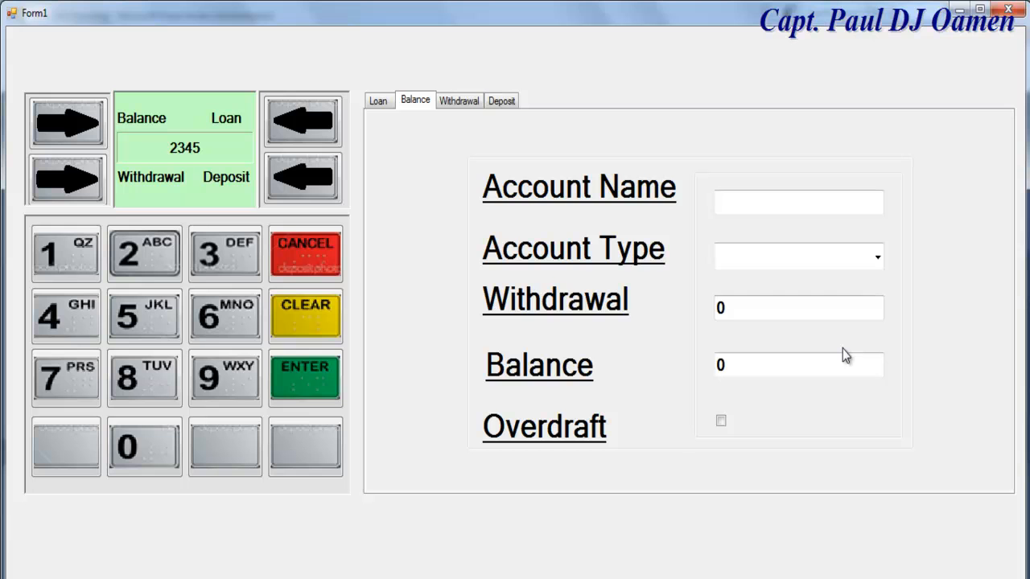
pyautogui.click(459, 100)
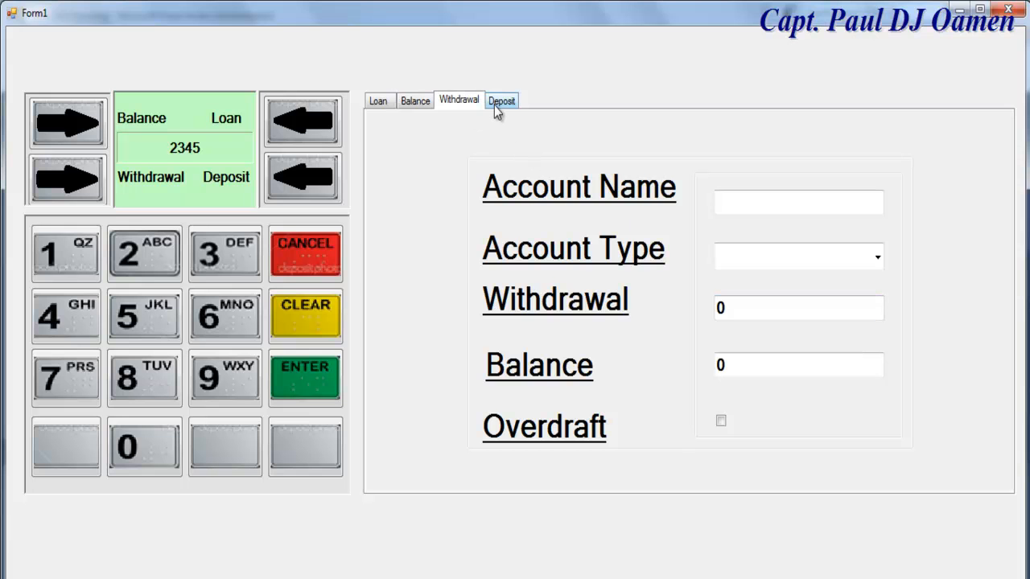
pyautogui.click(502, 100)
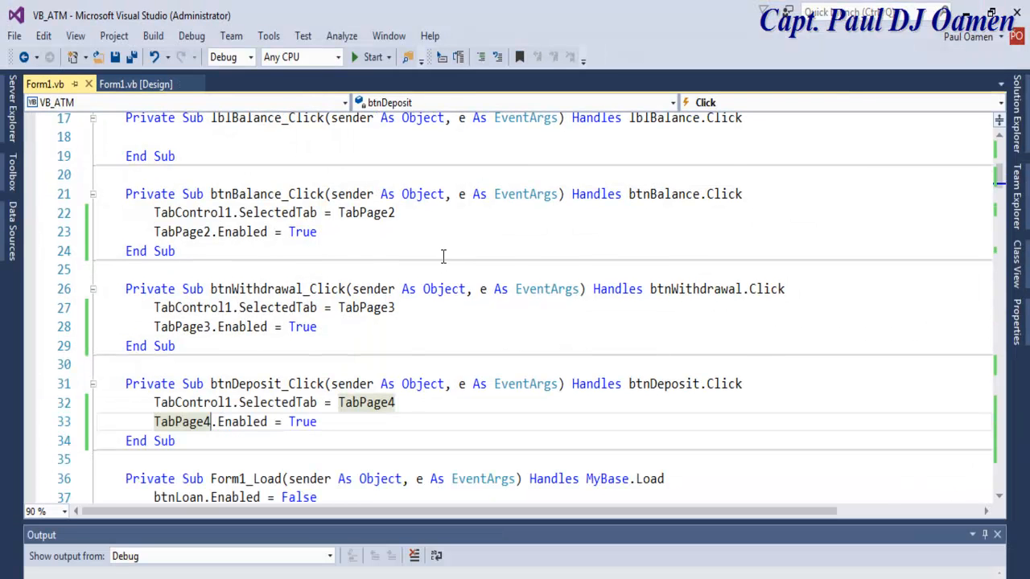
# - Move the four Enabled = False lines from Form1_Load into btnBalance_Click and btnLoan_Click, removing each sub's own page line
pyautogui.click(135, 84)
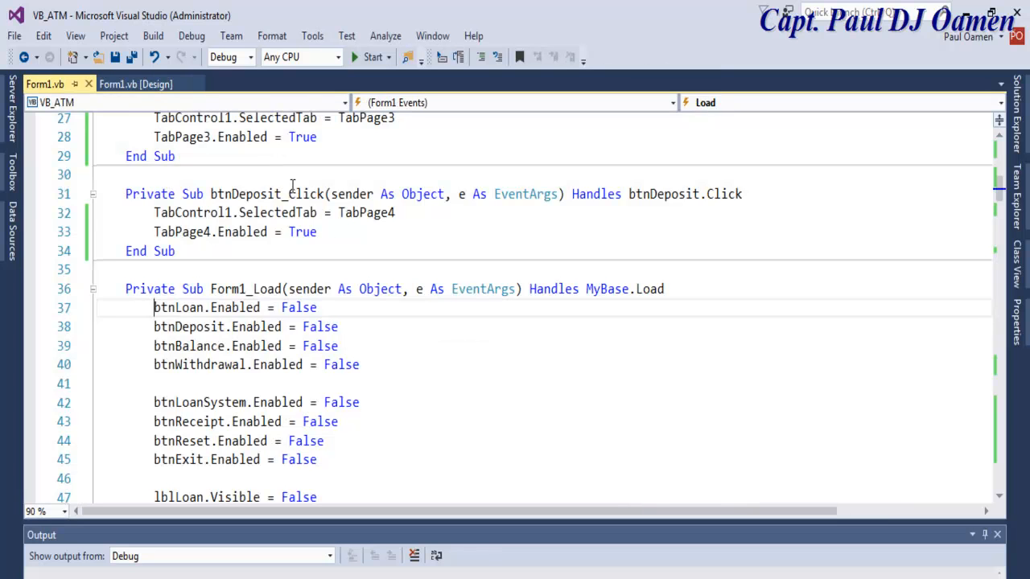
pyautogui.scroll(-3)
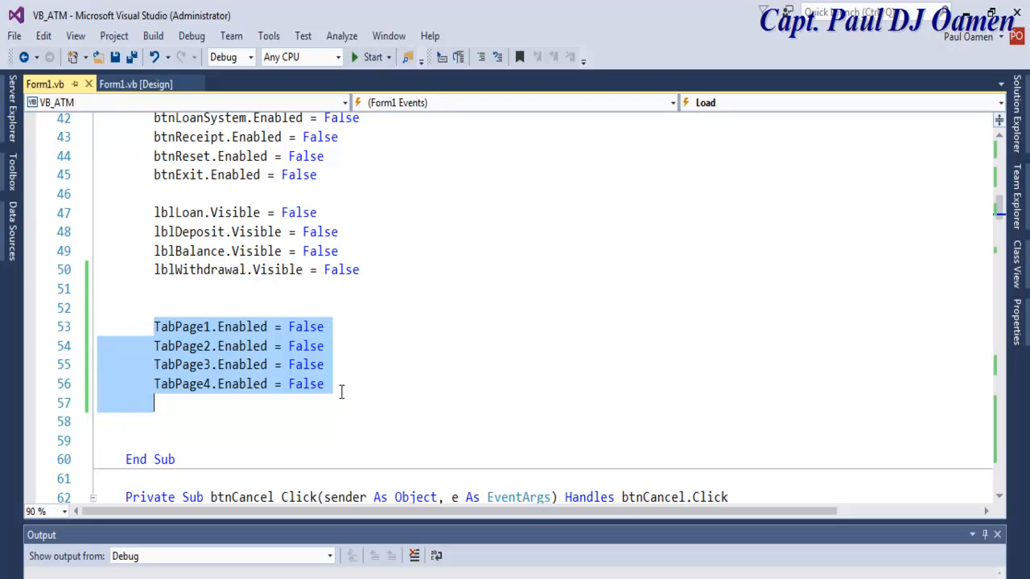
pyautogui.click(325, 383)
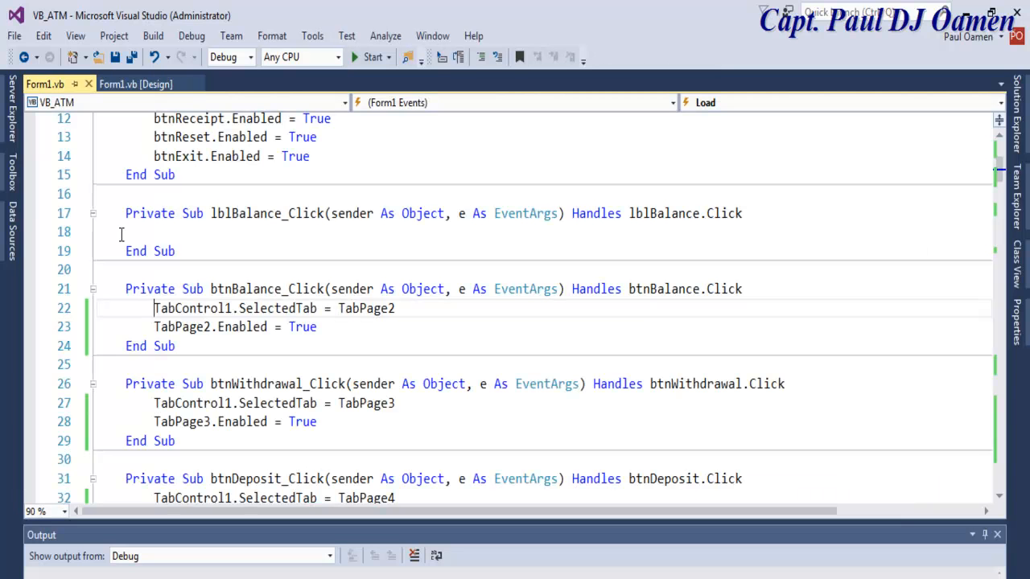
pyautogui.click(334, 327)
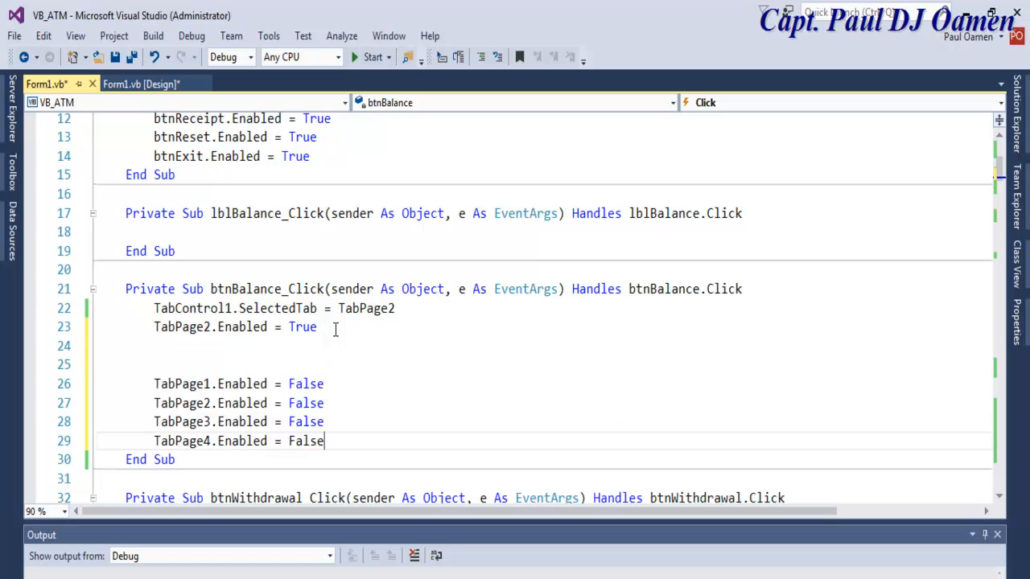
pyautogui.doubleClick(180, 402)
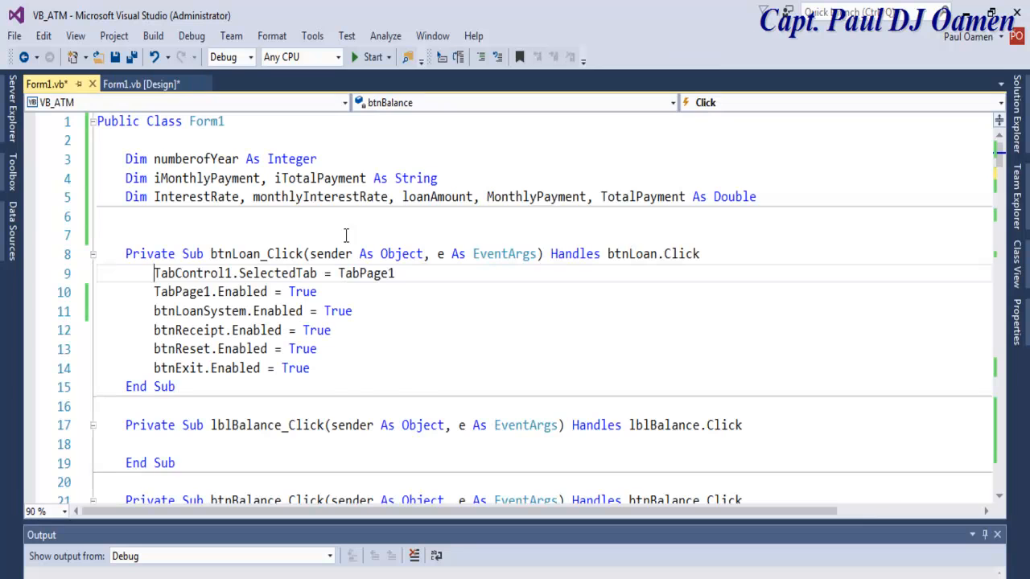
pyautogui.doubleClick(193, 274)
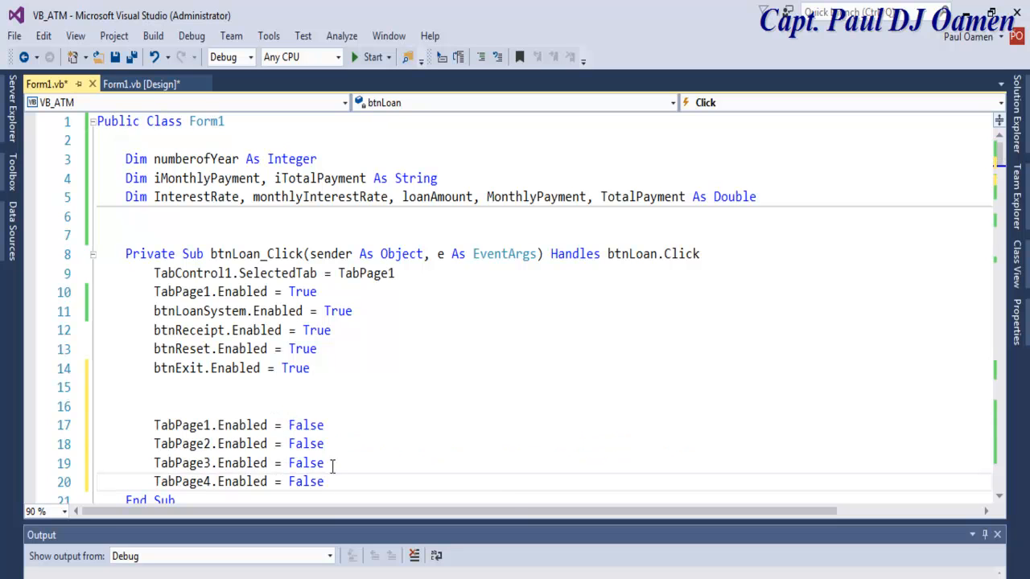
pyautogui.doubleClick(211, 424)
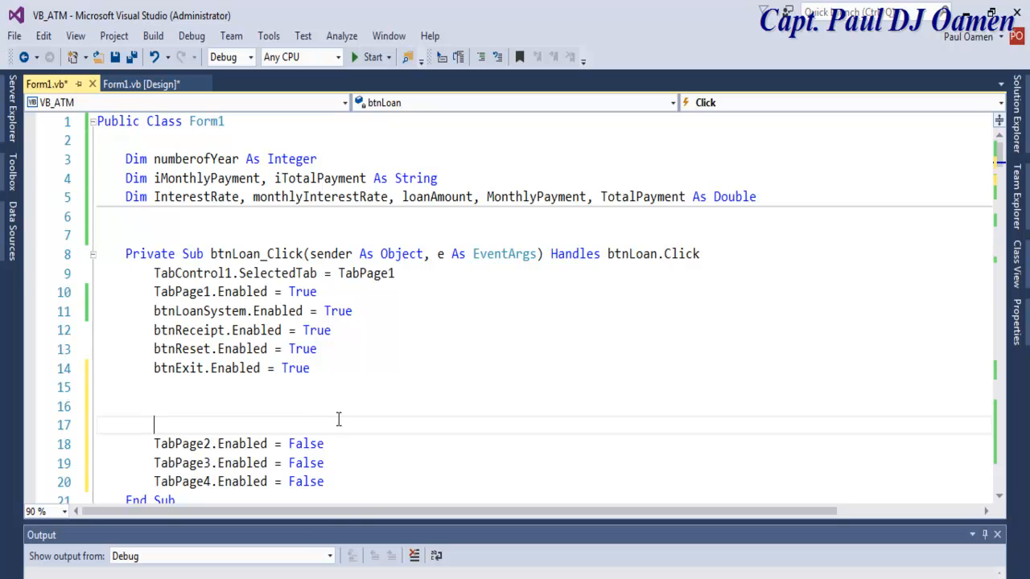
# - Paste the disable lines into btnDeposit_Click and btnWithdrawal_Click, deleting each sub's own page line
pyautogui.click(142, 84)
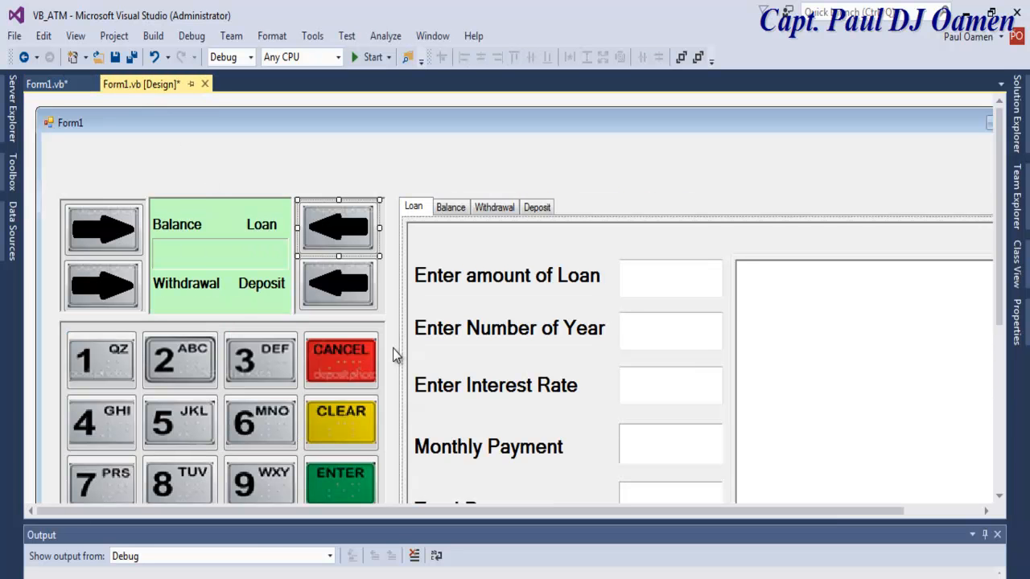
pyautogui.click(45, 84)
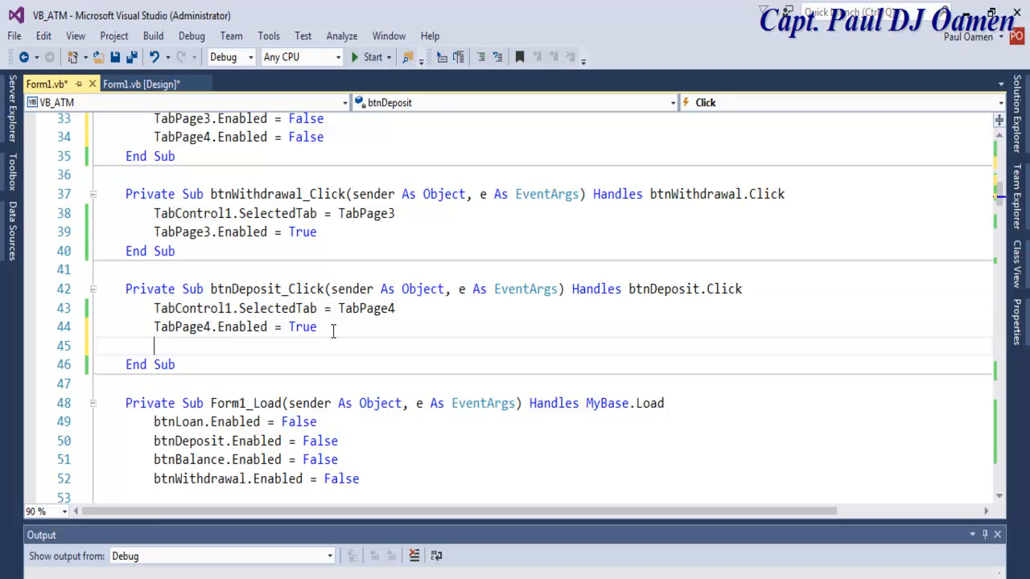
pyautogui.write('TabPage1.Enabled = False')
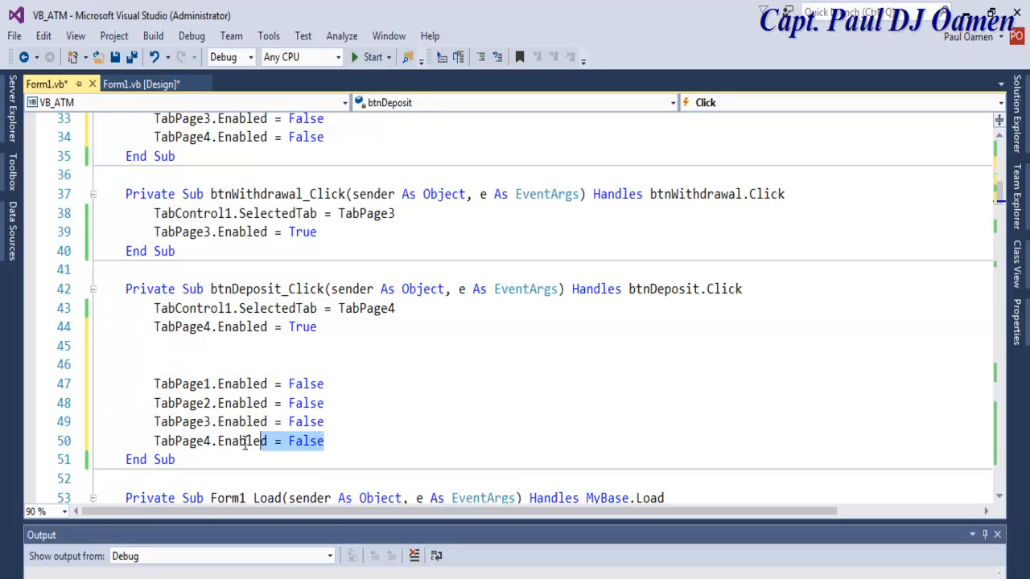
pyautogui.press('Delete')
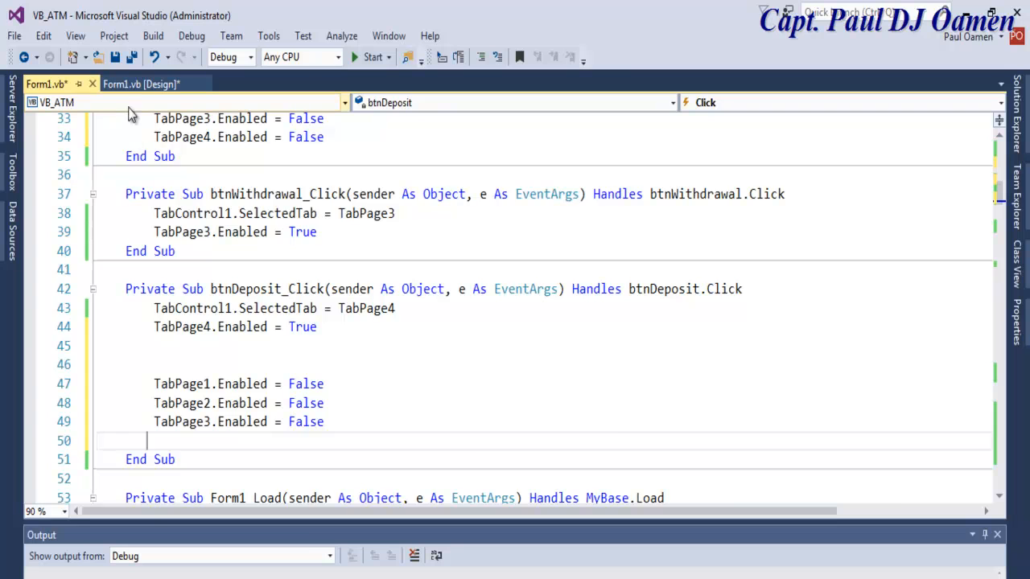
pyautogui.click(141, 83)
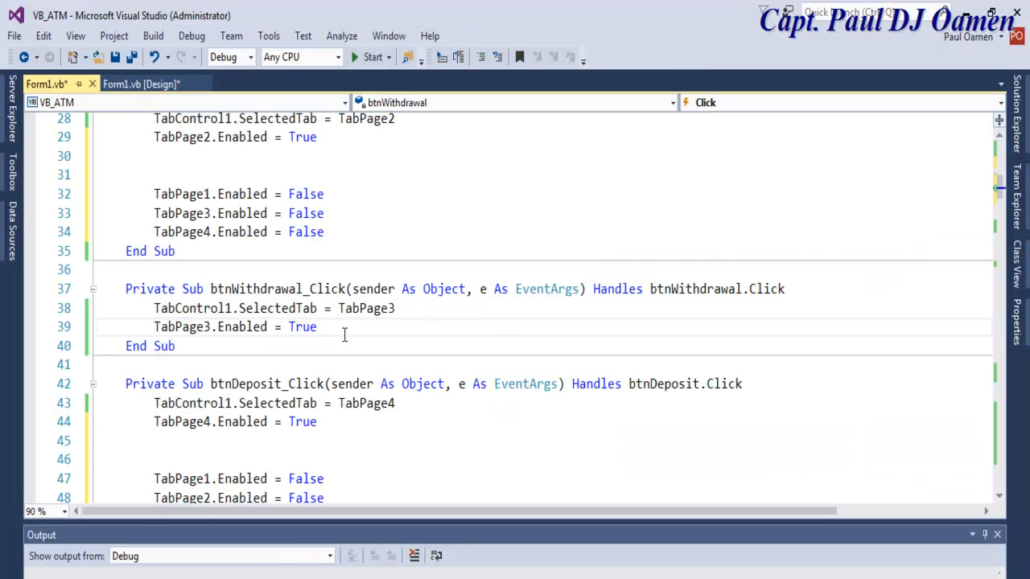
pyautogui.write('TabPage1.Enabled = False')
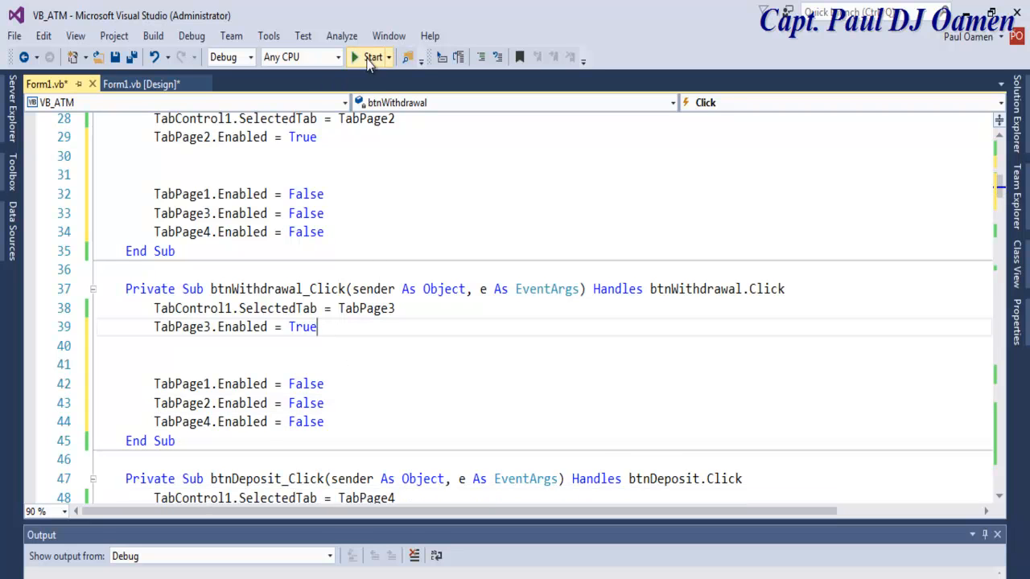
# - Run the form, try the locked Balance and Loan headers, then switch to the Withdrawal and Deposit pages
pyautogui.click(371, 58)
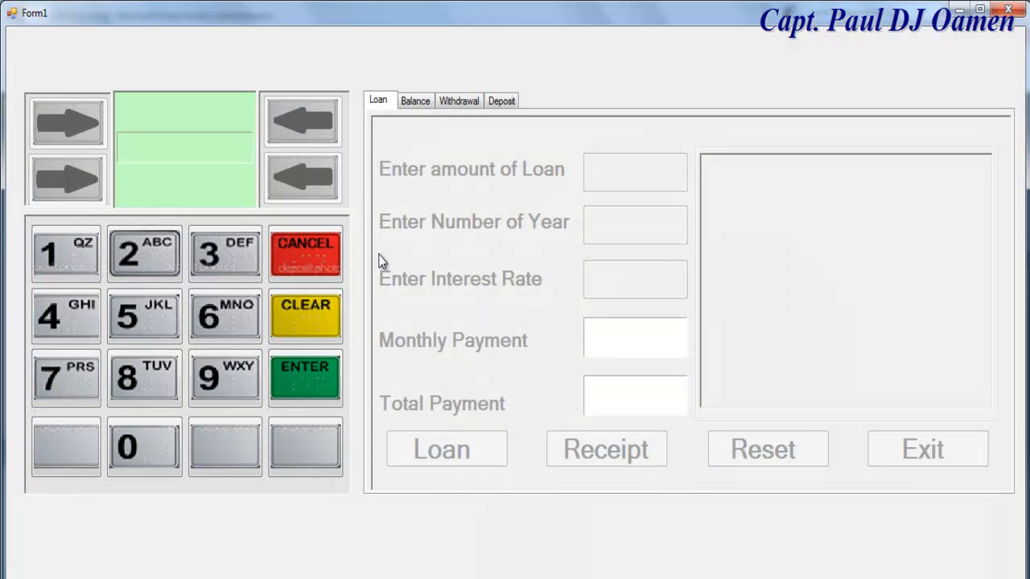
pyautogui.moveTo(206, 180)
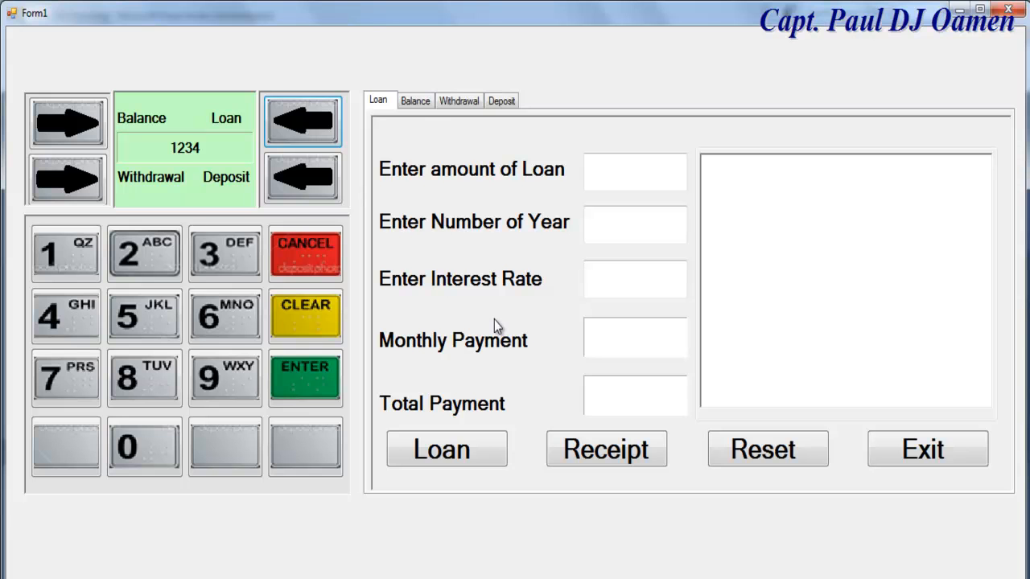
pyautogui.click(415, 100)
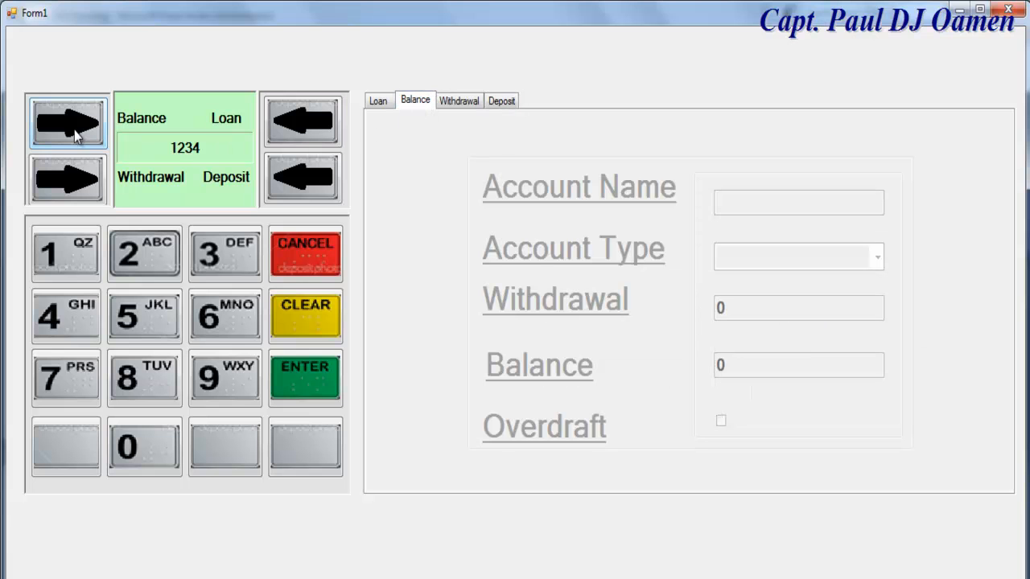
pyautogui.moveTo(390, 116)
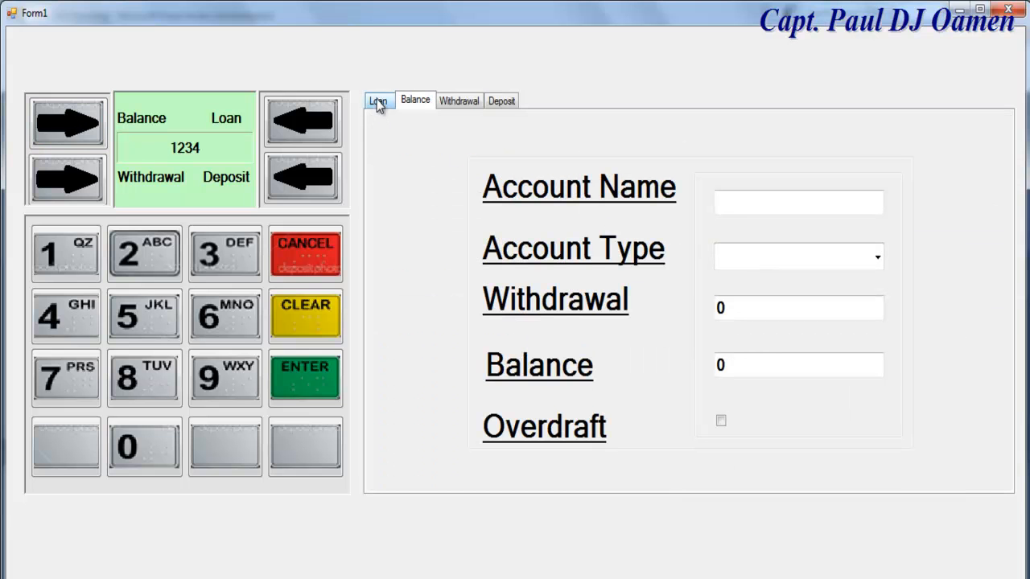
pyautogui.click(378, 99)
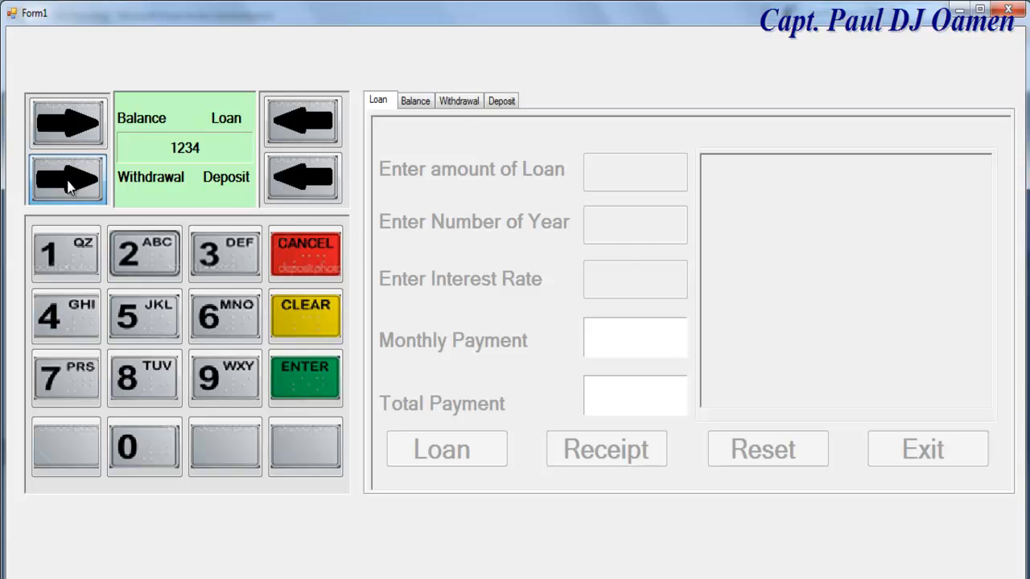
pyautogui.click(302, 177)
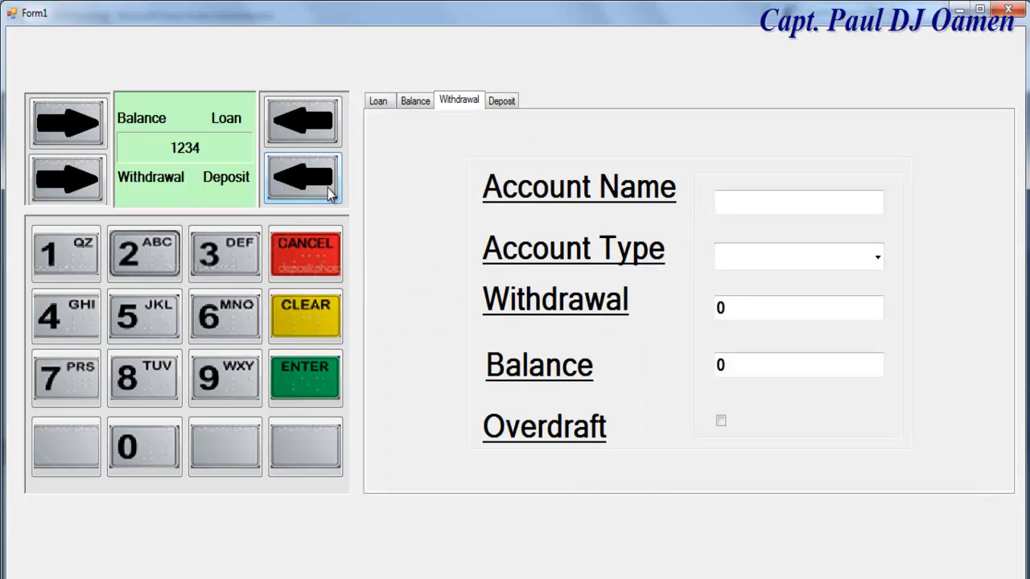
pyautogui.click(503, 100)
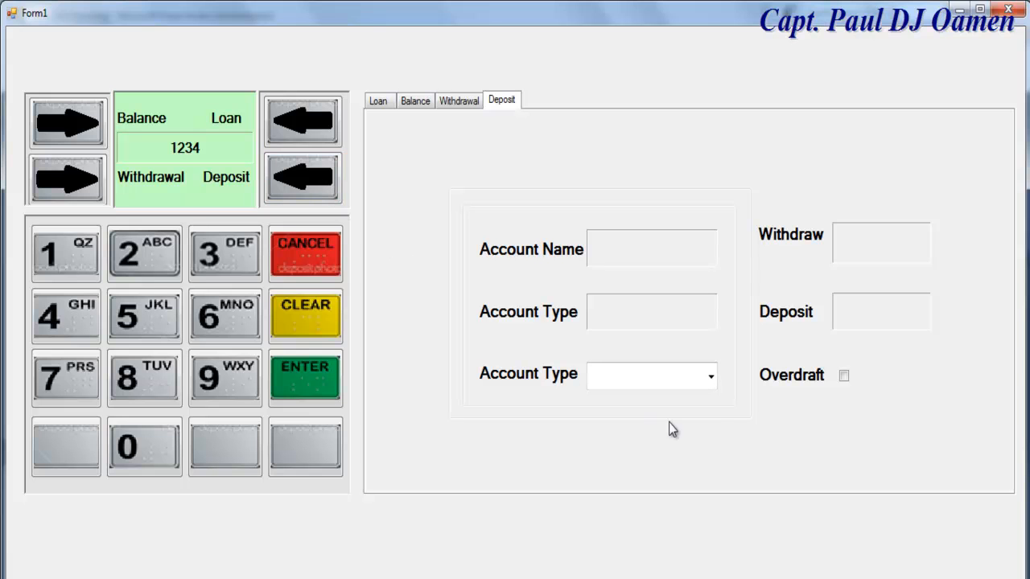
# - Choose Current Account as the deposit account type and return to the Withdrawal page
pyautogui.click(710, 375)
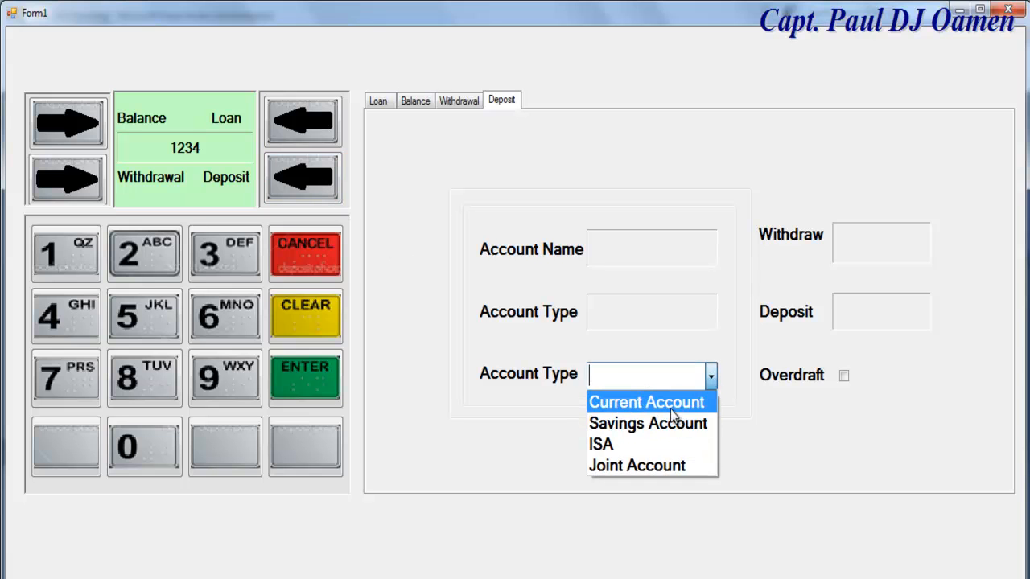
pyautogui.click(647, 402)
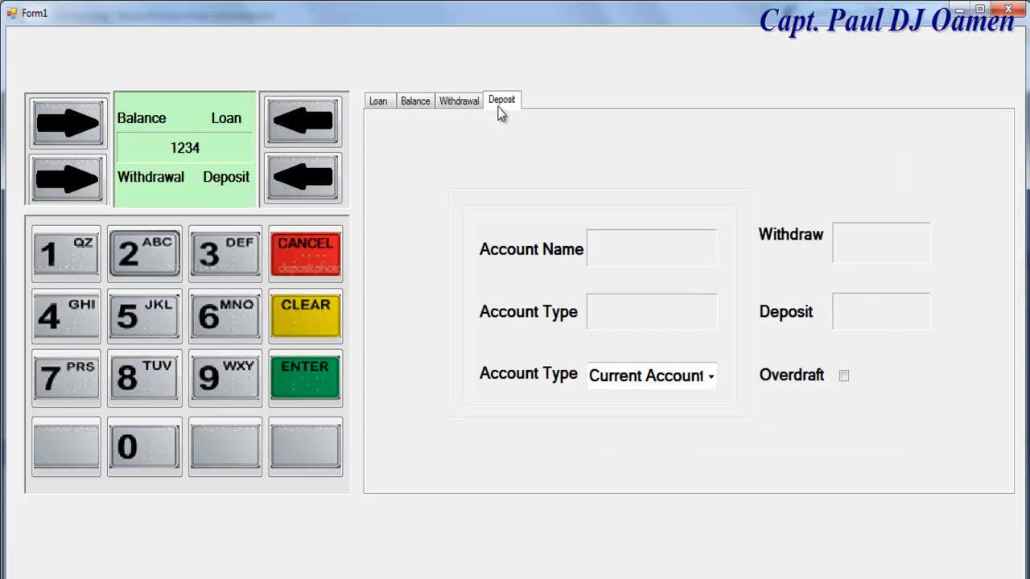
pyautogui.click(459, 100)
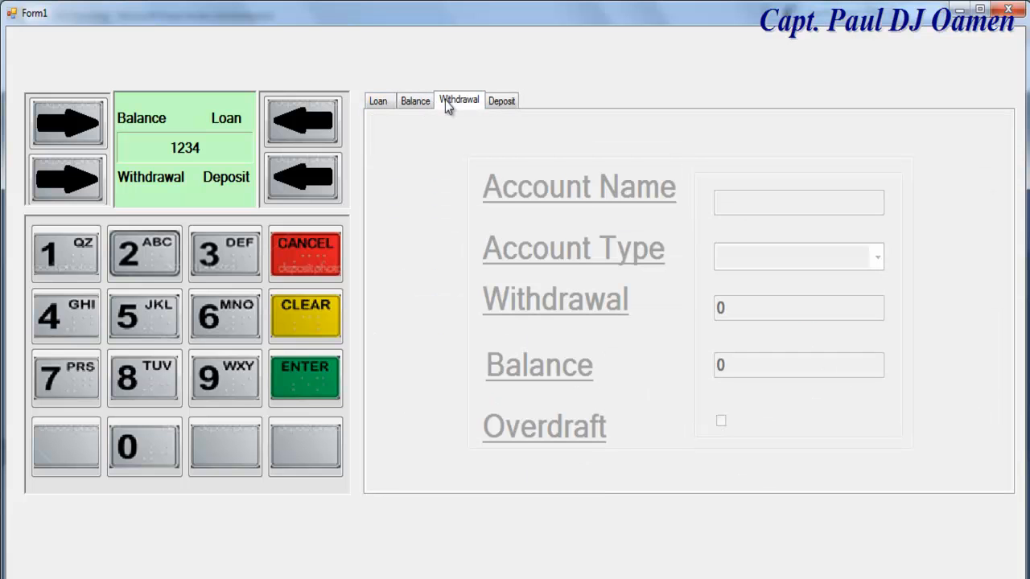
pyautogui.moveTo(943, 327)
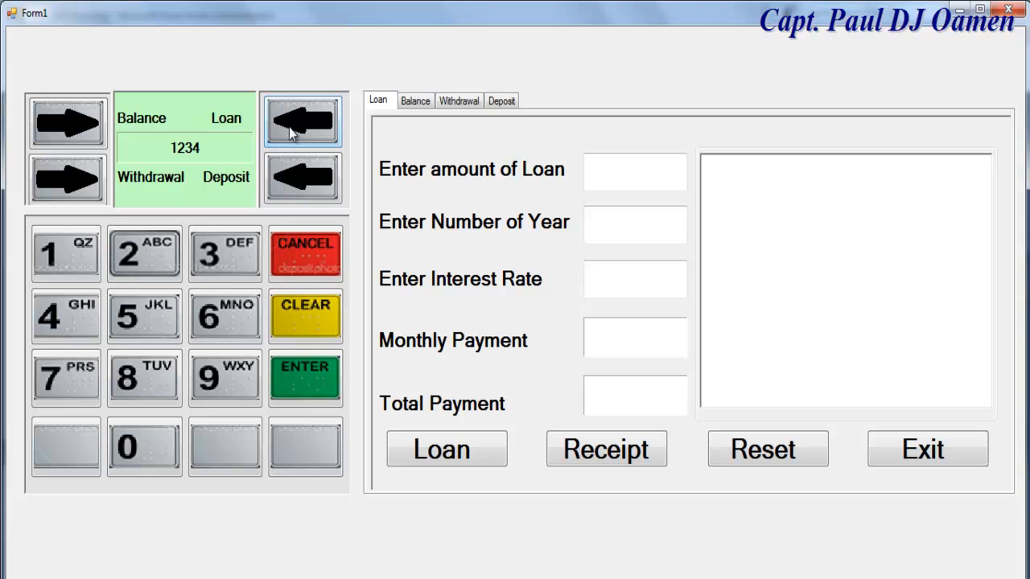
# - Enter loan 45897, 8 years and 5.8% rate, calculate the payments and print the receipt
pyautogui.click(634, 170)
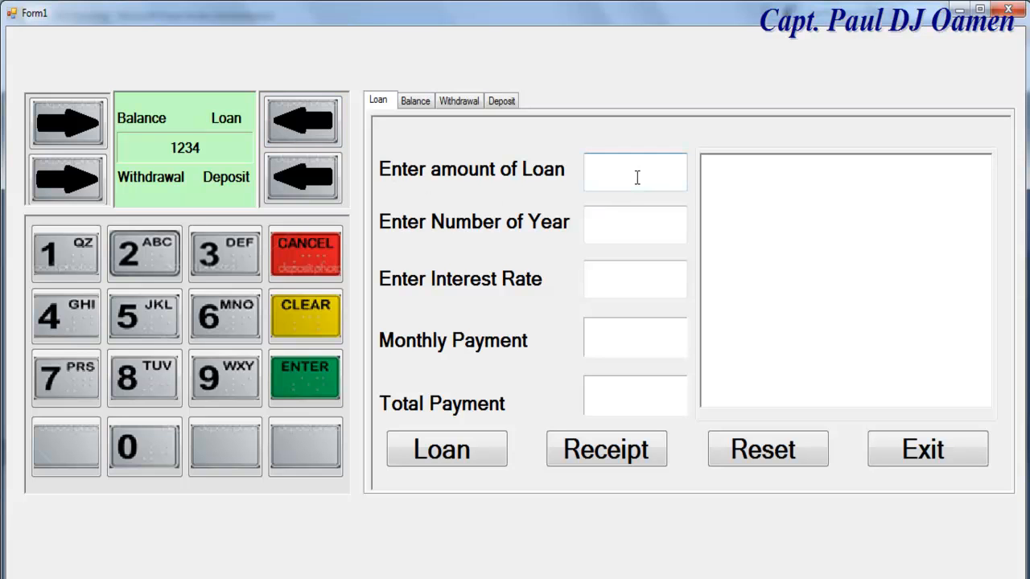
pyautogui.write('45')
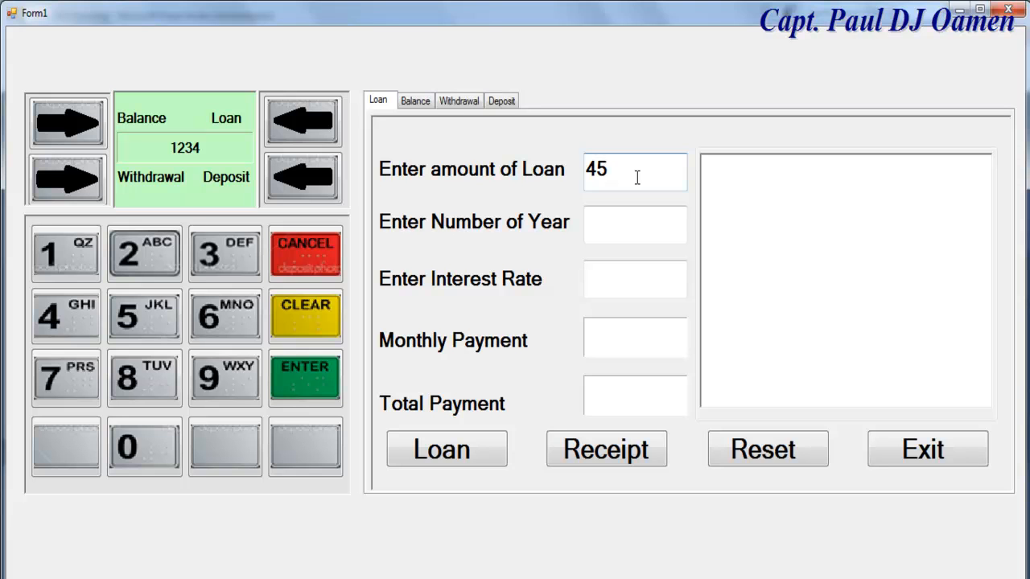
pyautogui.write('897')
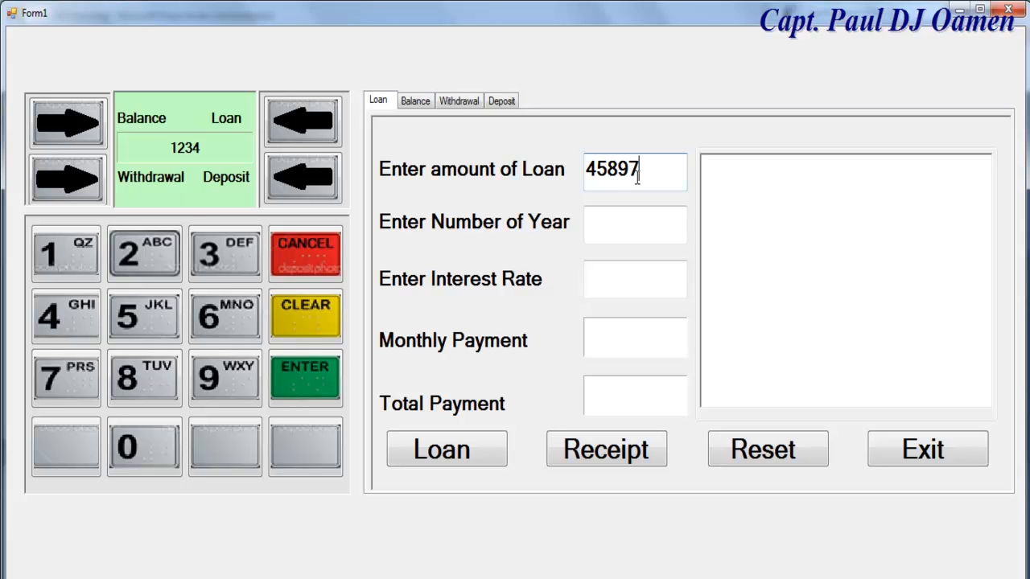
pyautogui.write('8')
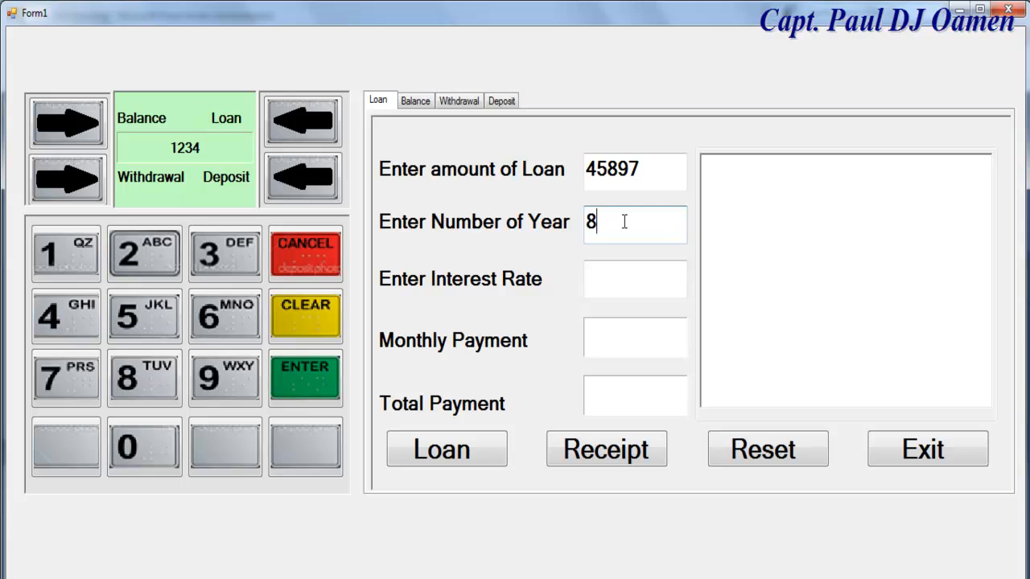
pyautogui.click(634, 280)
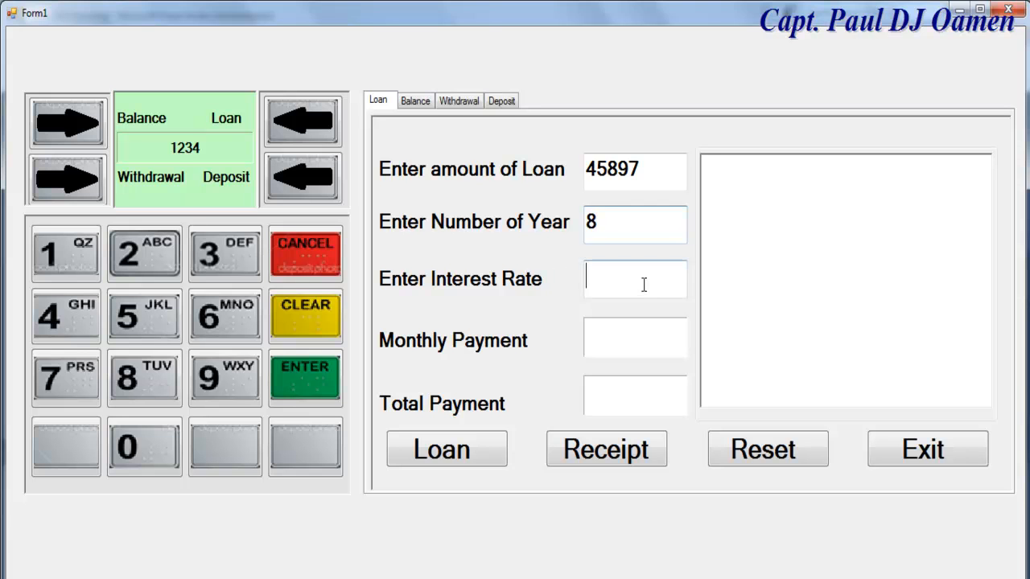
pyautogui.click(634, 280)
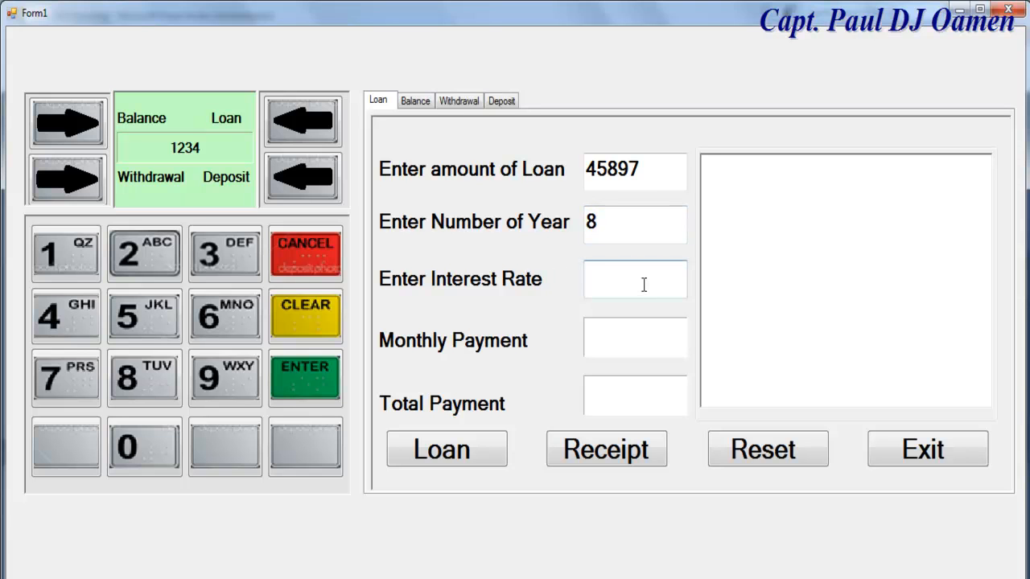
pyautogui.write('5.8')
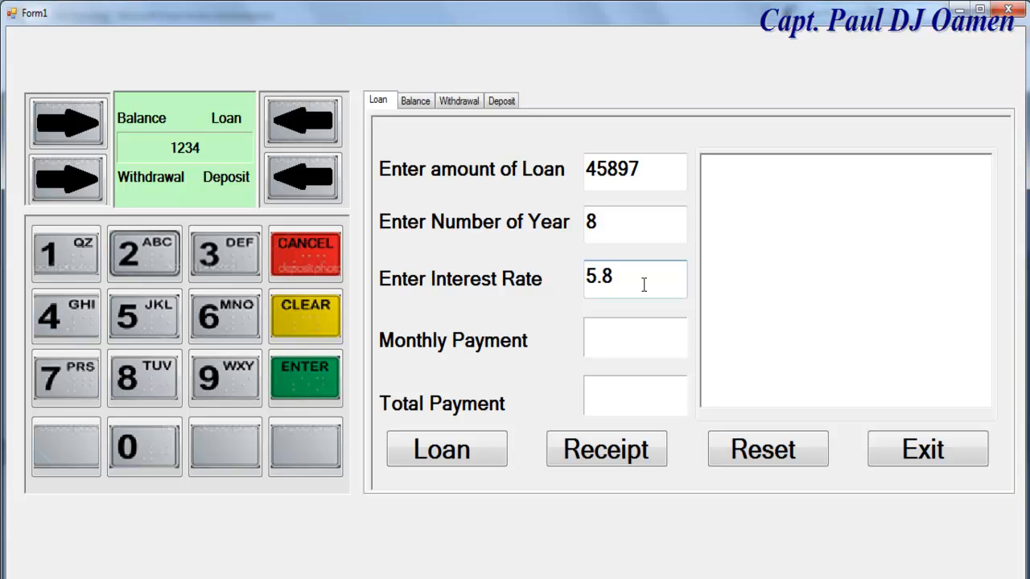
pyautogui.click(446, 449)
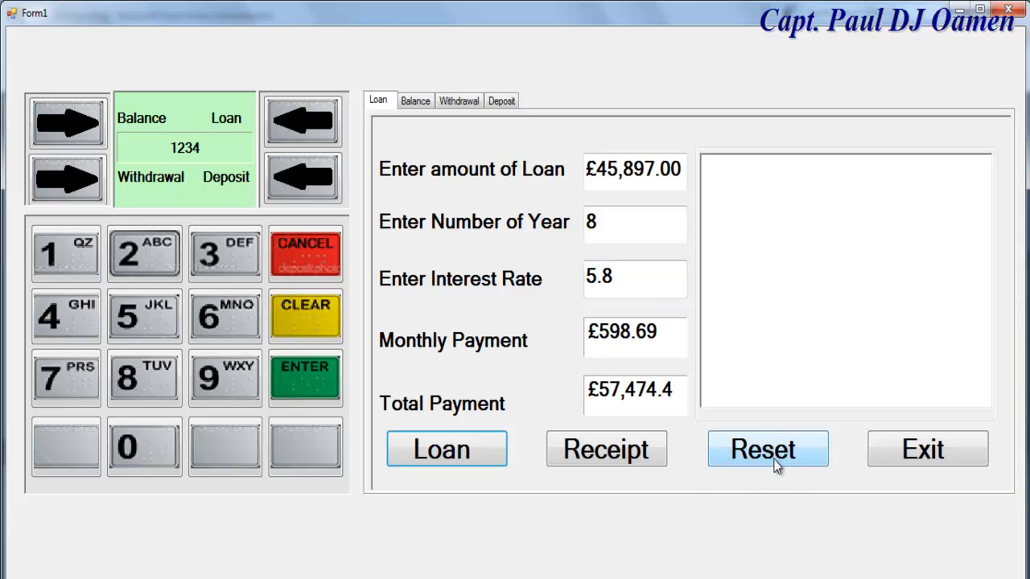
pyautogui.click(605, 449)
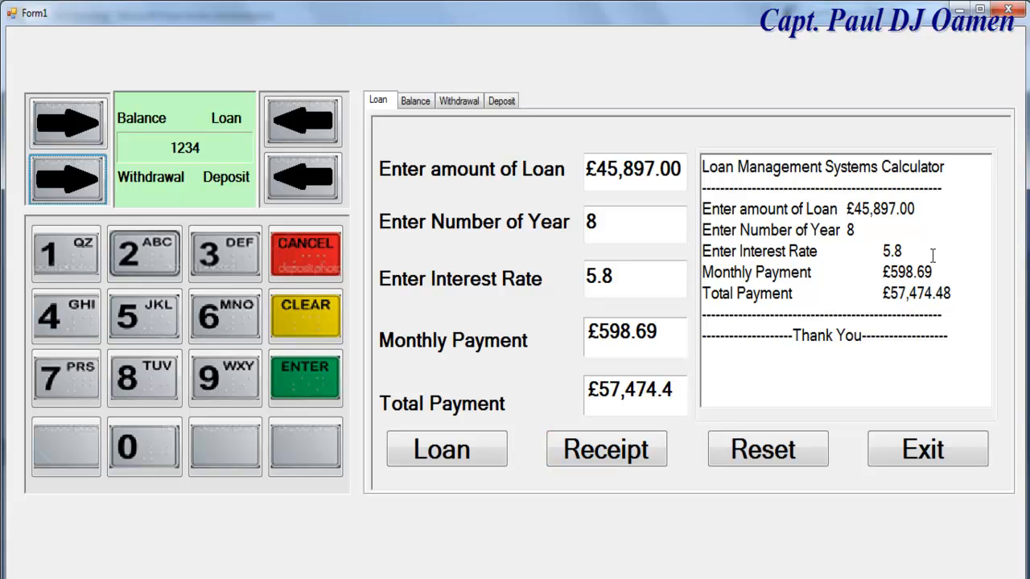
pyautogui.moveTo(949, 215)
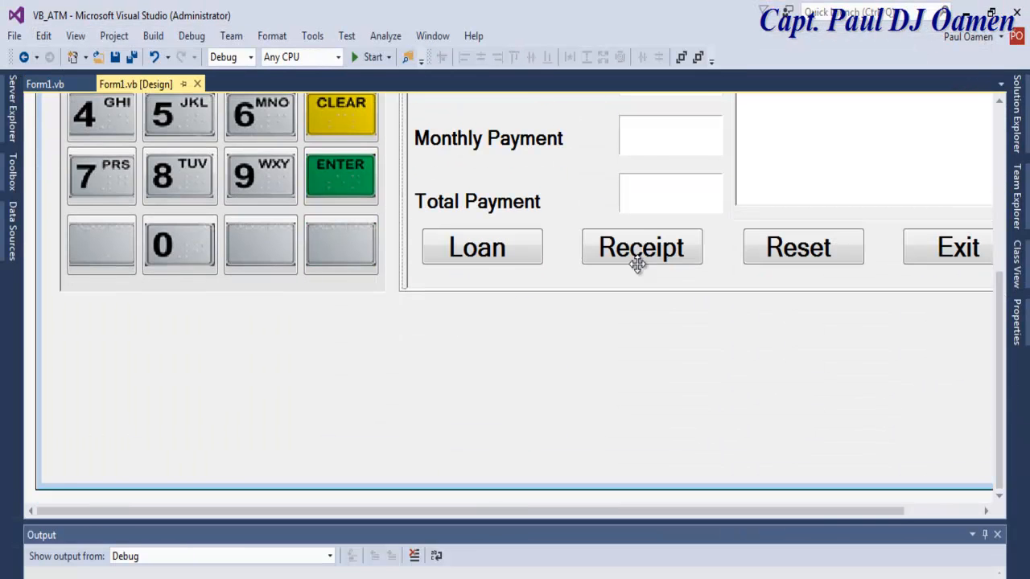
# - Open the btnReceipt handler and add a vbTab to the Number of Year line
pyautogui.doubleClick(641, 248)
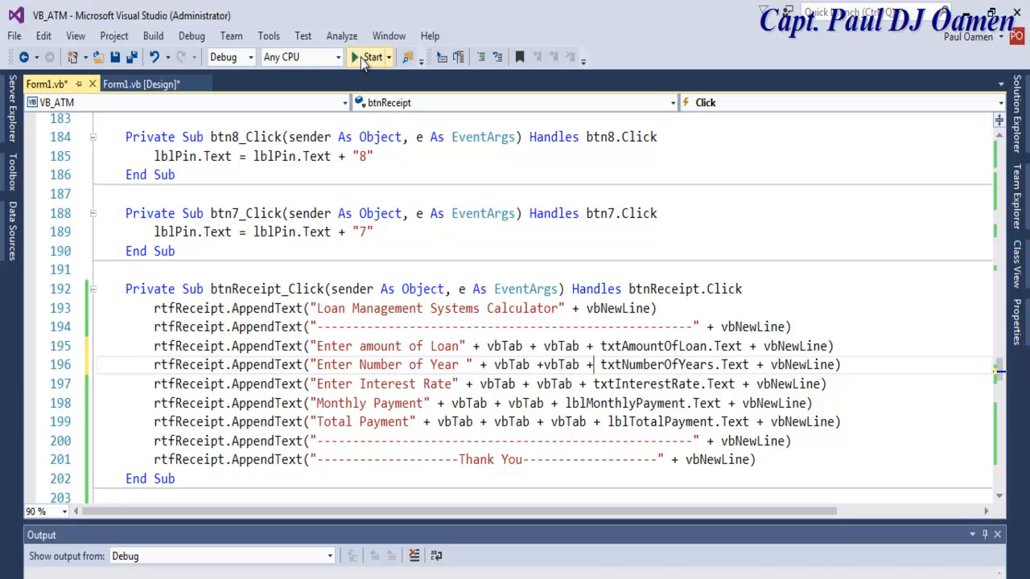
# - Run the form, log in with PIN 4567, enter 89321, 12 years and 4.3%, calculate and print the receipt
pyautogui.click(370, 56)
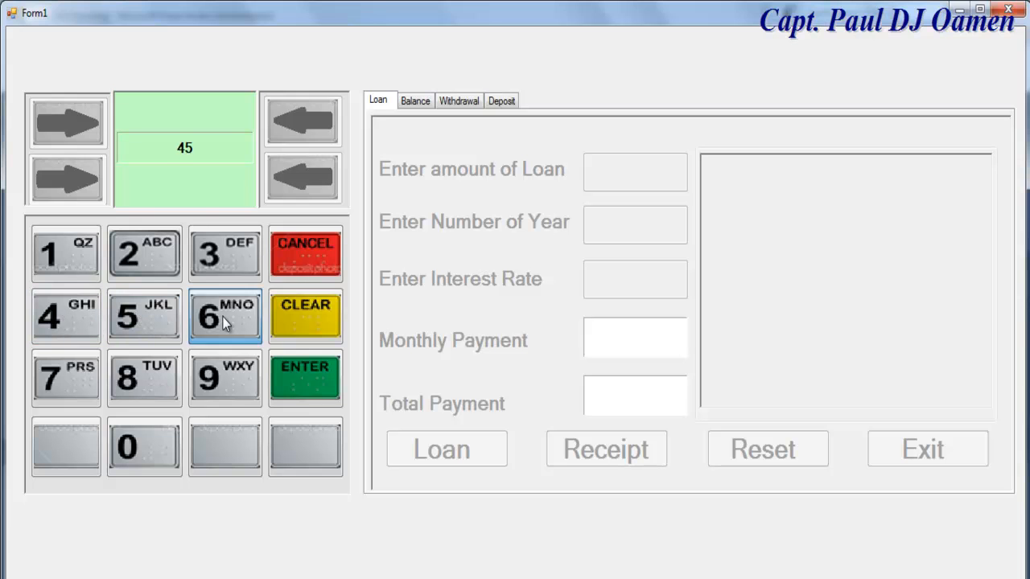
pyautogui.click(304, 379)
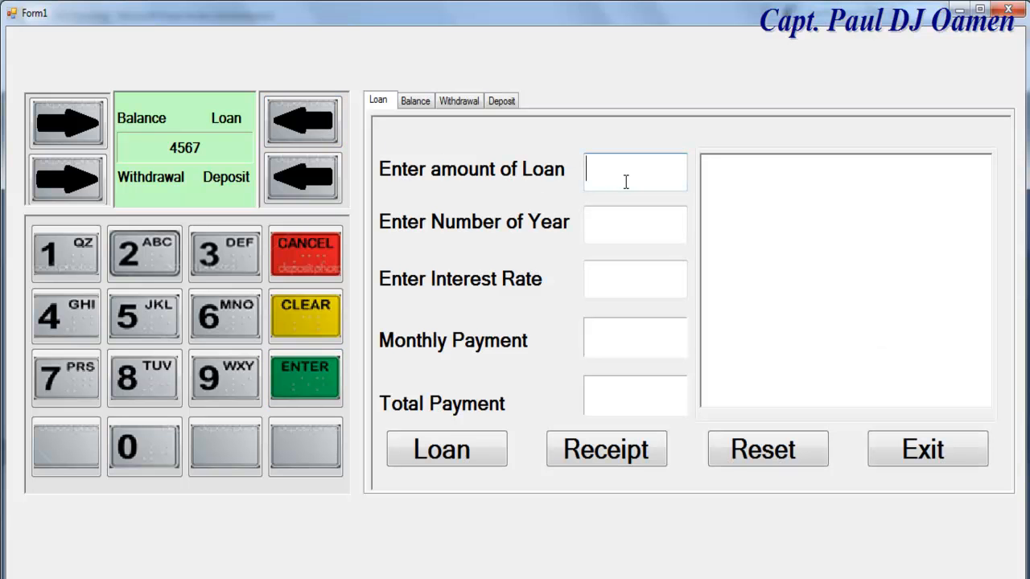
pyautogui.write('89')
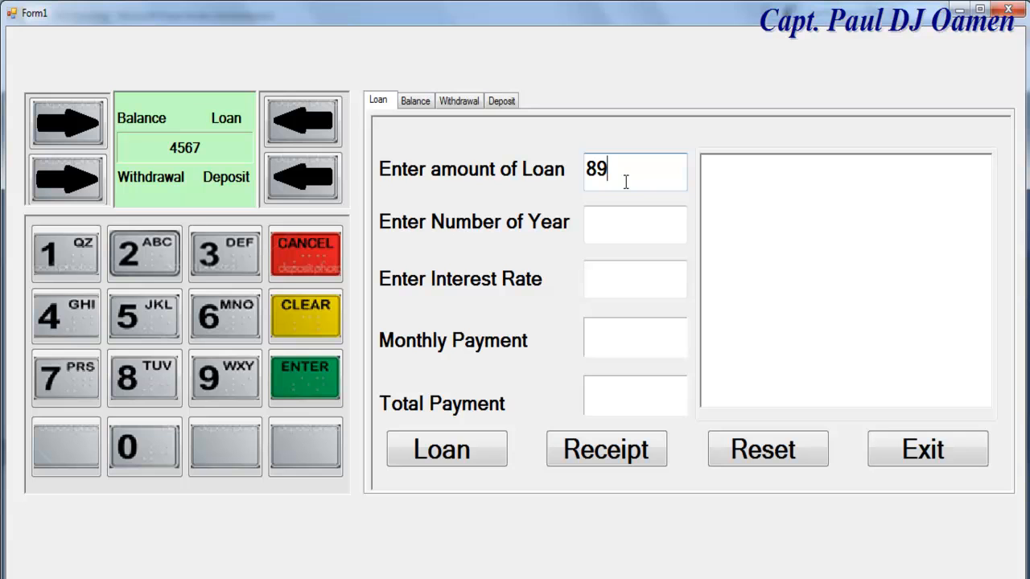
pyautogui.write('321')
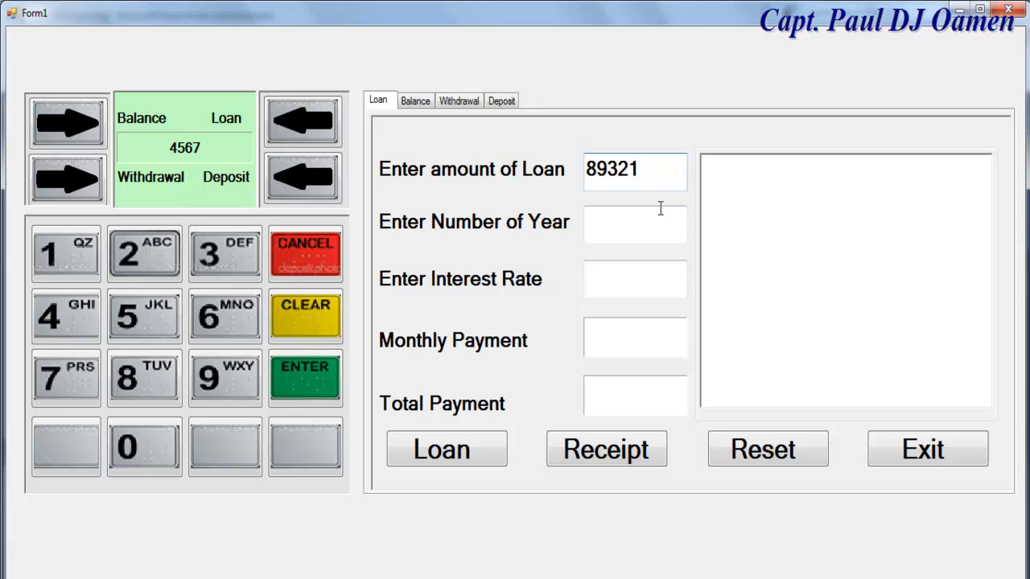
pyautogui.write('12')
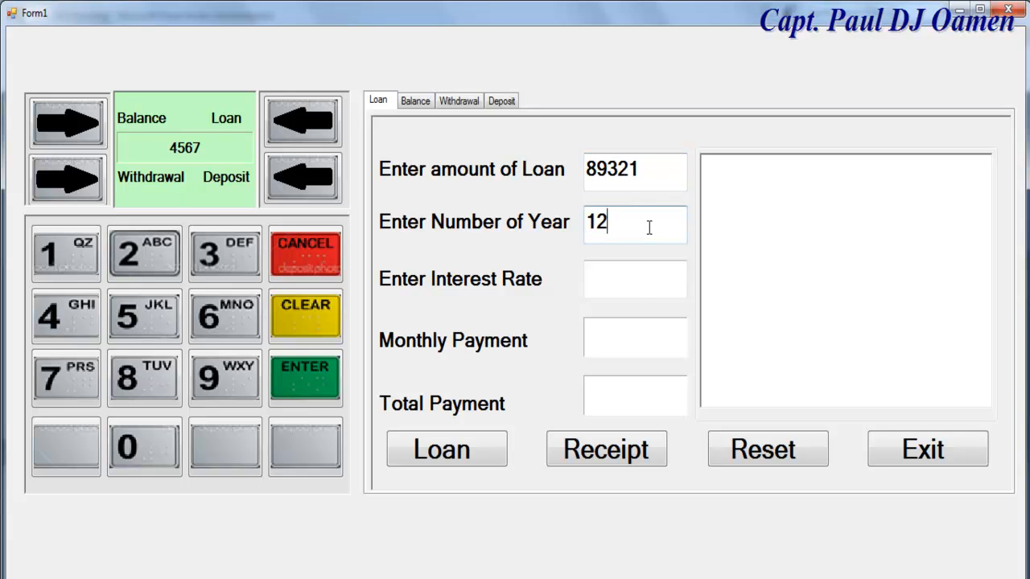
pyautogui.write('4')
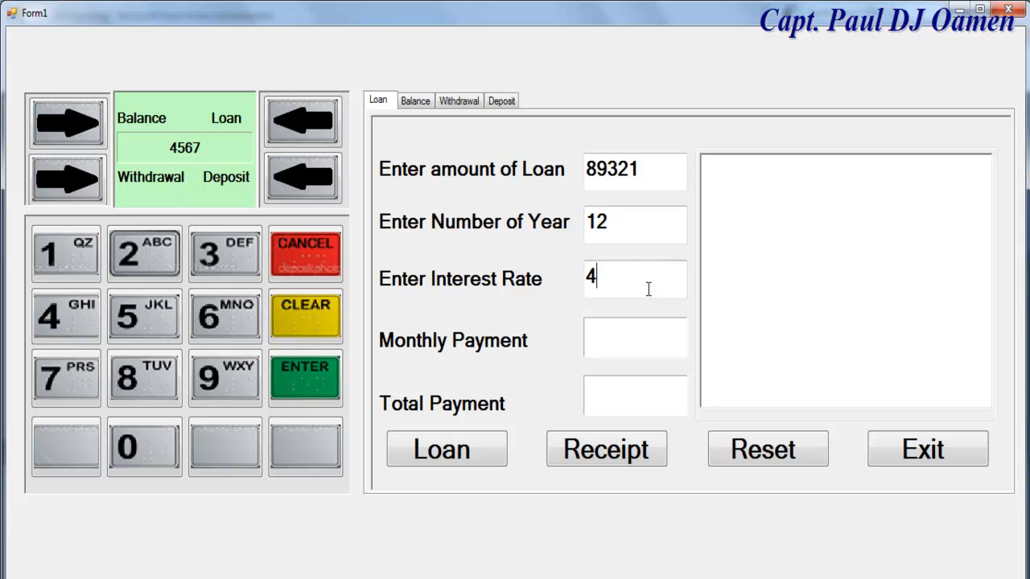
pyautogui.click(448, 449)
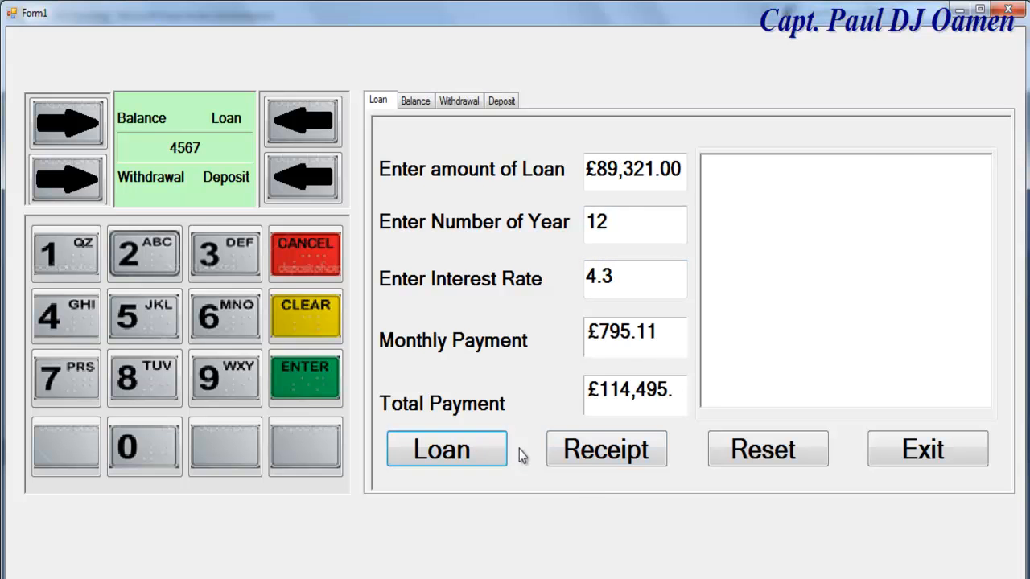
pyautogui.click(605, 447)
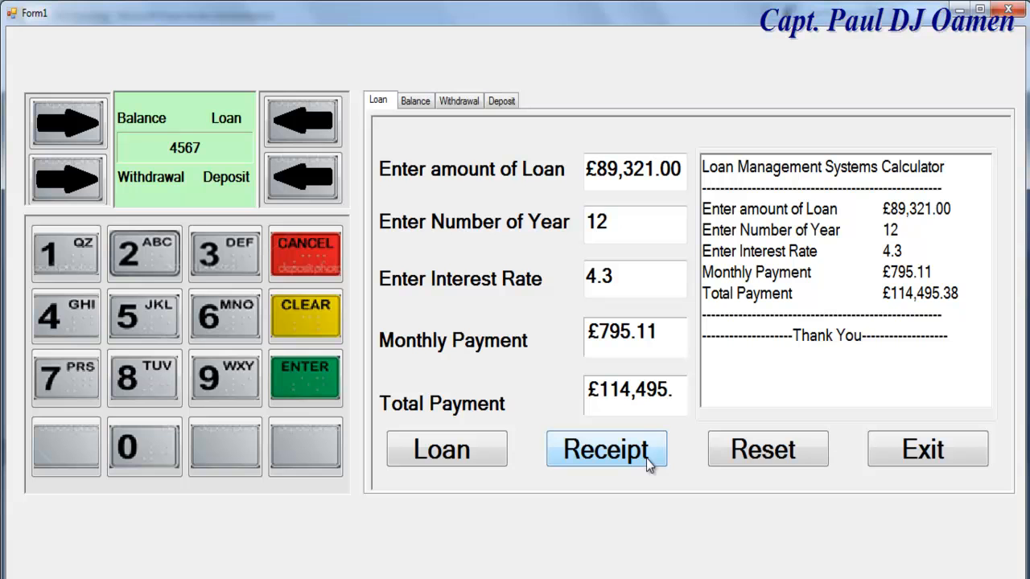